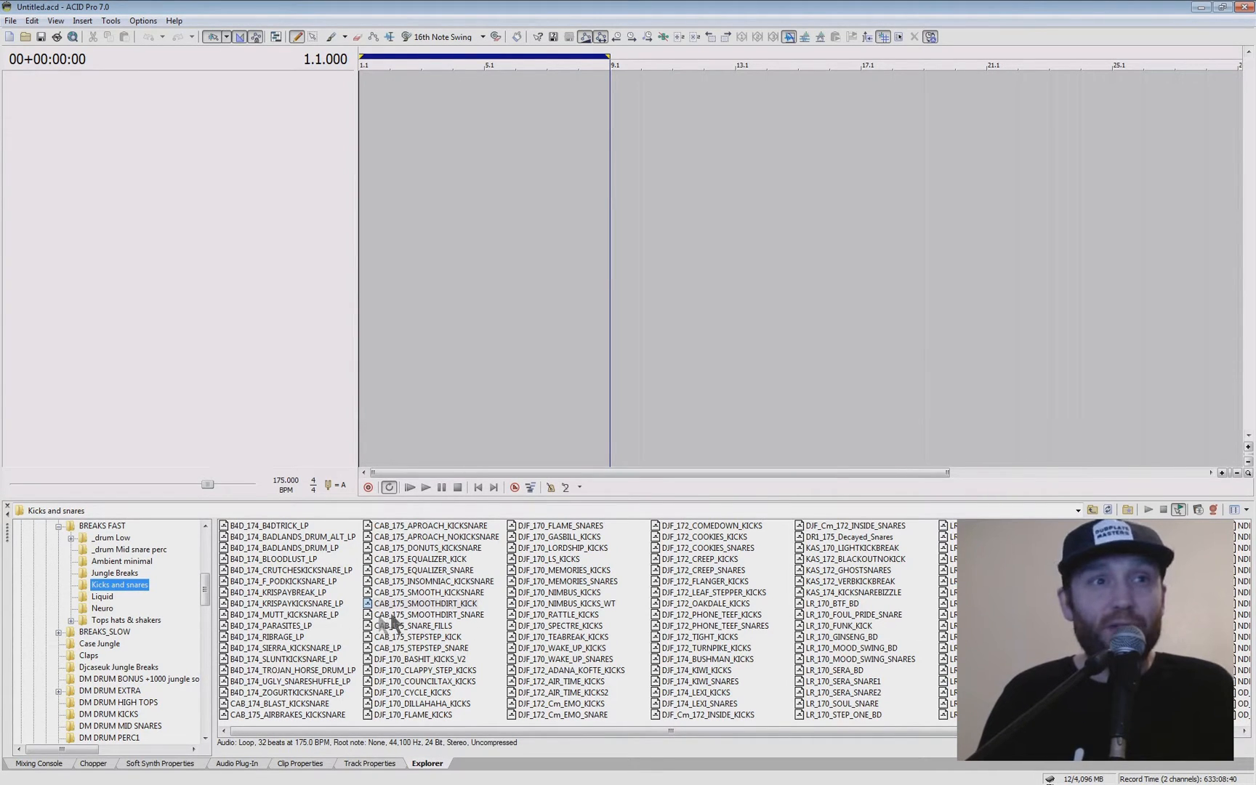
mouse_move(1148, 489)
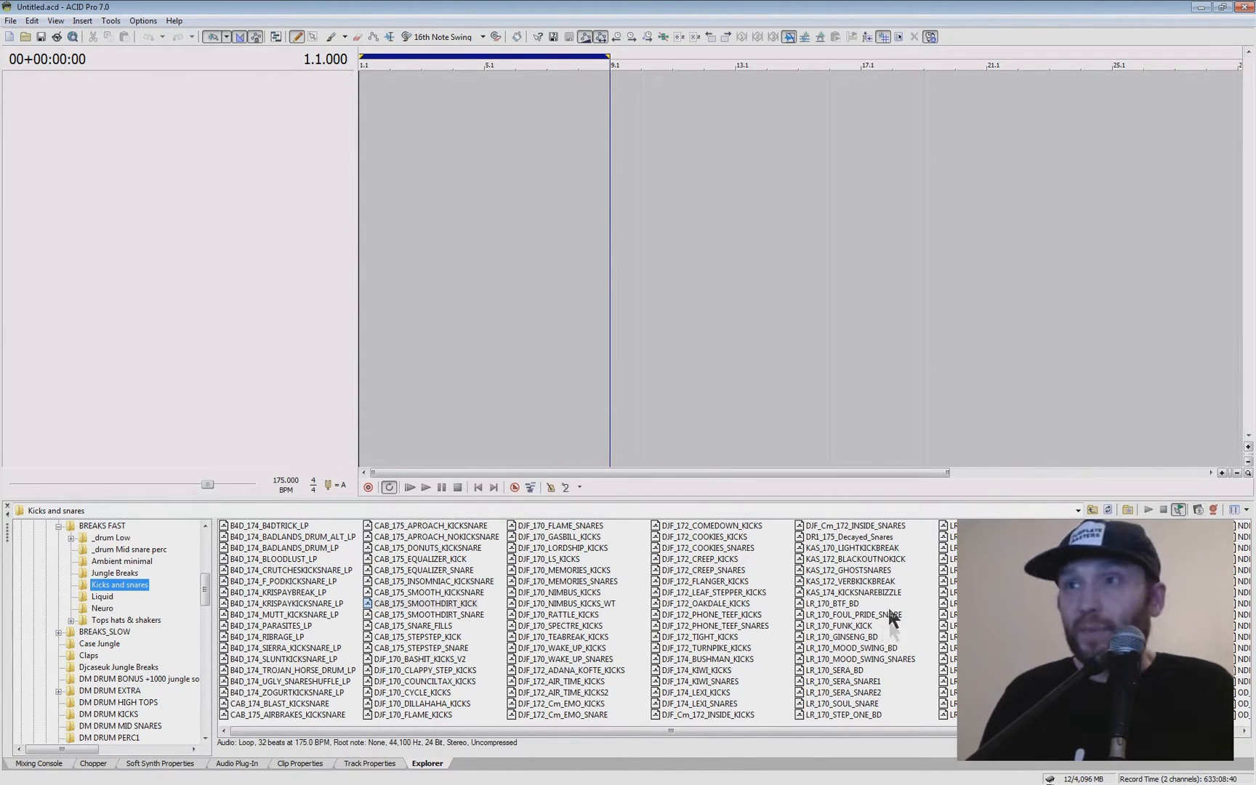
mouse_move(917, 645)
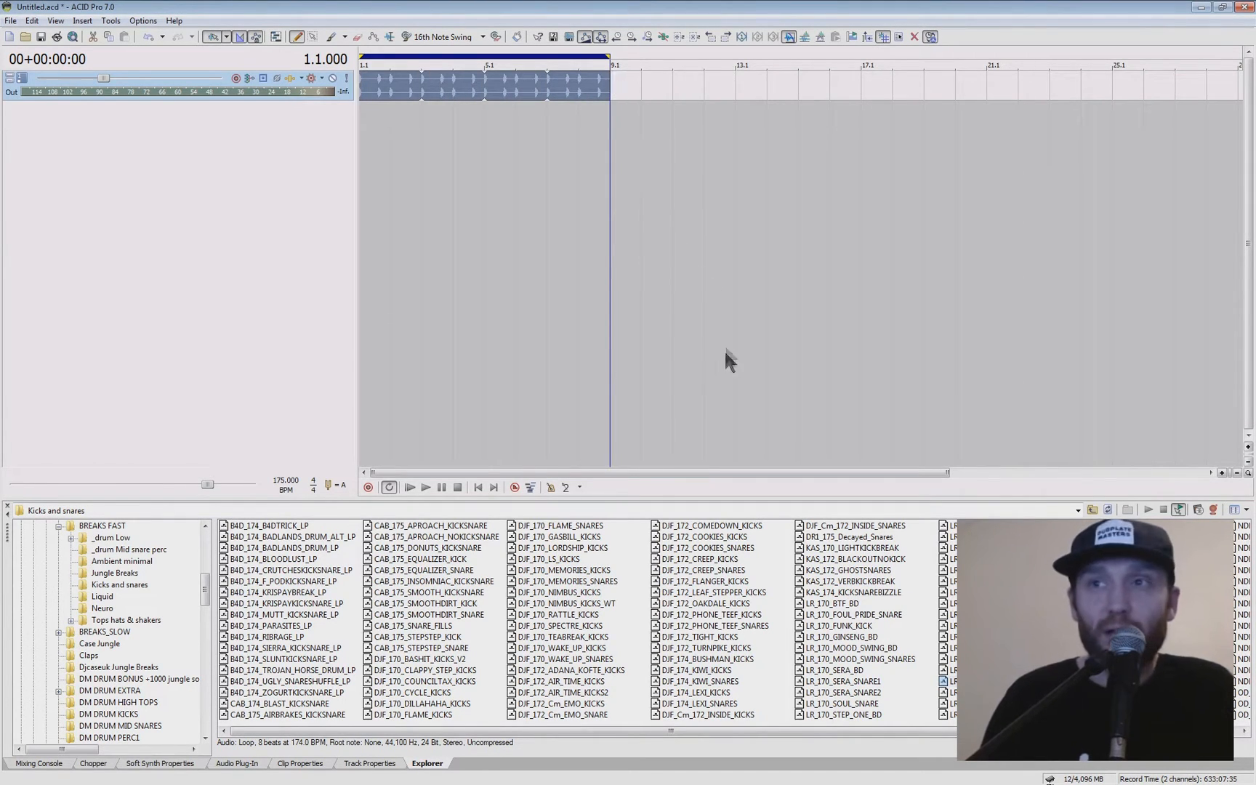
Place the CAB_175_SMOOTHDIRT_SNARE loop under the break and play both back together.
left_click(427, 615)
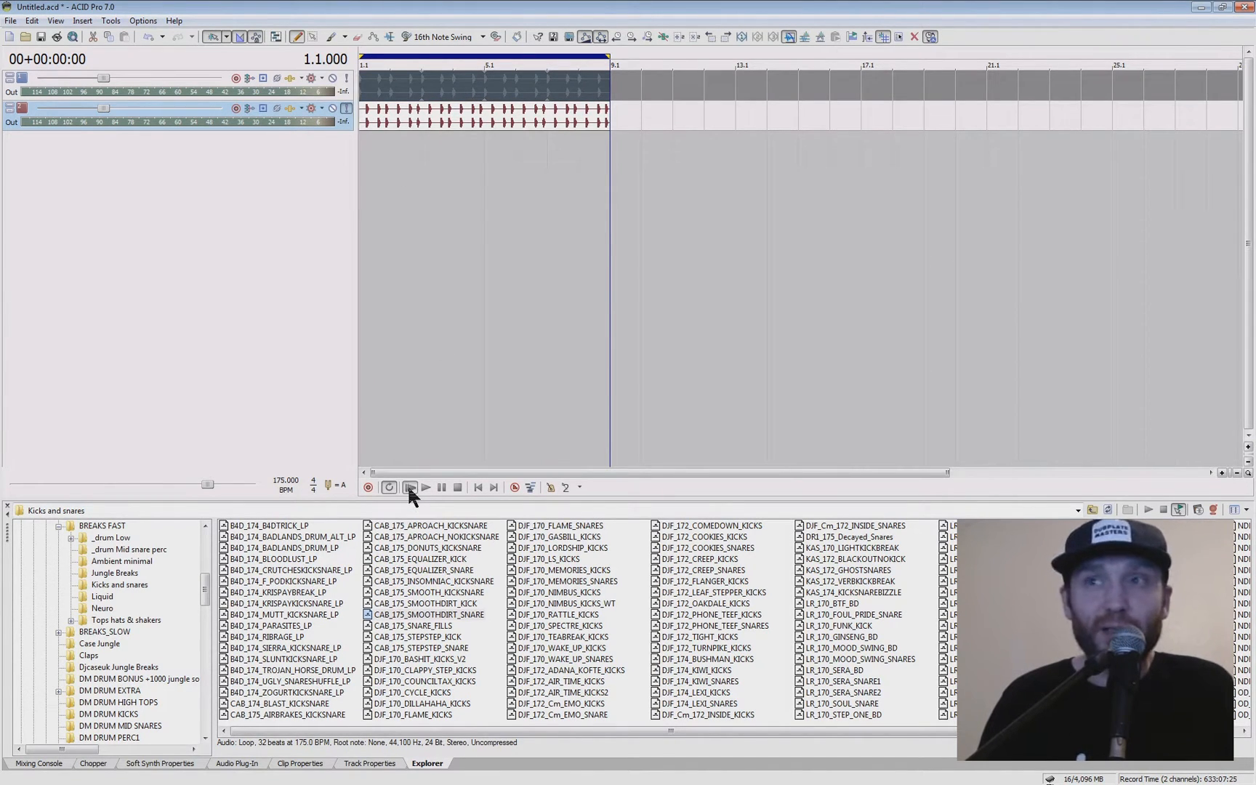
left_click(425, 487)
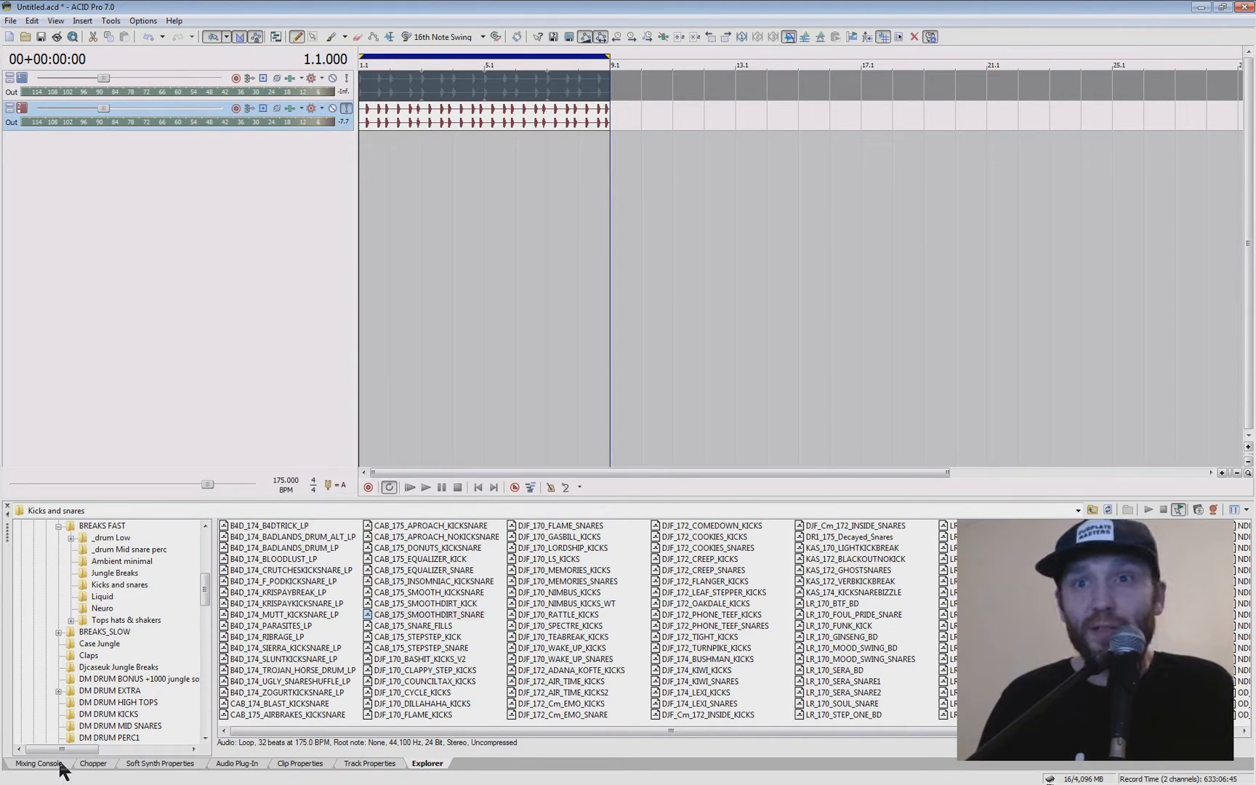
Set the snare loop's Stretch number of beats to 16 and play back the double-time result.
left_click(300, 763)
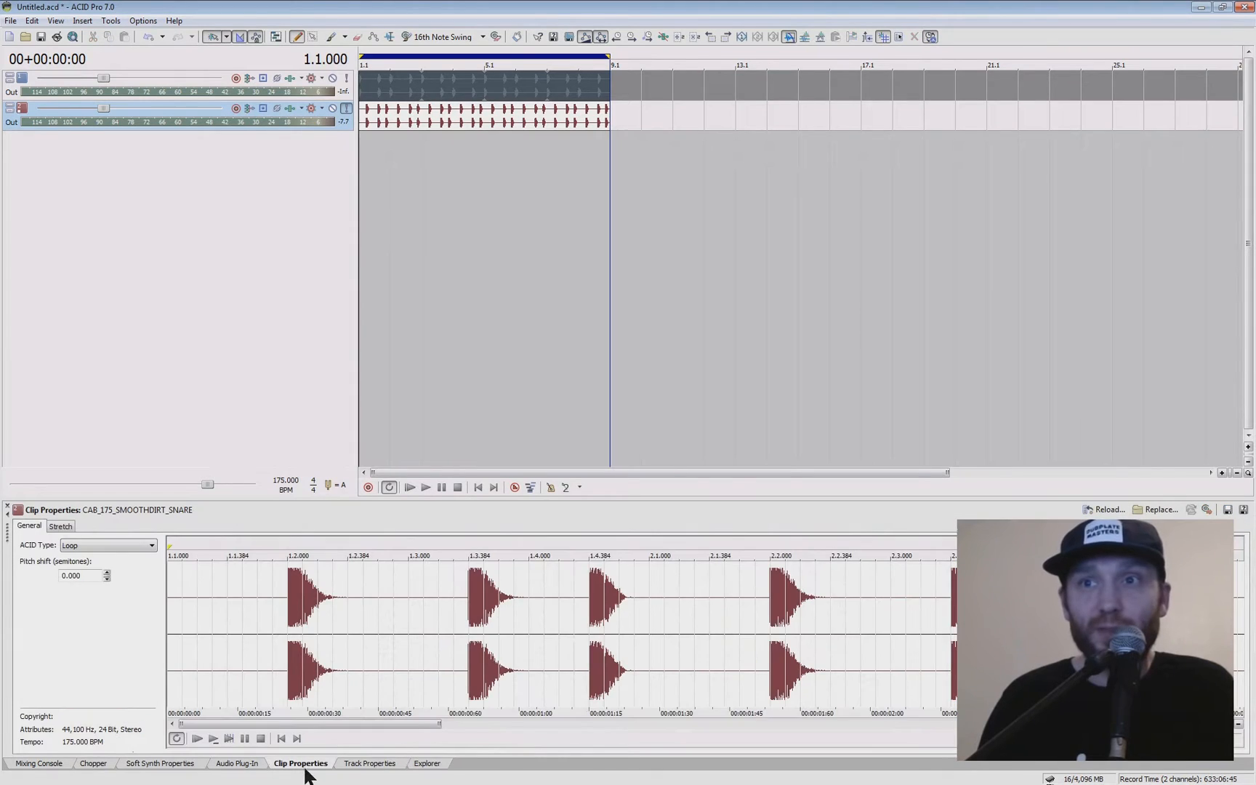
left_click(61, 526)
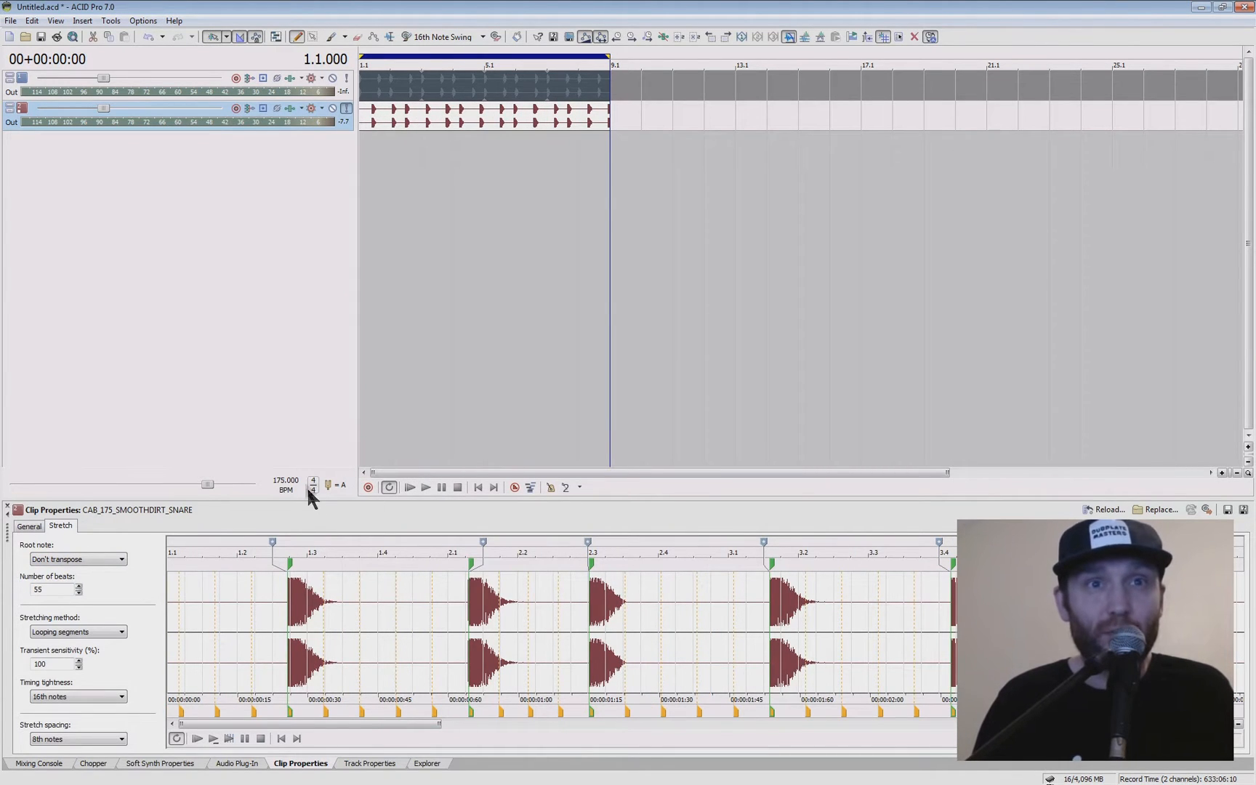
left_click(45, 590)
type("16")
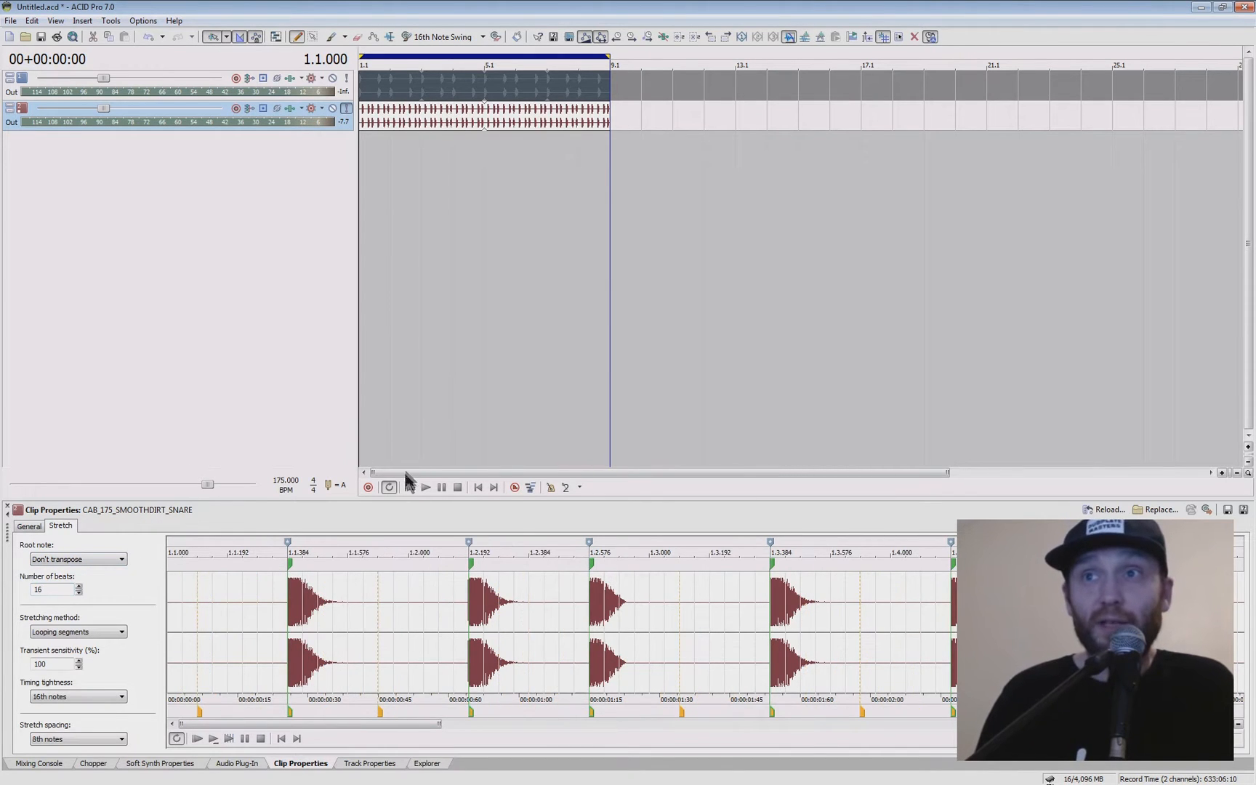
left_click(425, 487)
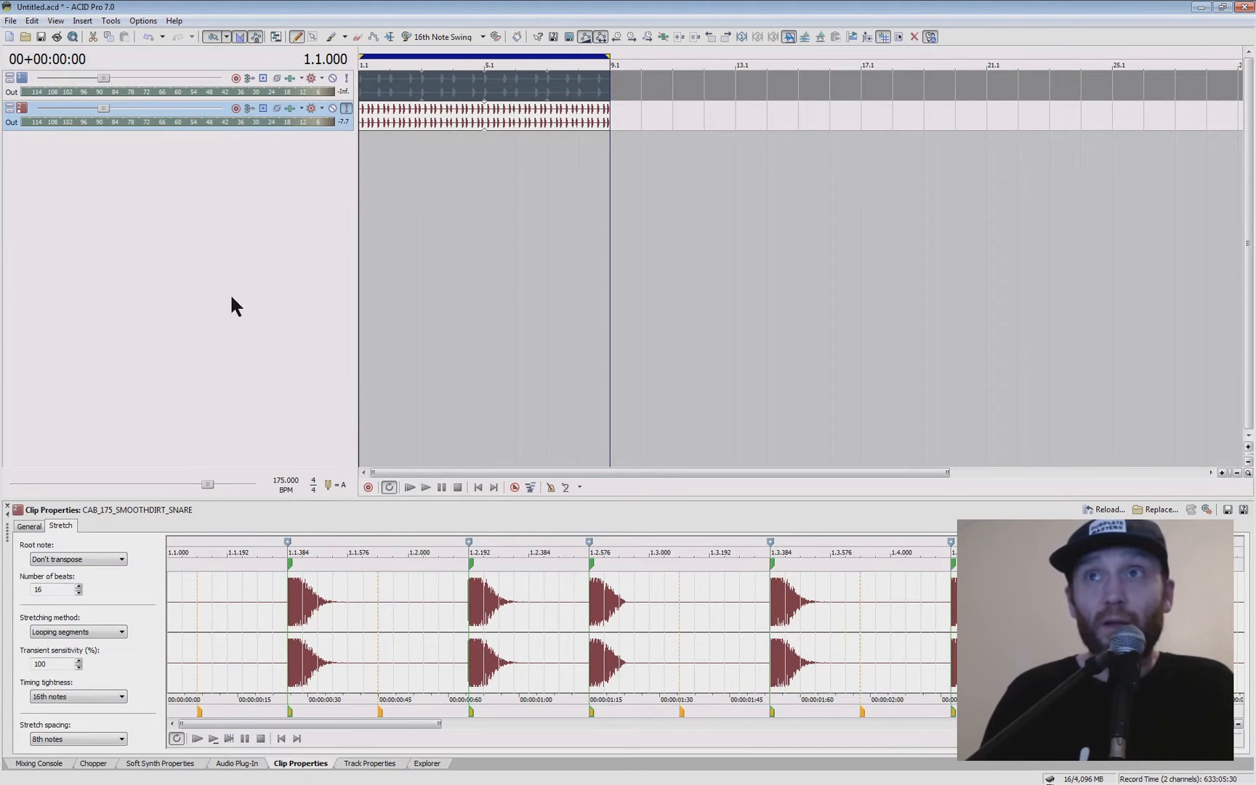
Add a hi-hat loop from Tops hats & shakers as a third track and audition the three tracks.
left_click(424, 782)
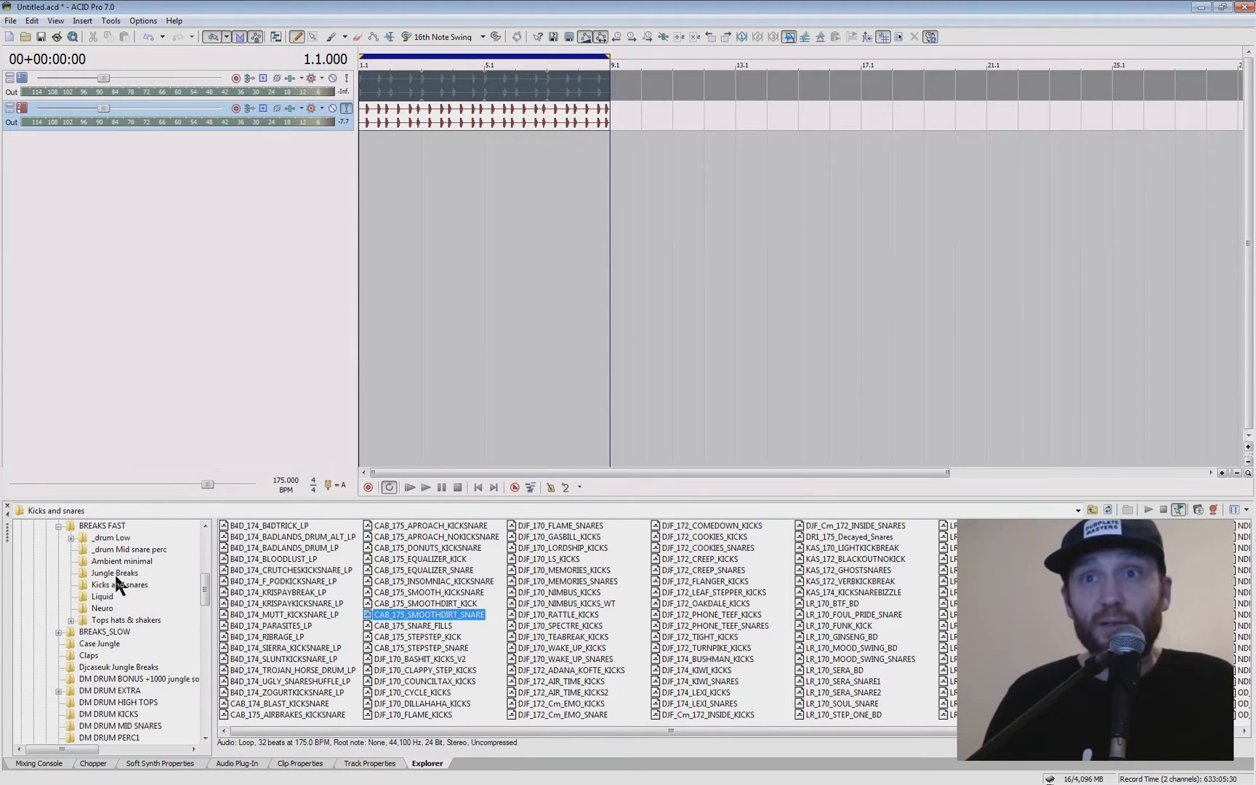
left_click(128, 620)
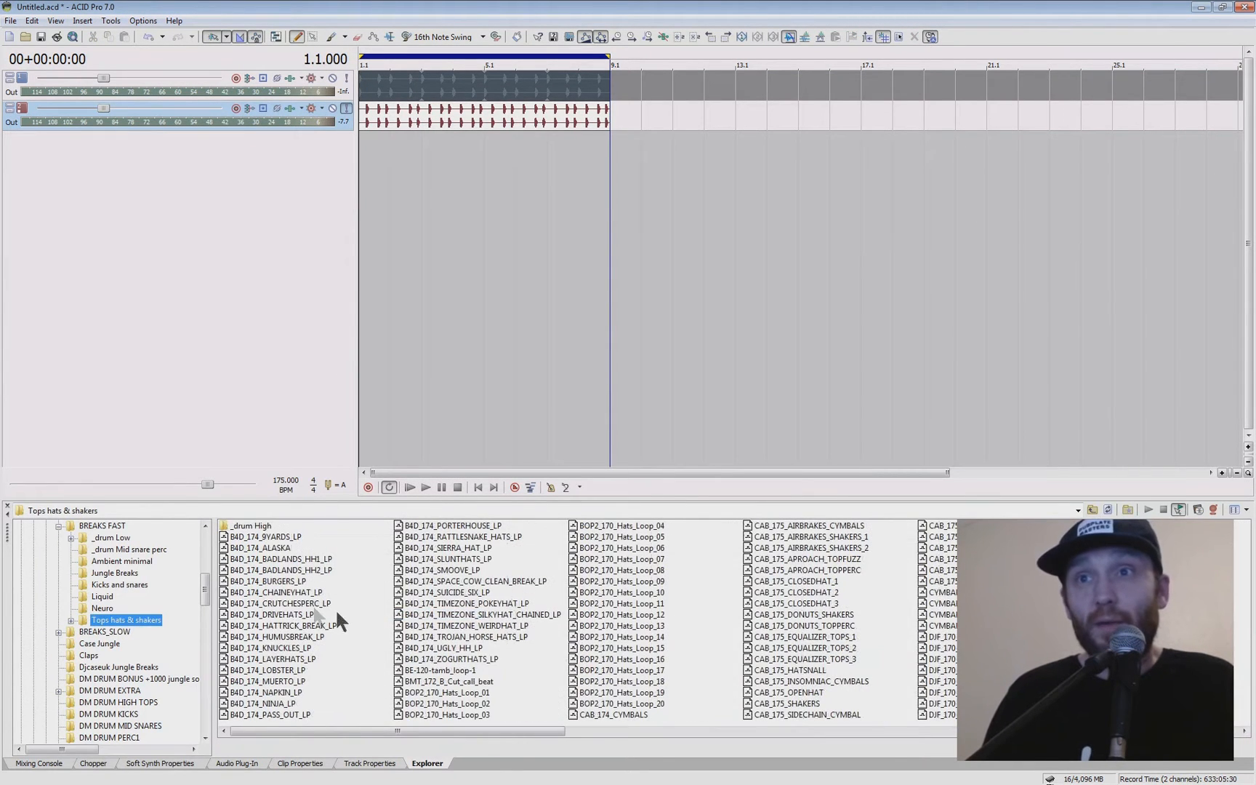
left_click(270, 615)
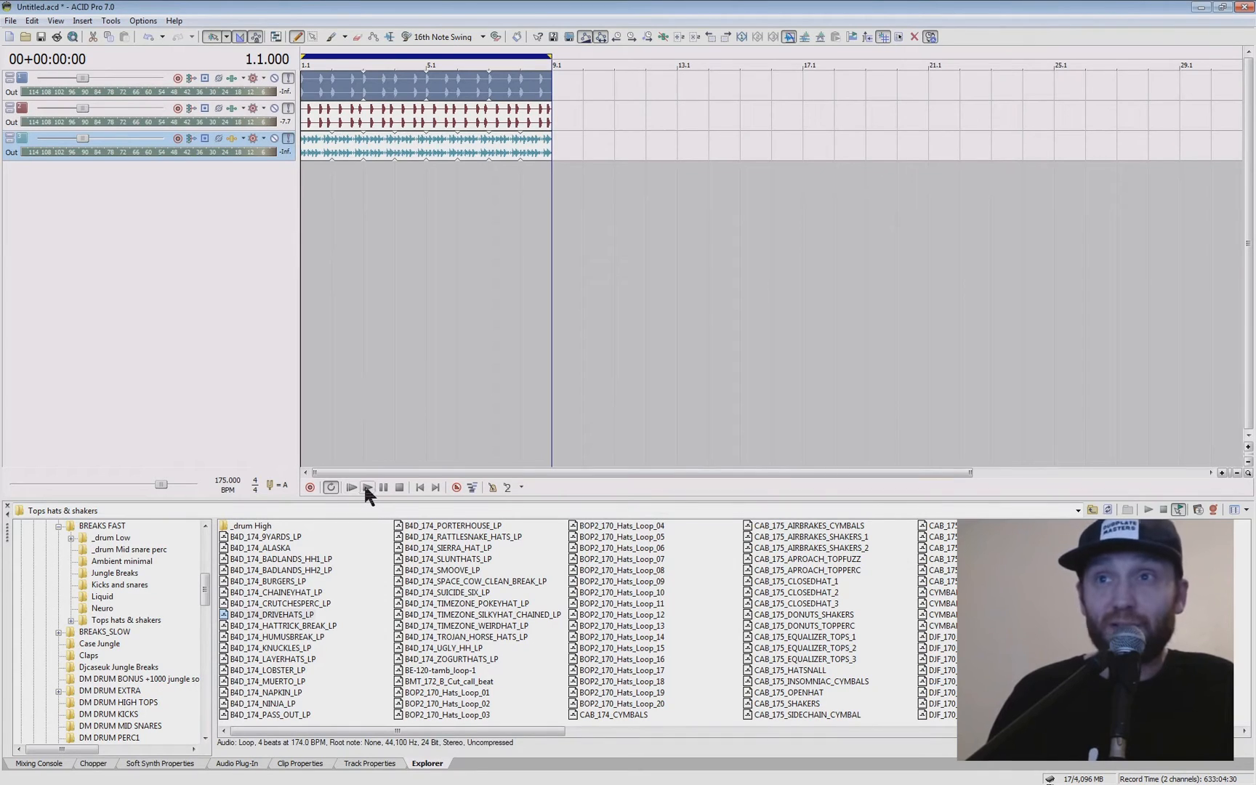
left_click(352, 489)
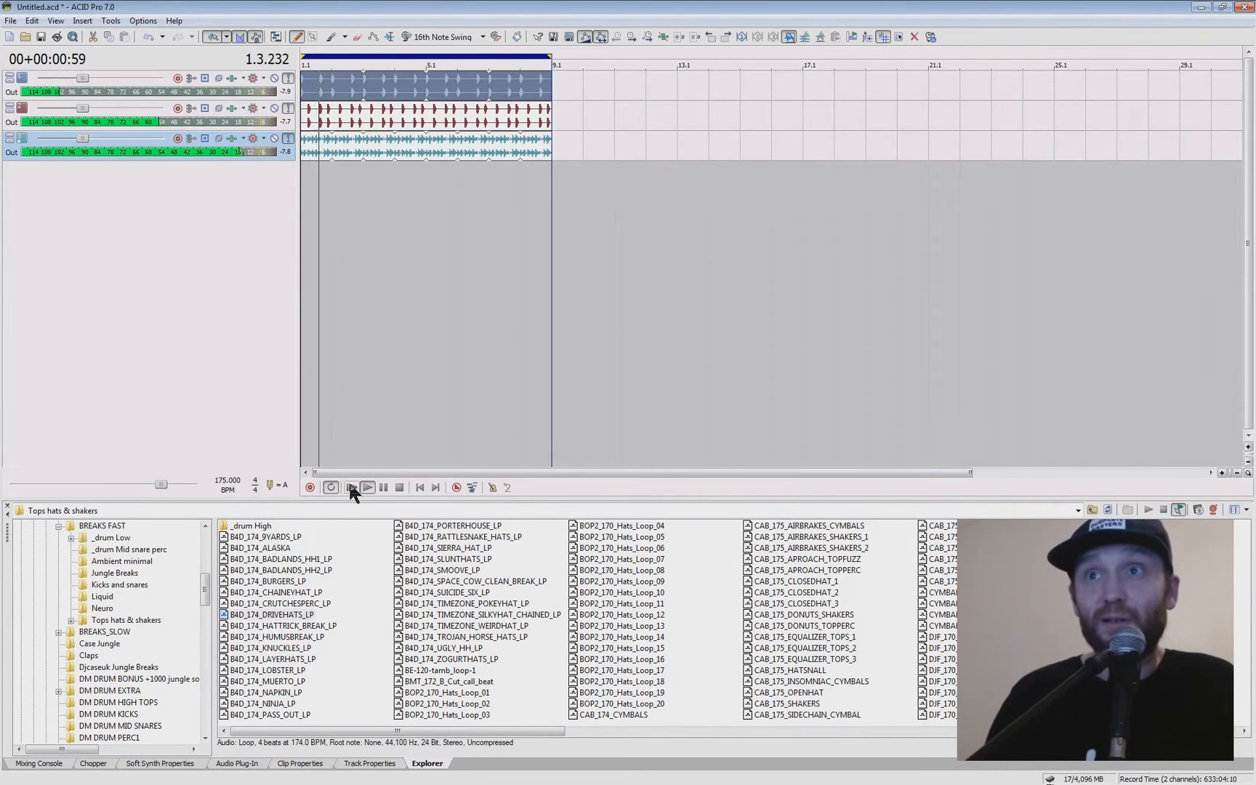
left_click(400, 487)
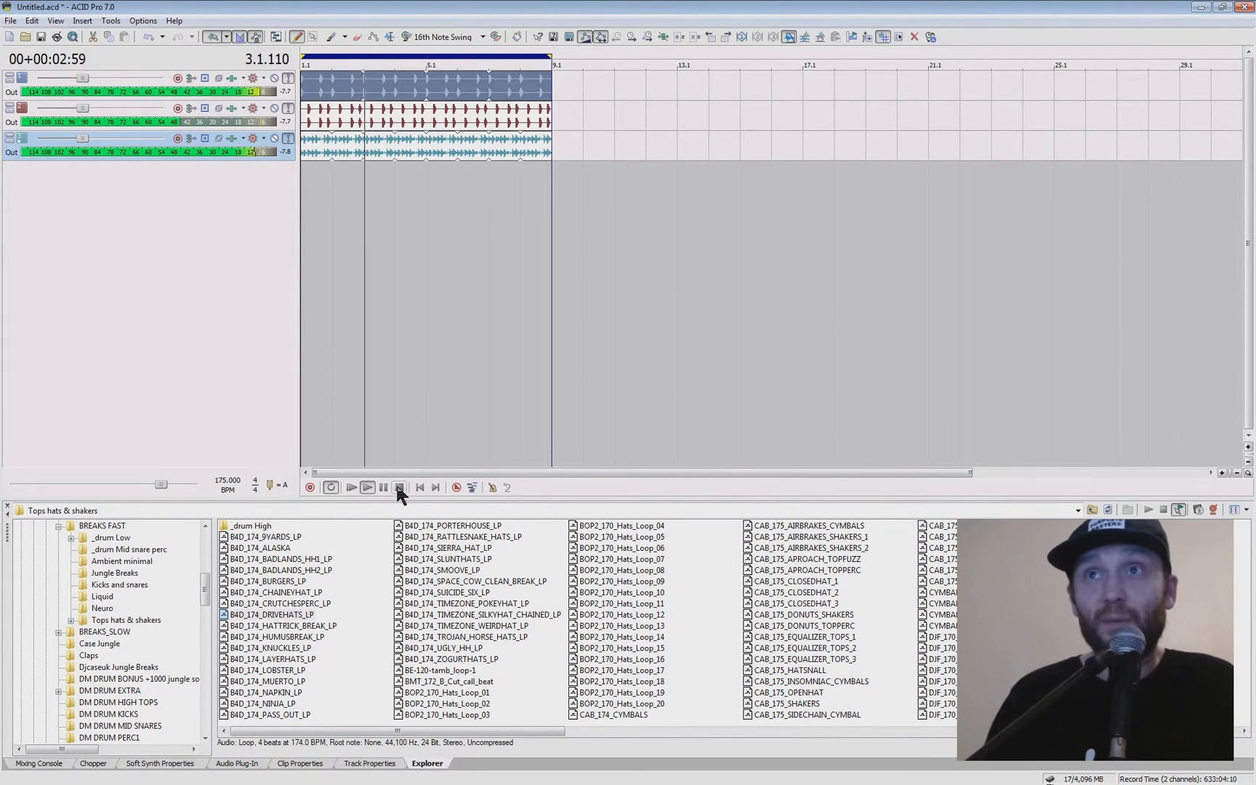
left_click(398, 487)
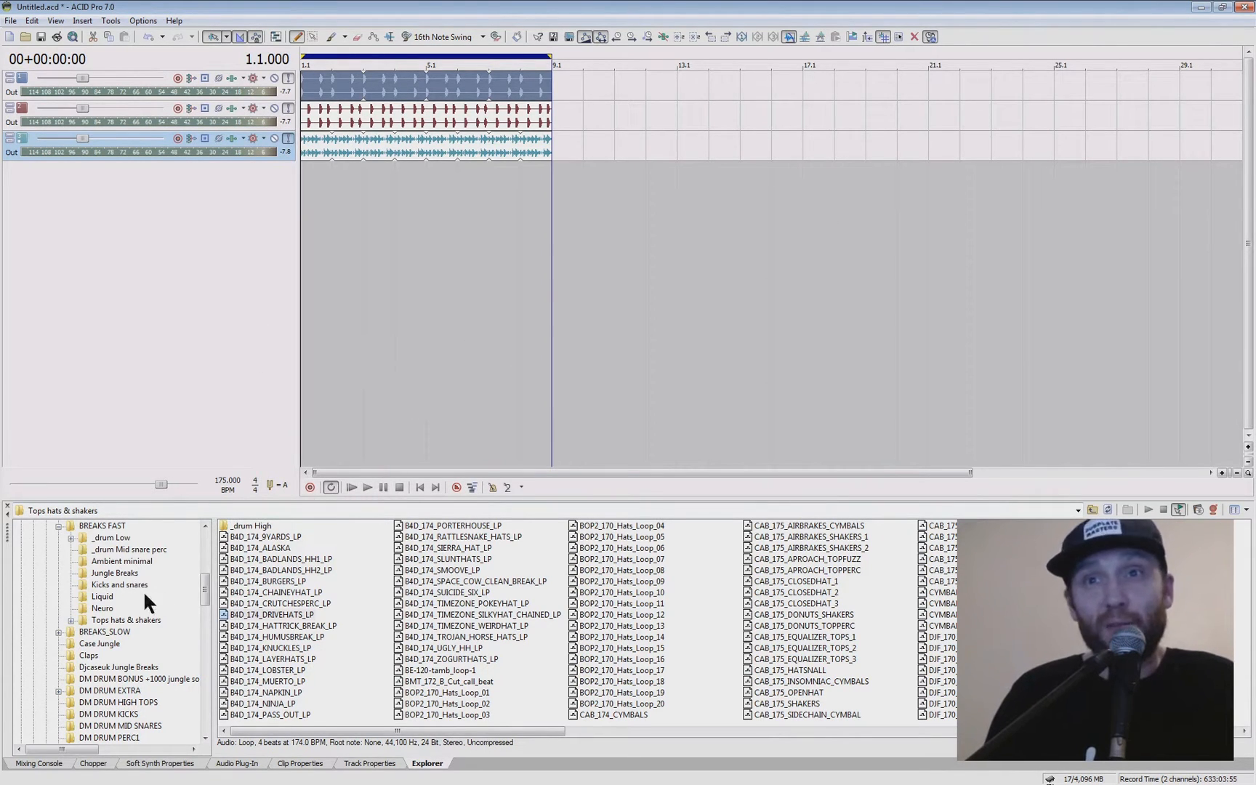
Add a Jungle Breaks loop on a fourth track from bar 9 and audition it.
left_click(111, 573)
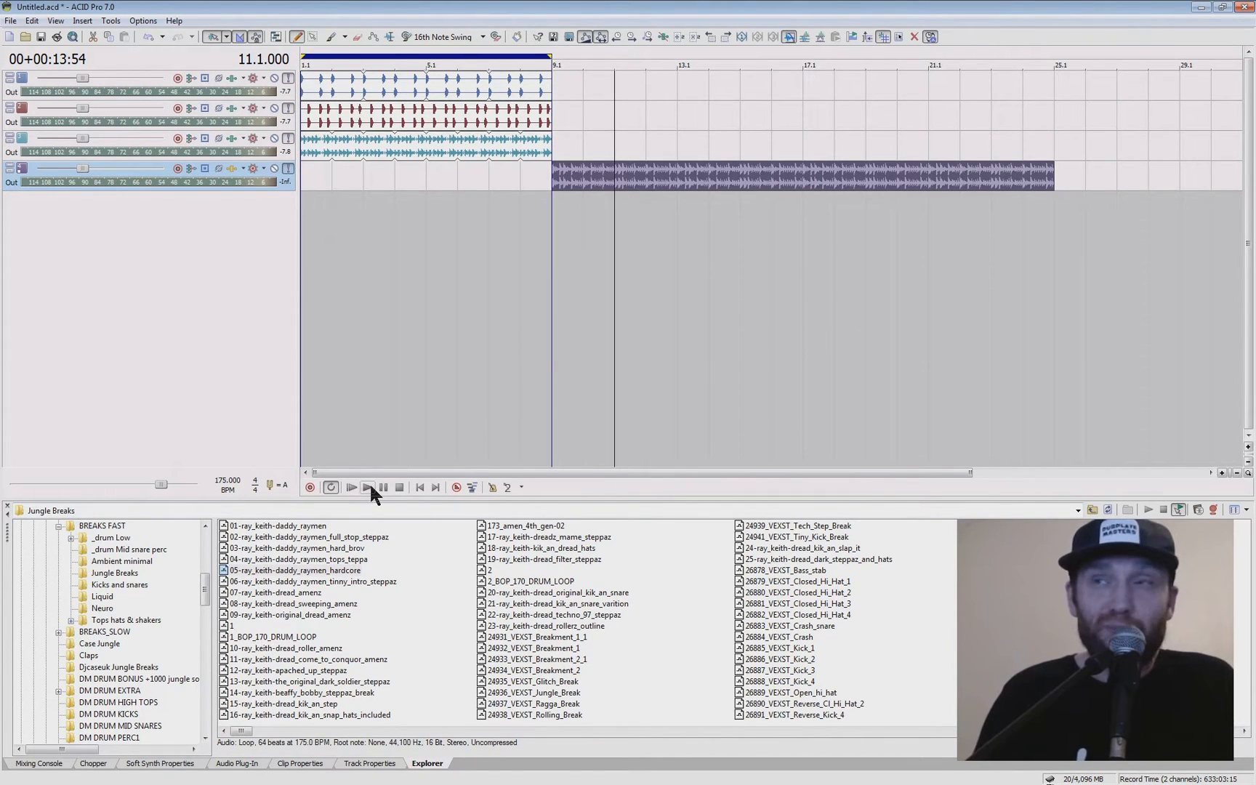
left_click(352, 487)
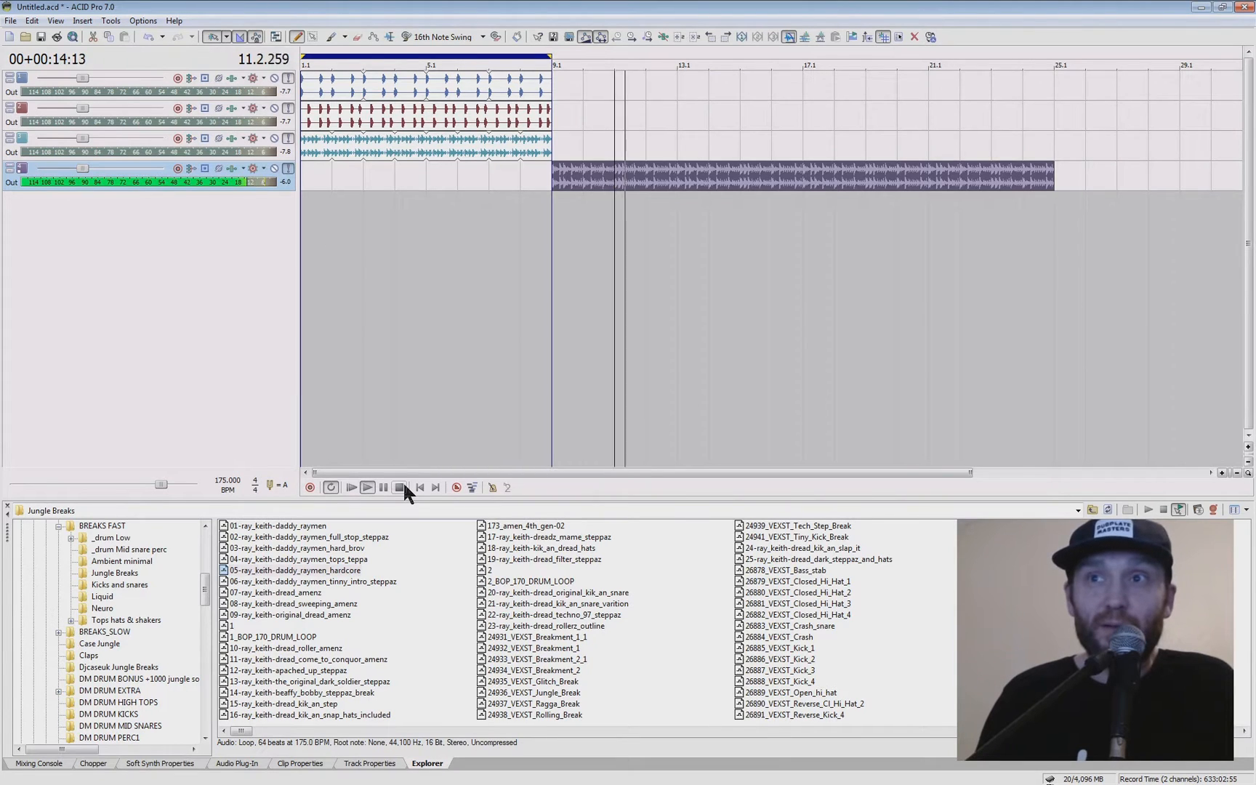
left_click(400, 489)
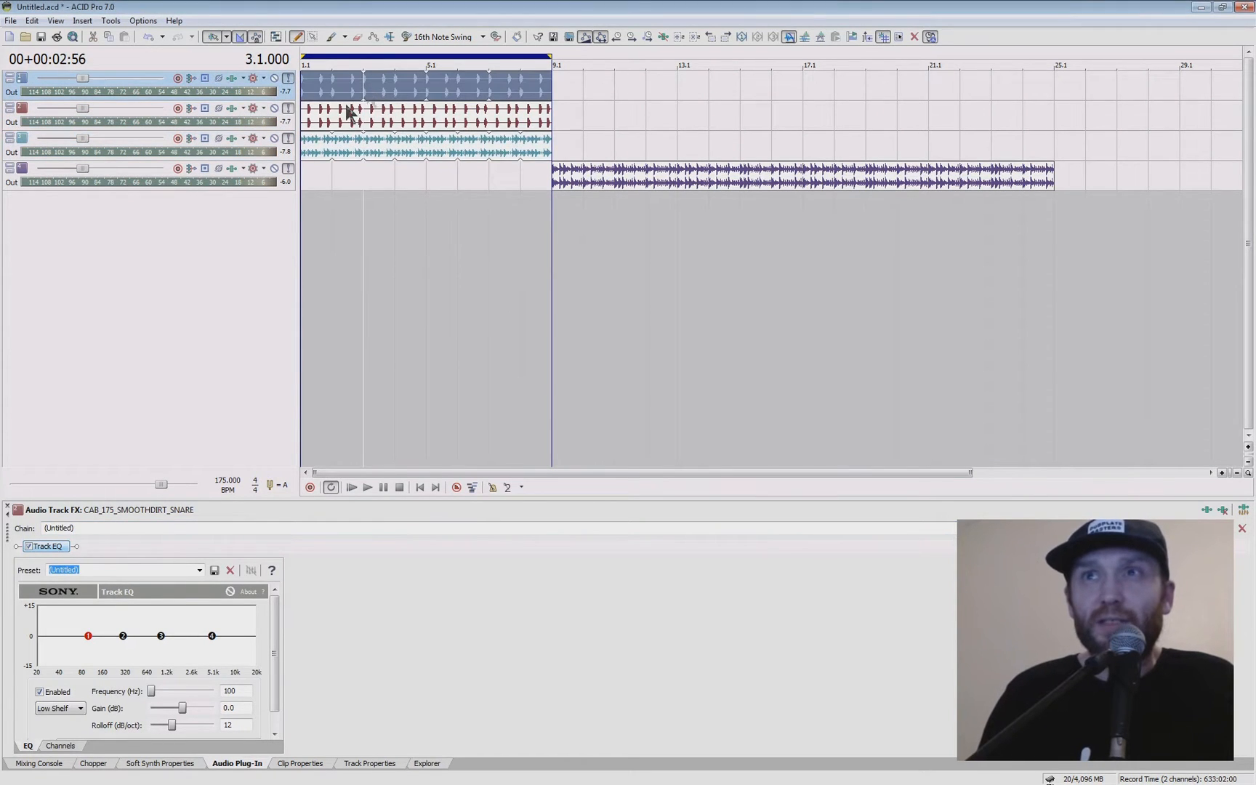
Mute the snare loop track and audition the opening bars.
left_click(288, 109)
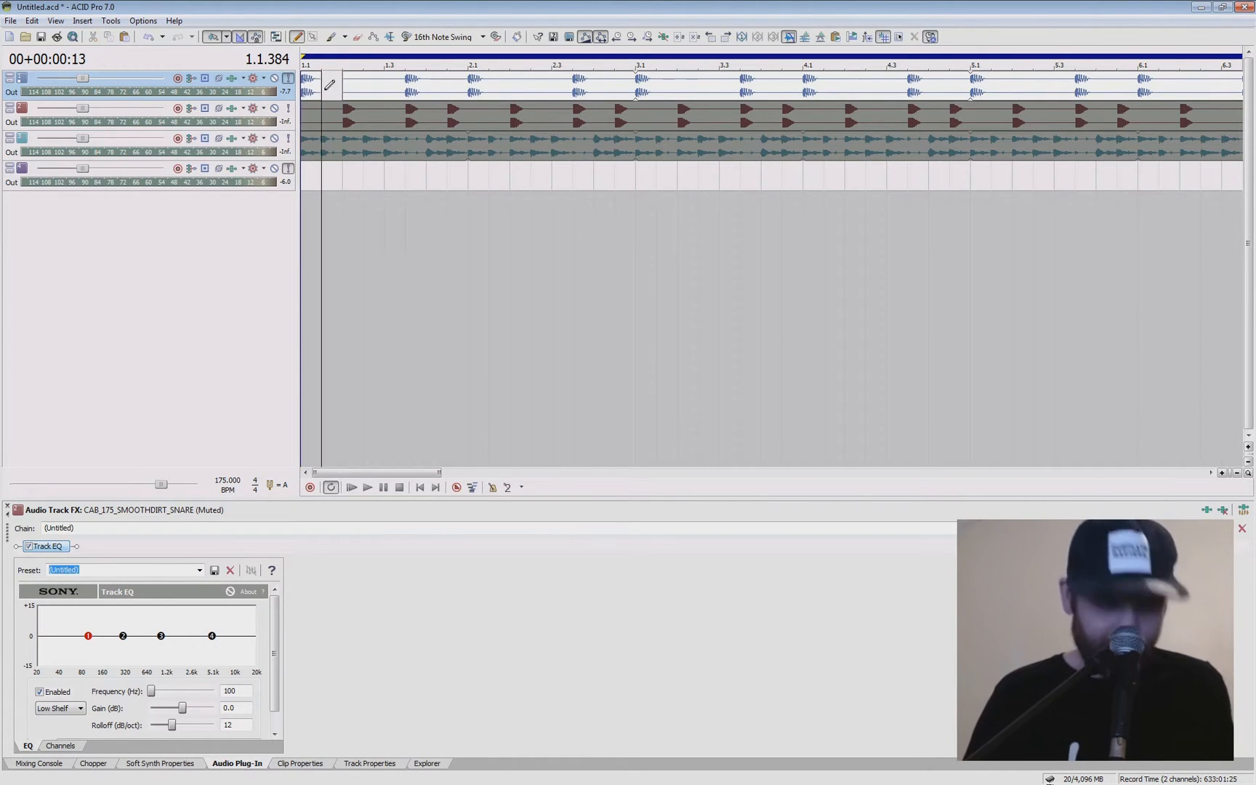
left_click(367, 487)
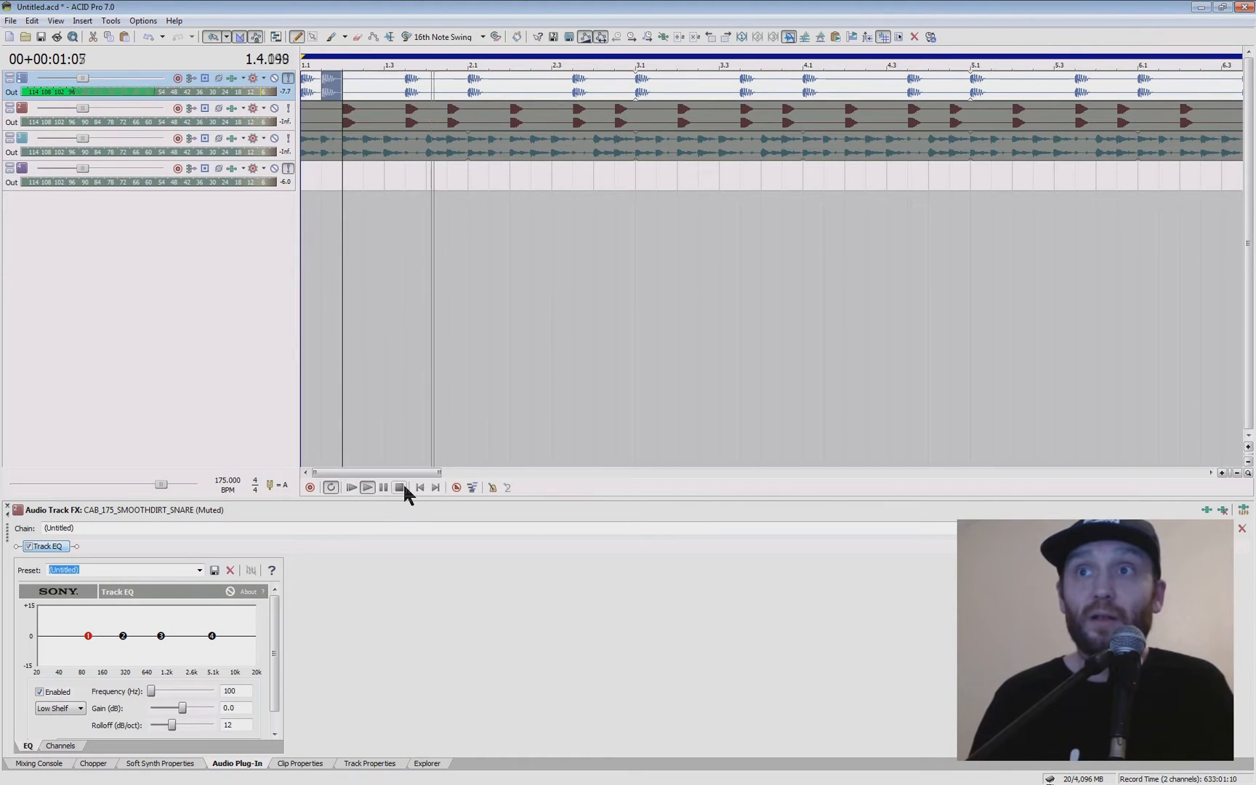
left_click(400, 487)
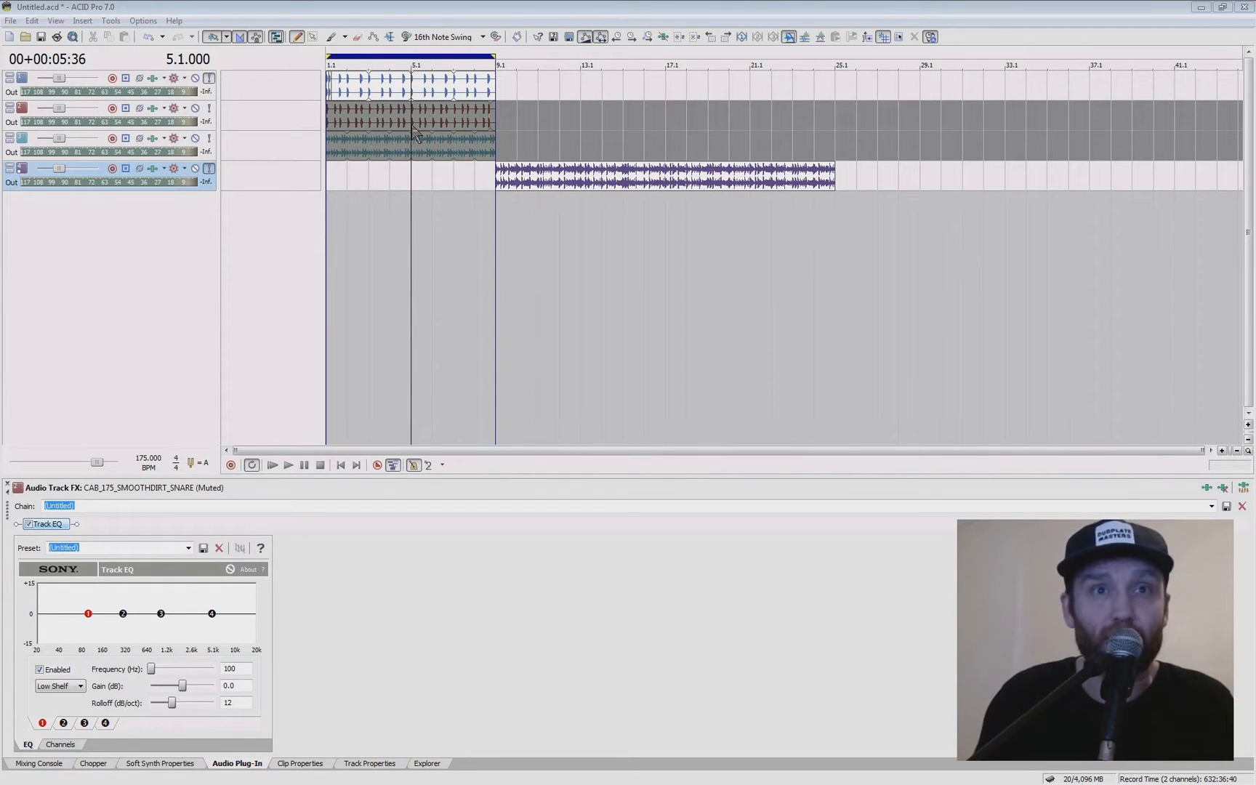
mouse_move(340, 101)
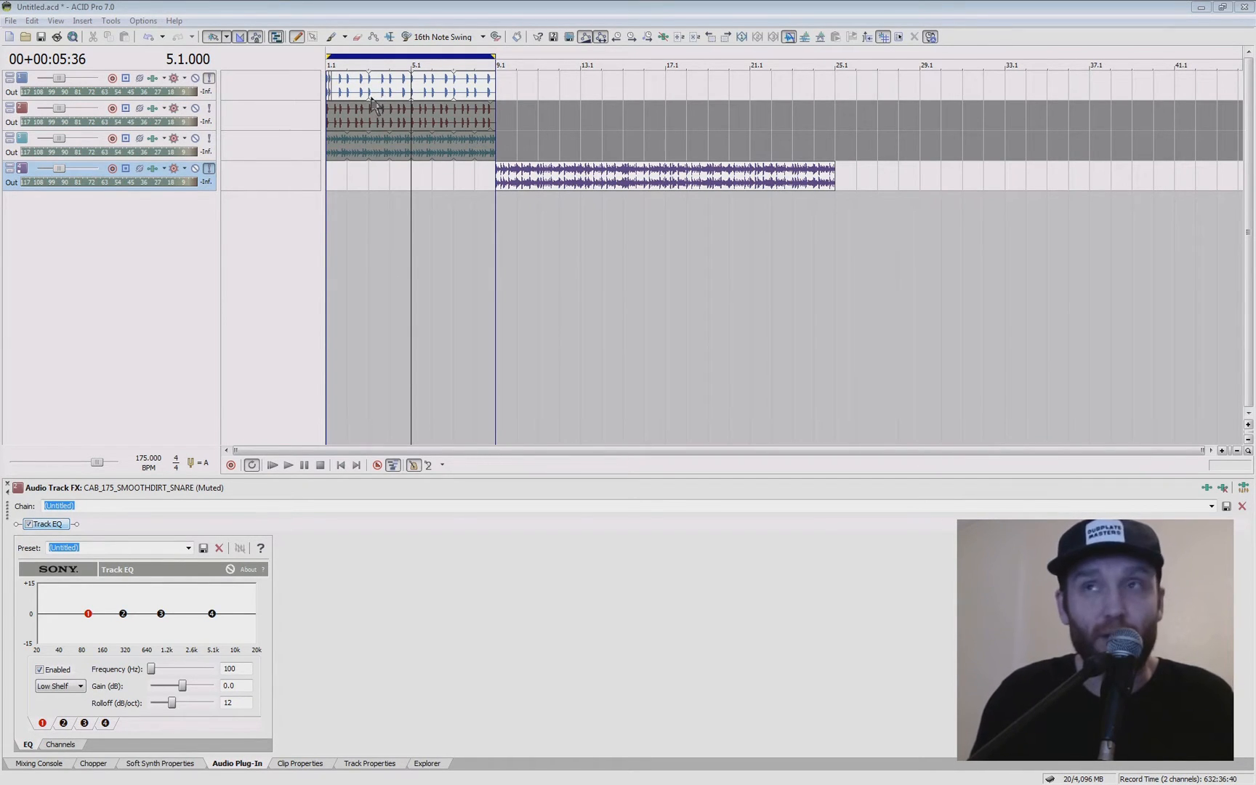
mouse_move(323, 93)
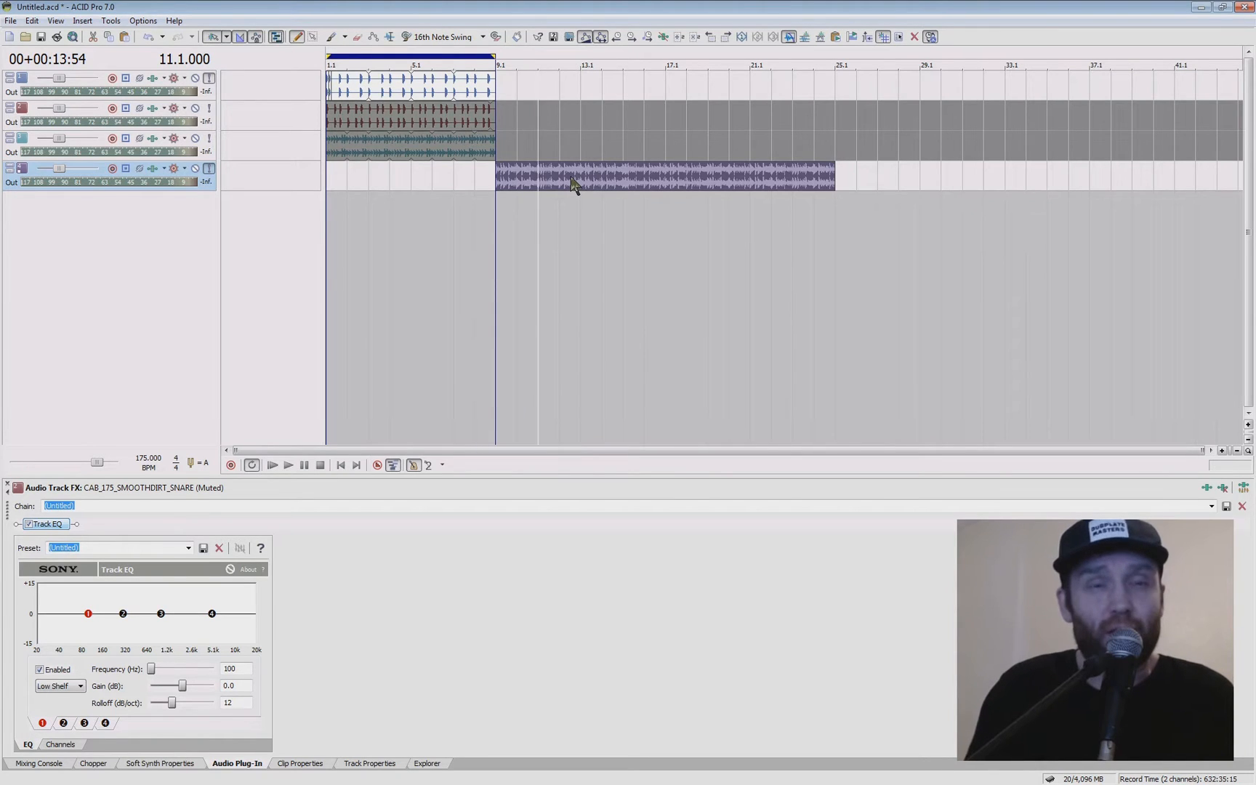
mouse_move(568, 190)
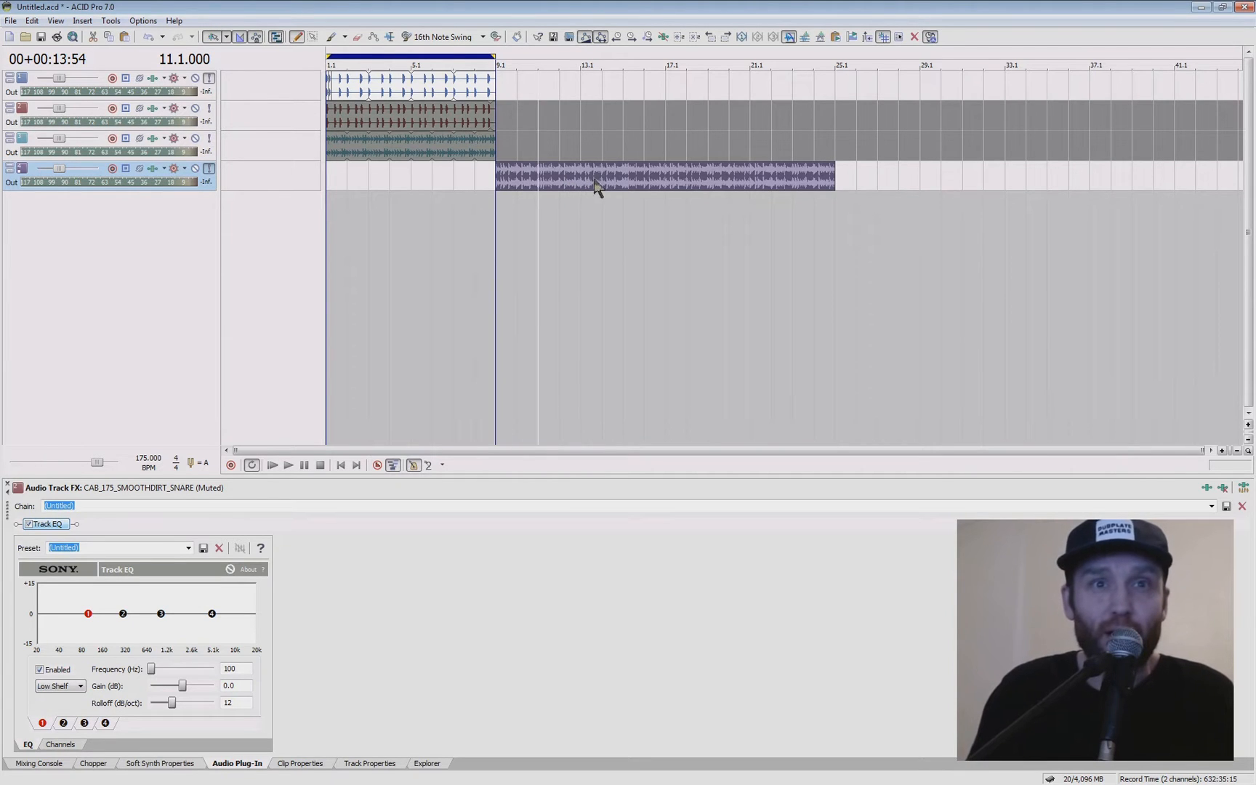
mouse_move(558, 155)
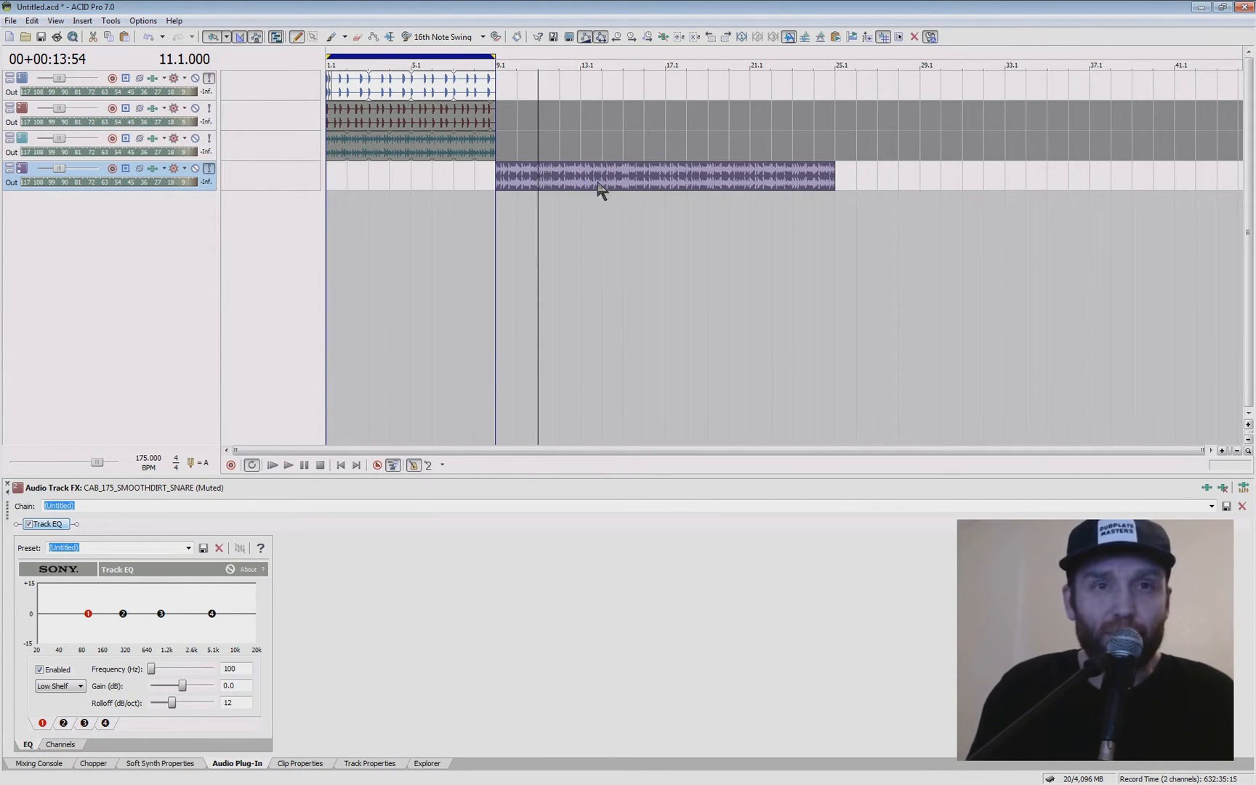
mouse_move(702, 171)
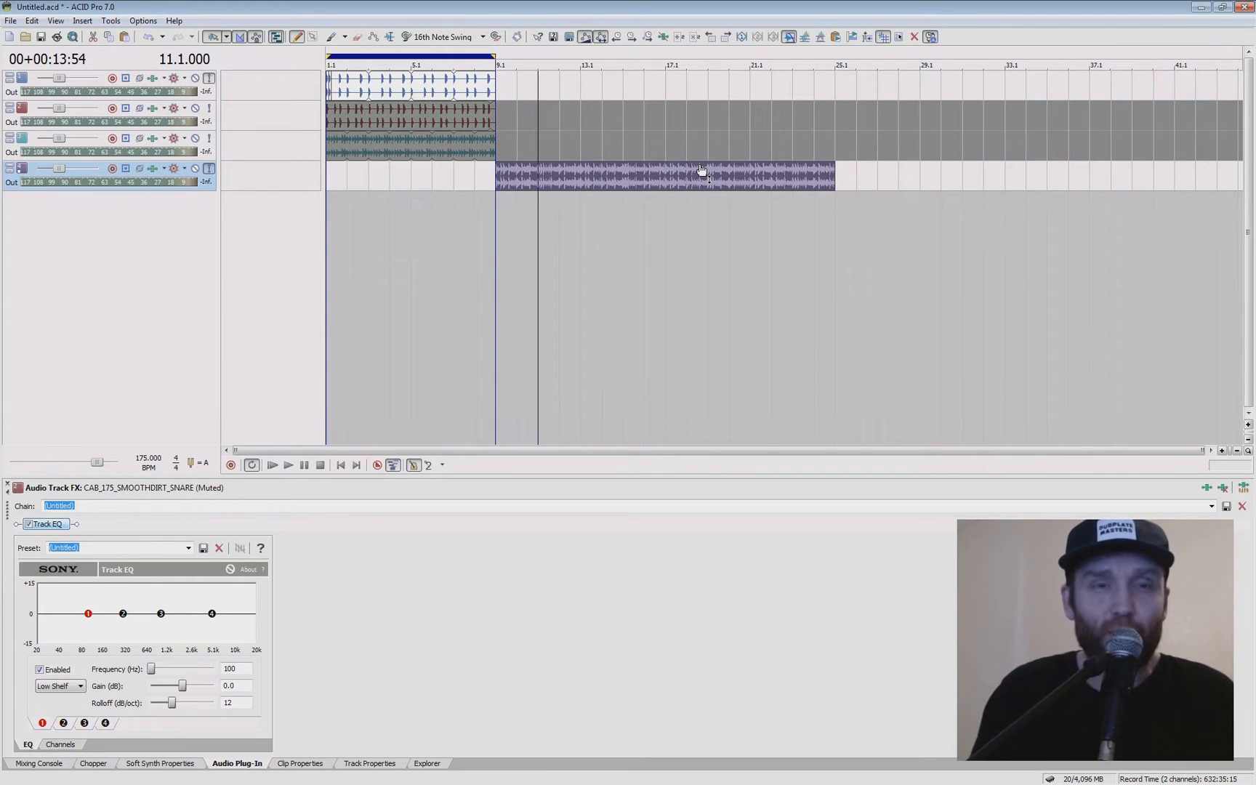
mouse_move(635, 180)
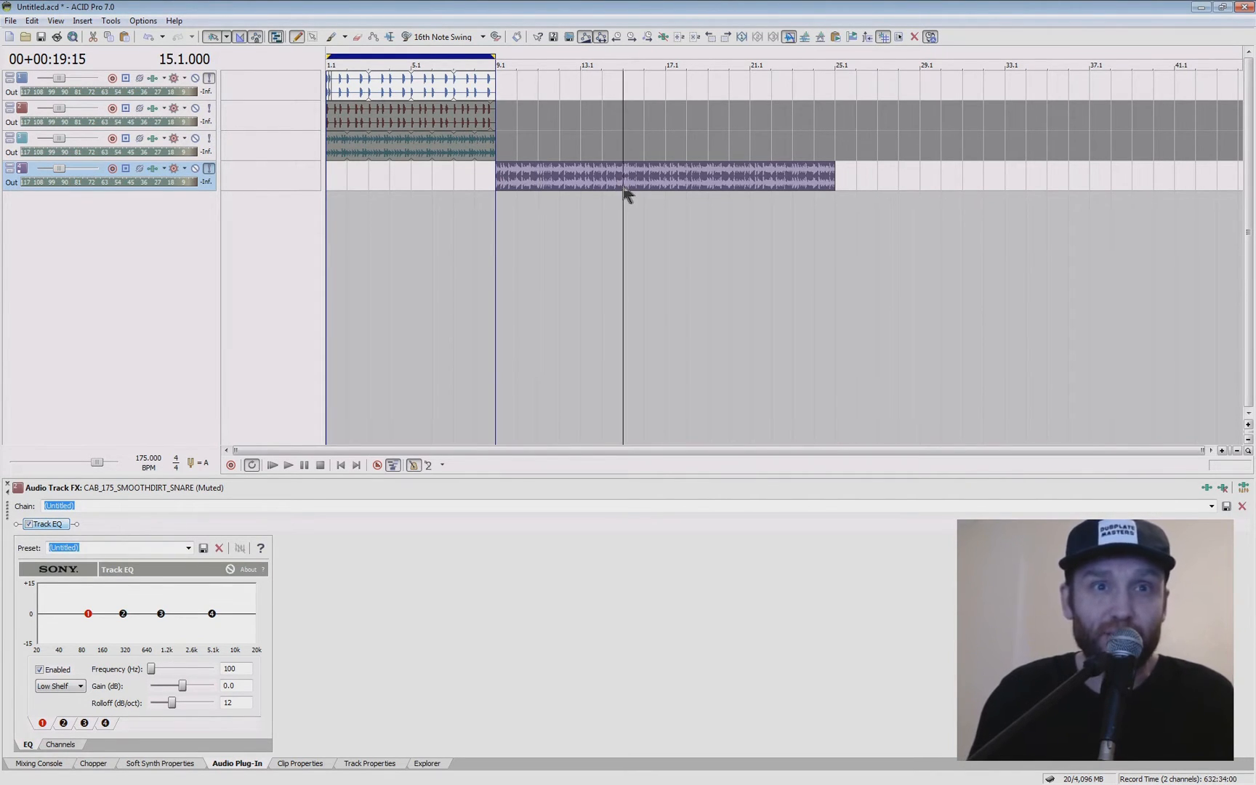
mouse_move(637, 180)
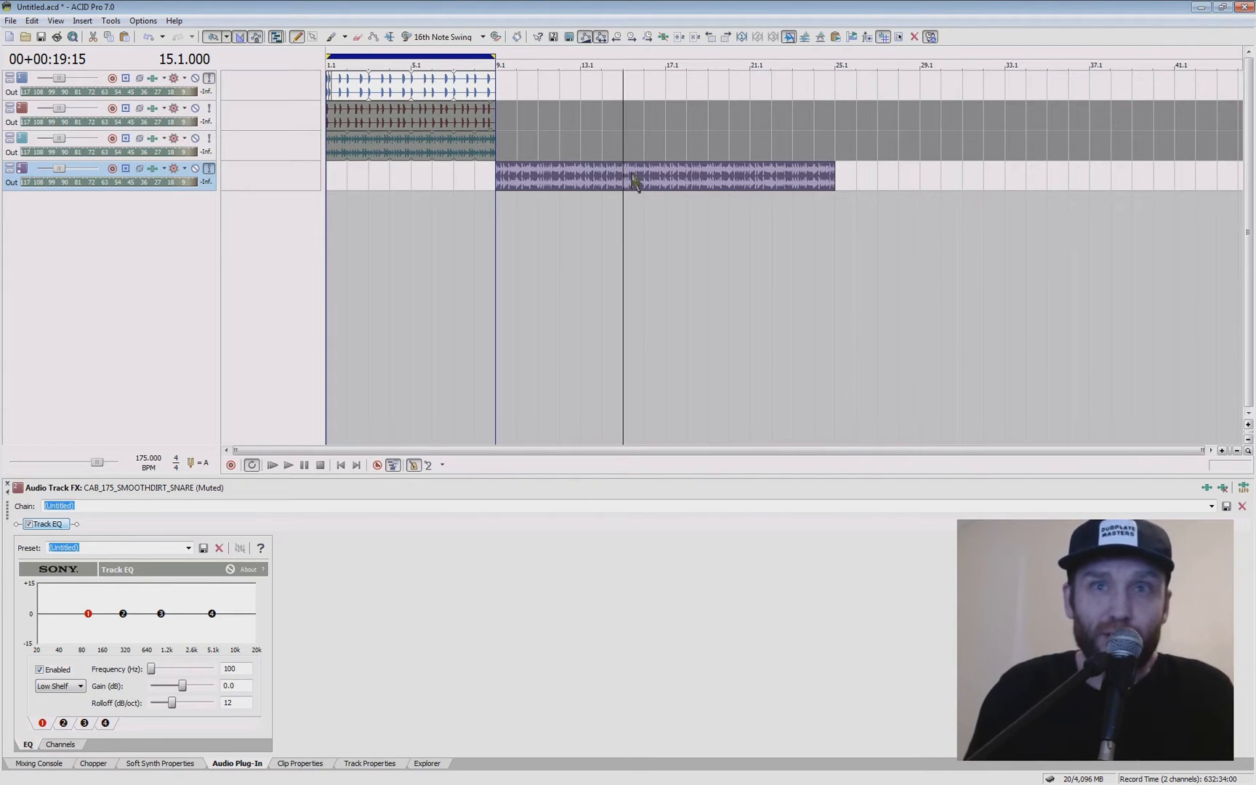
mouse_move(555, 188)
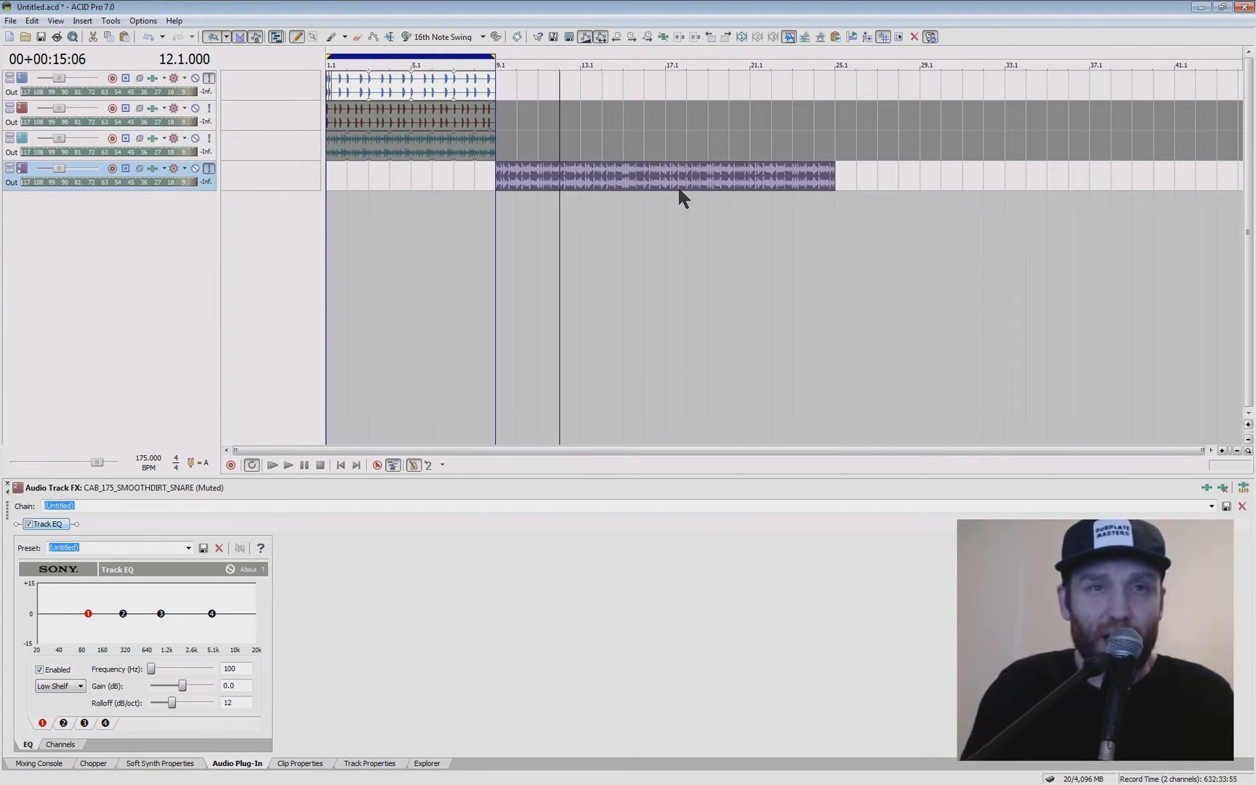
mouse_move(660, 202)
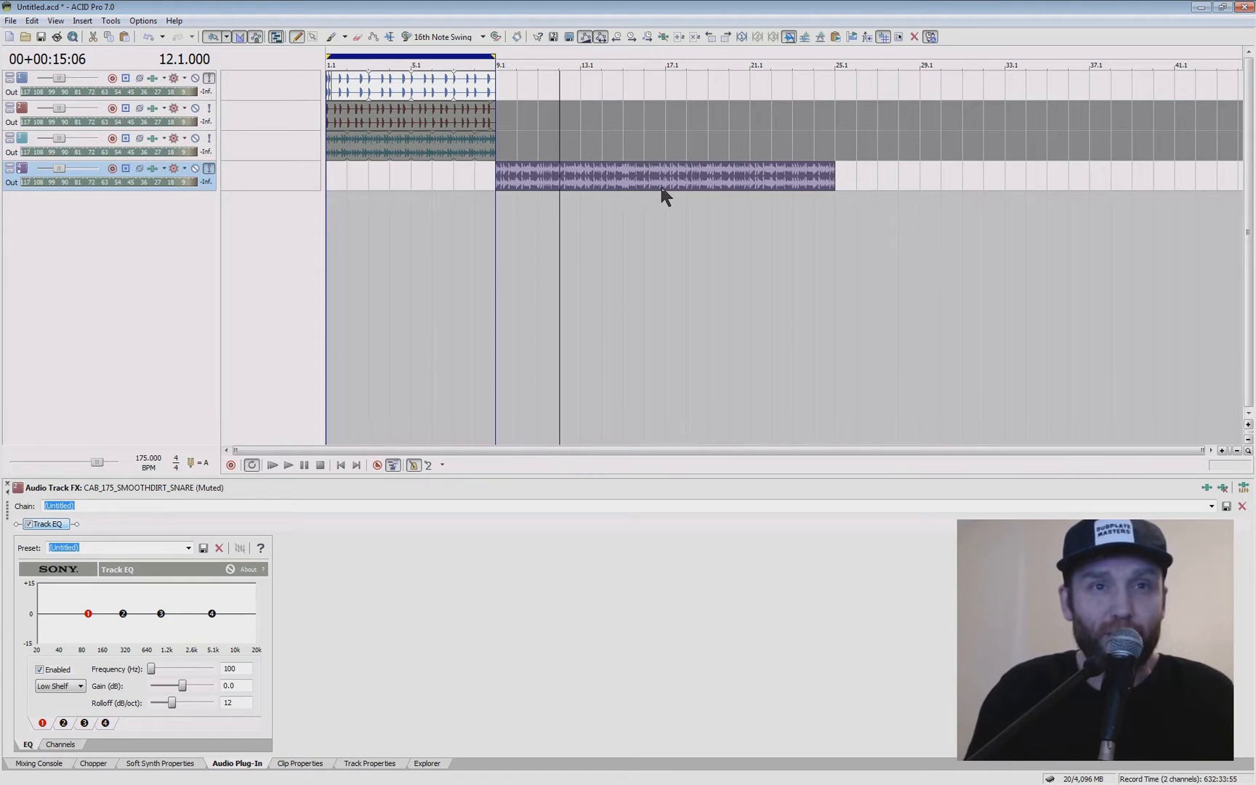
mouse_move(631, 186)
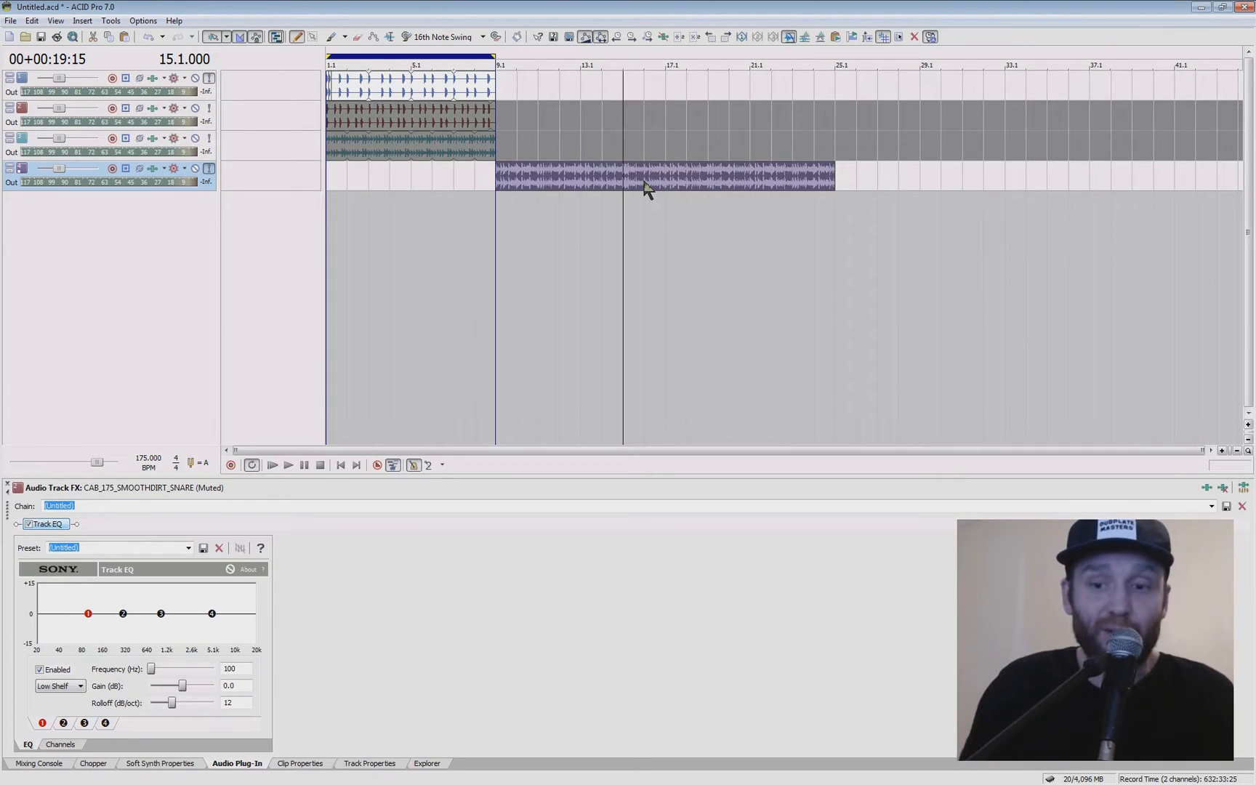
mouse_move(631, 192)
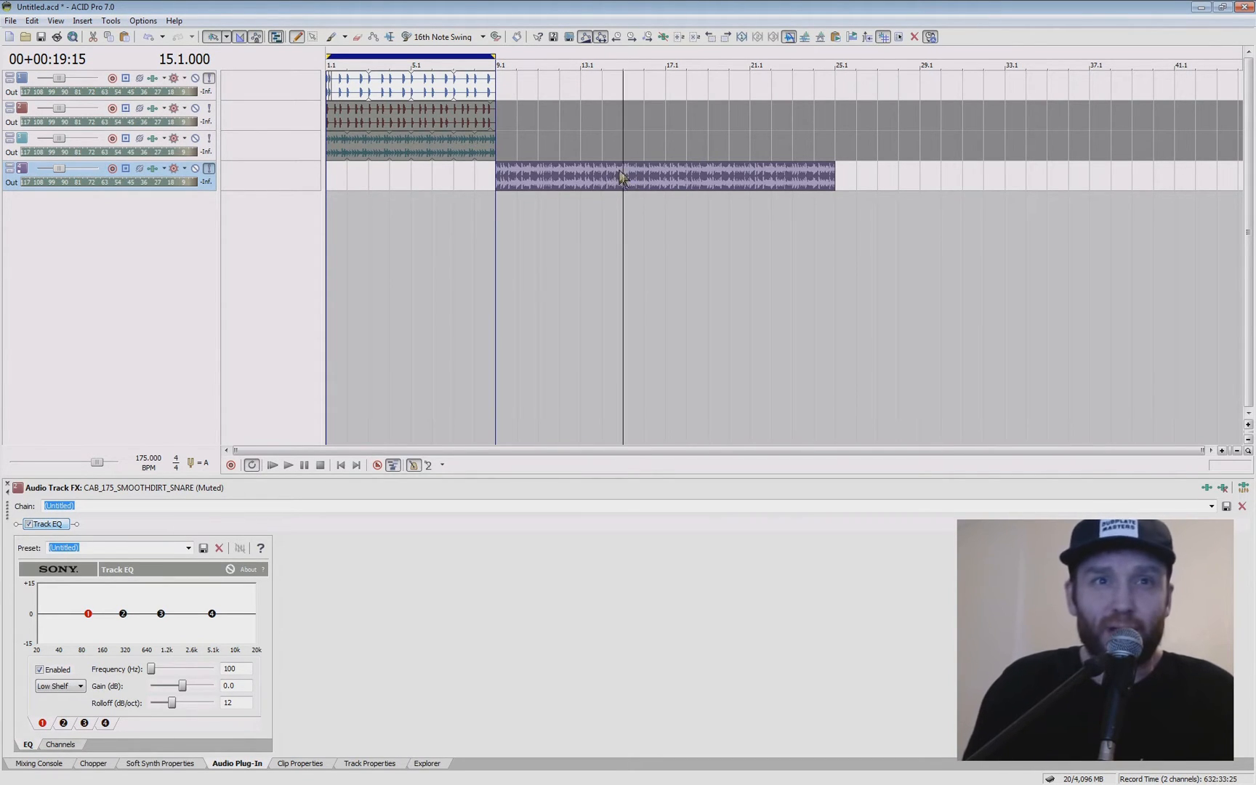
mouse_move(563, 190)
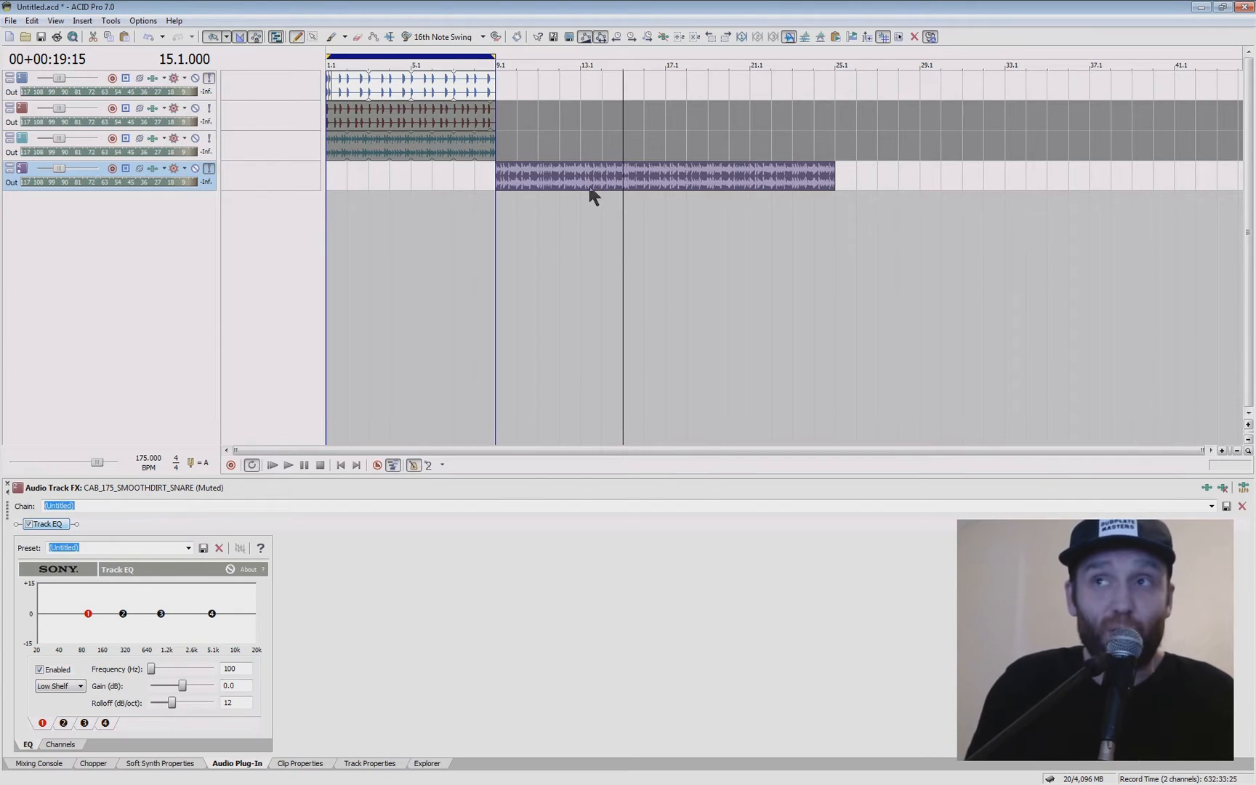
mouse_move(548, 175)
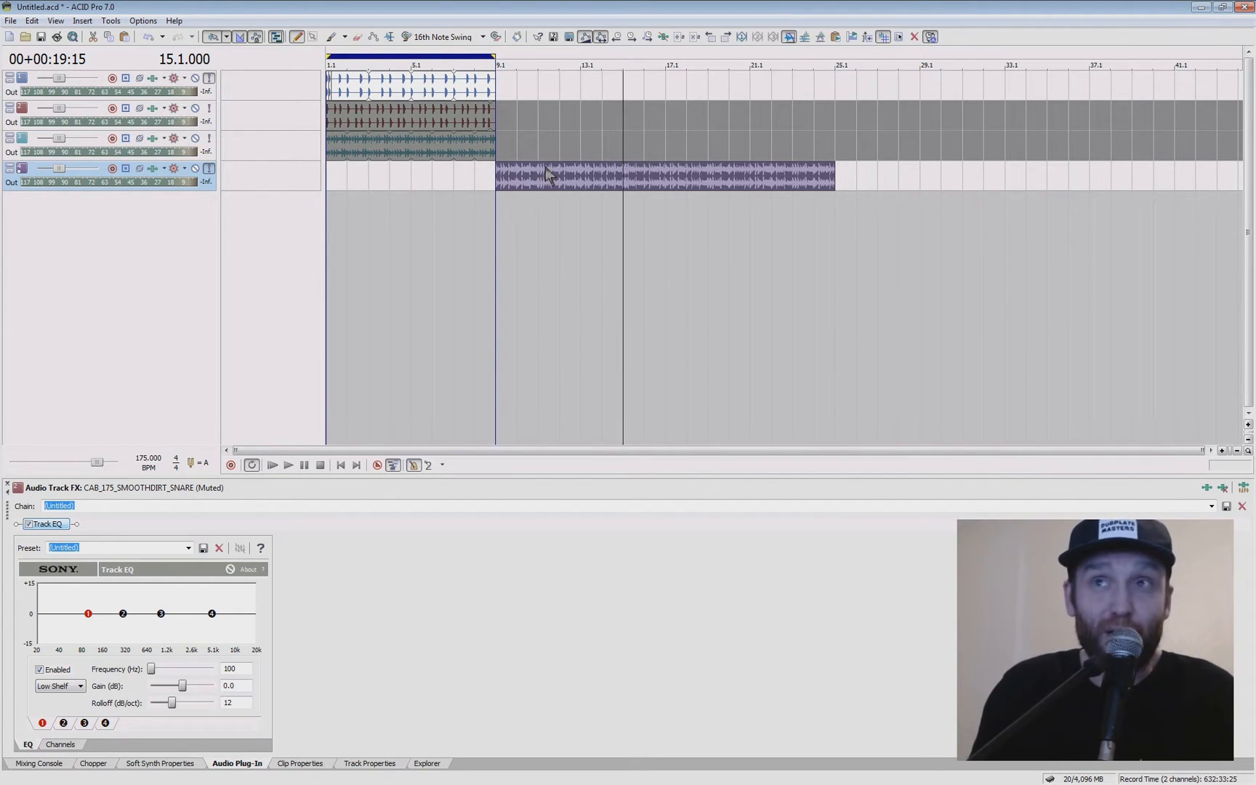
mouse_move(626, 167)
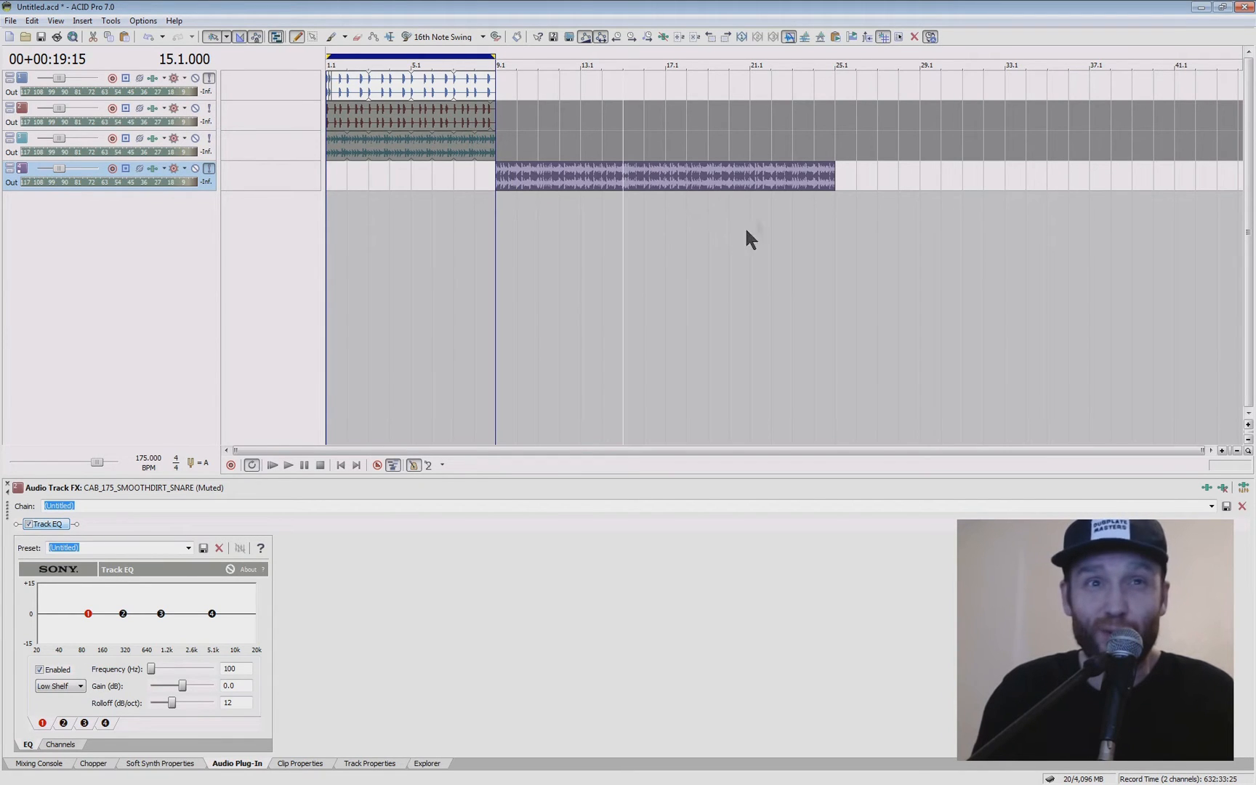
mouse_move(679, 184)
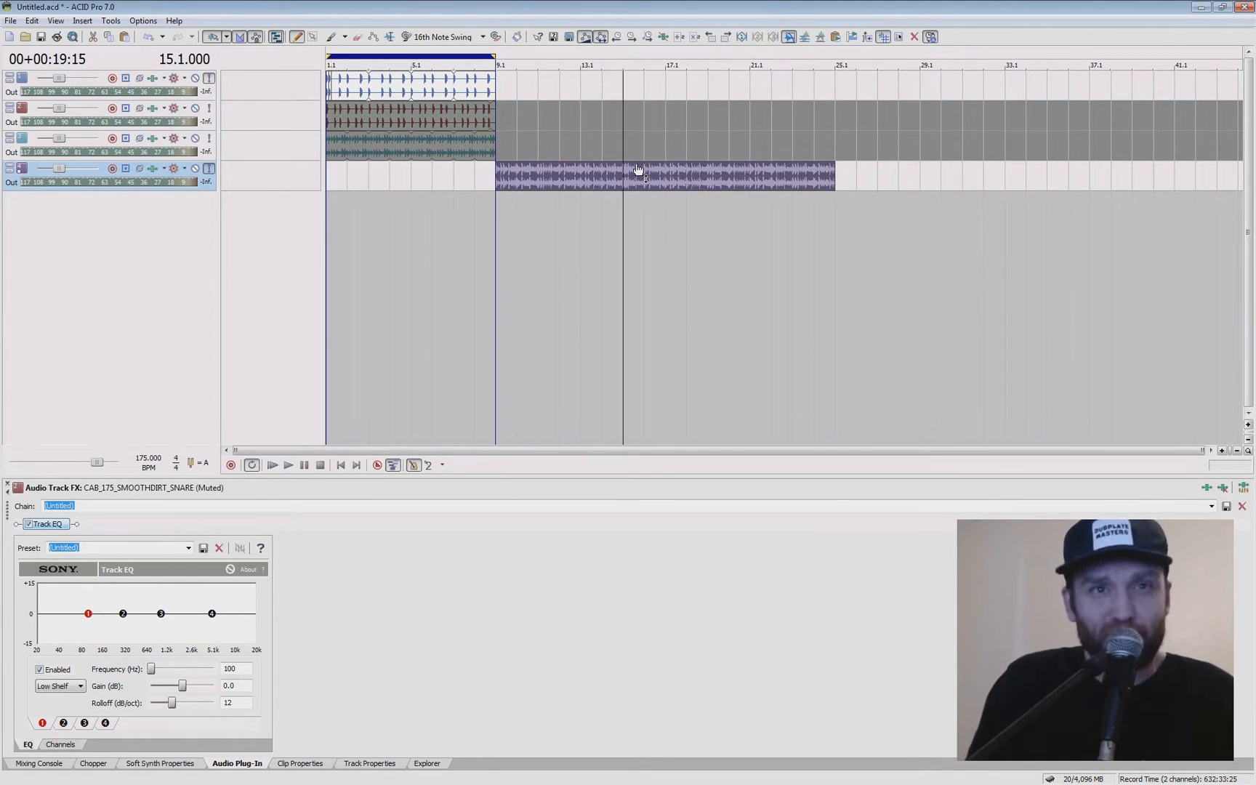
mouse_move(647, 244)
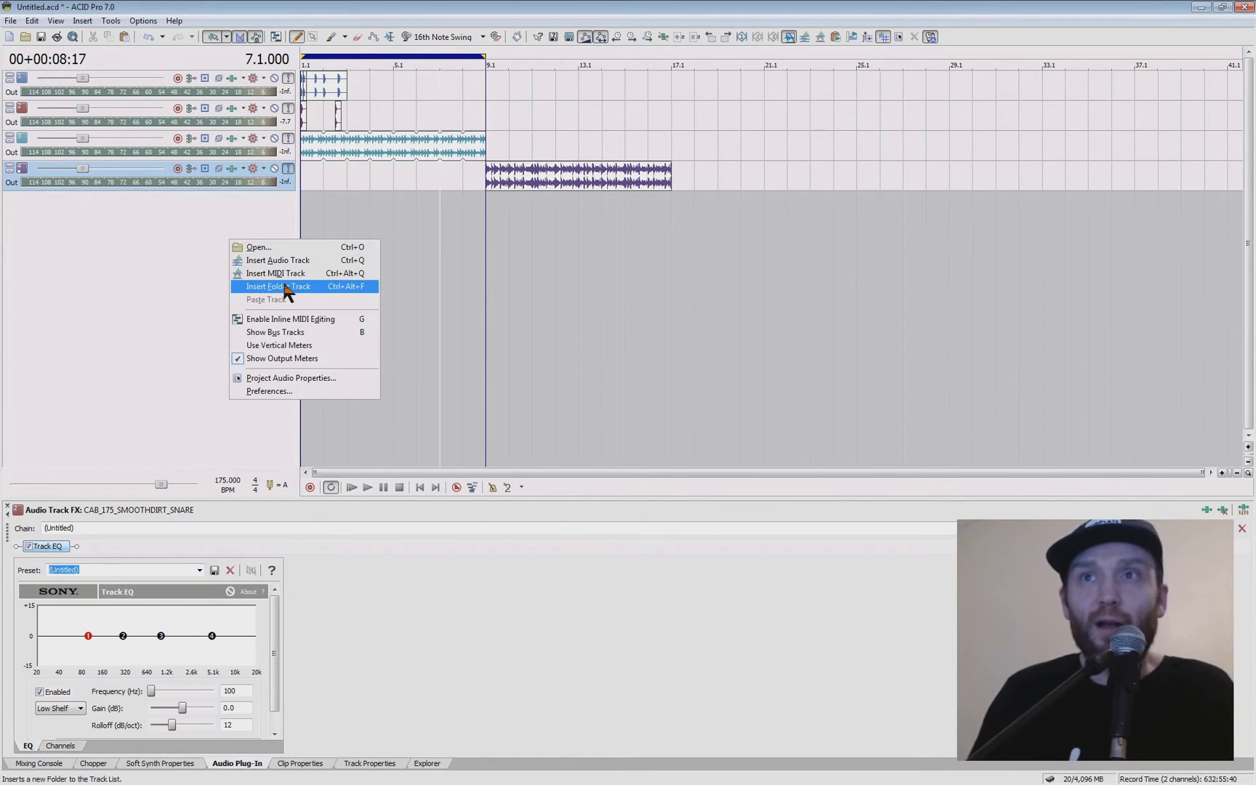
Insert a MIDI track played by the DLS Soft Synth and dismiss the Soft Synth Chooser.
left_click(278, 286)
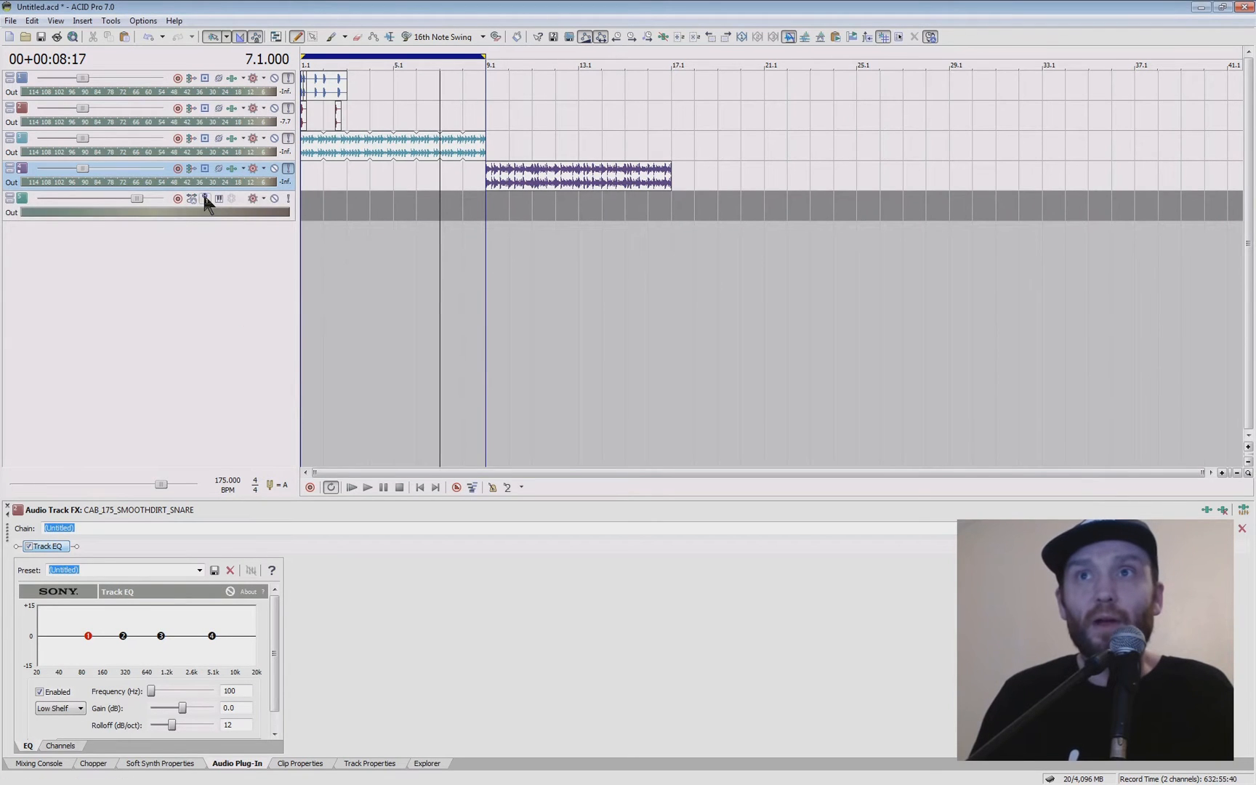
left_click(205, 200)
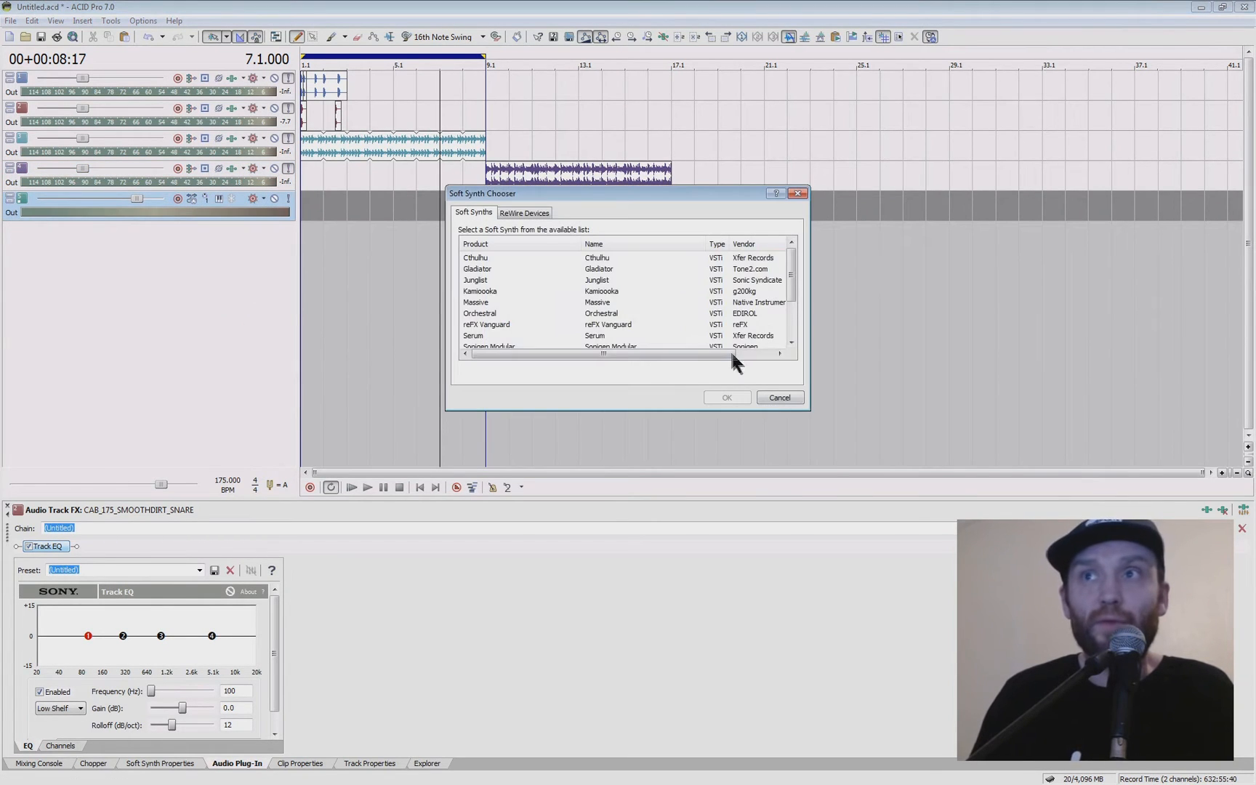
left_click(525, 302)
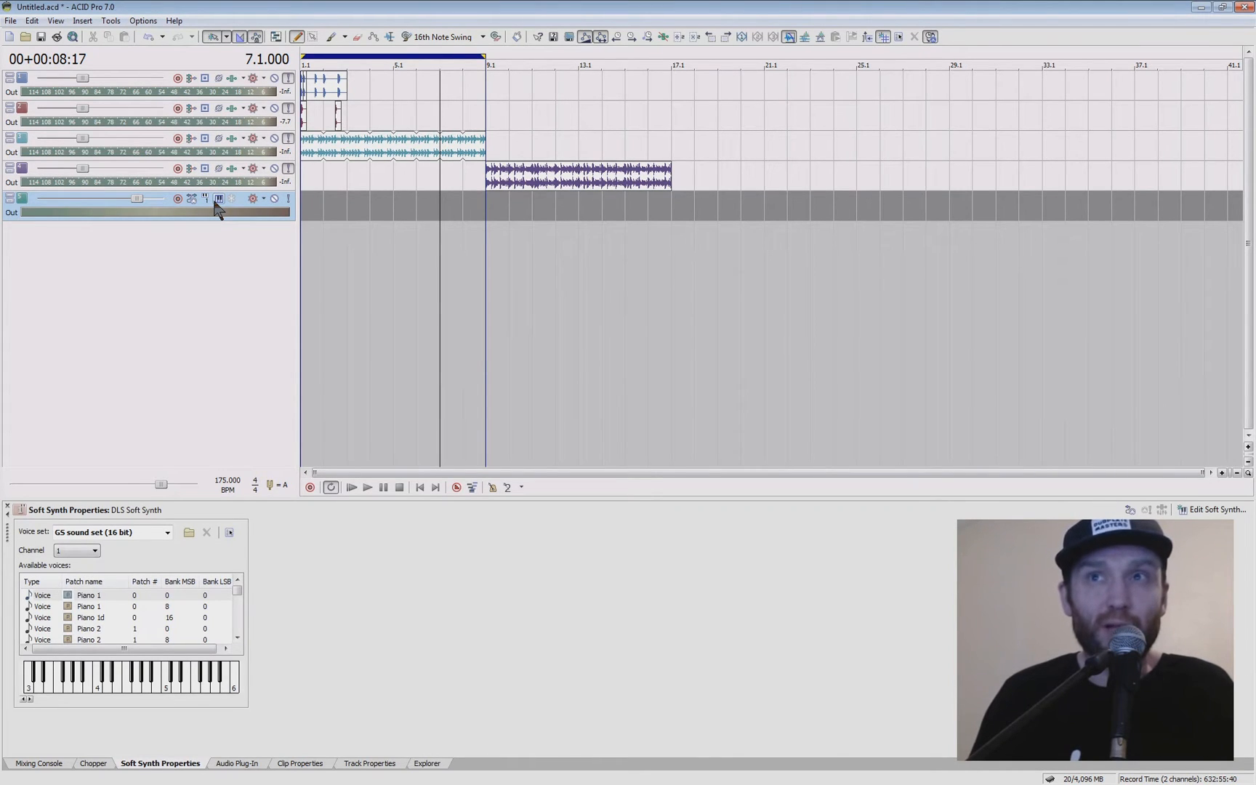
Switch the MIDI track's instrument to Drum Kits > Standard.
left_click(218, 199)
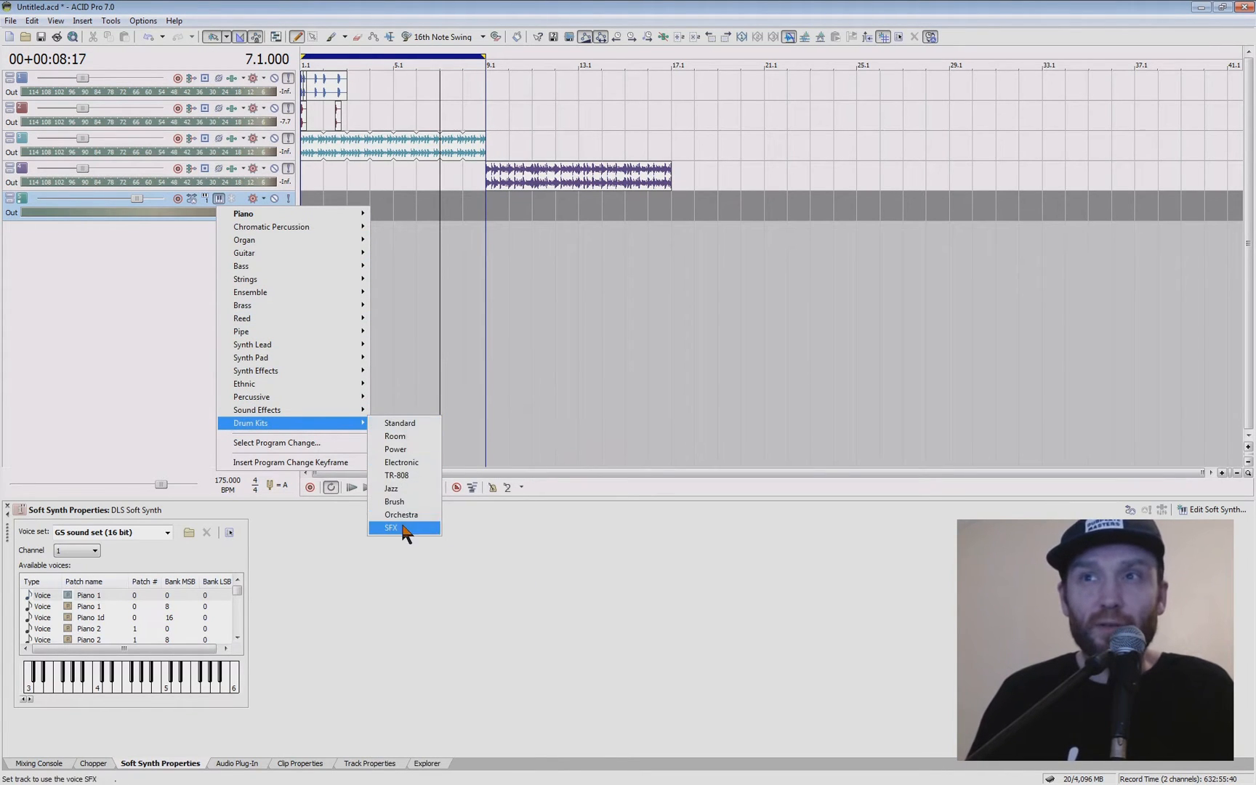
mouse_move(416, 433)
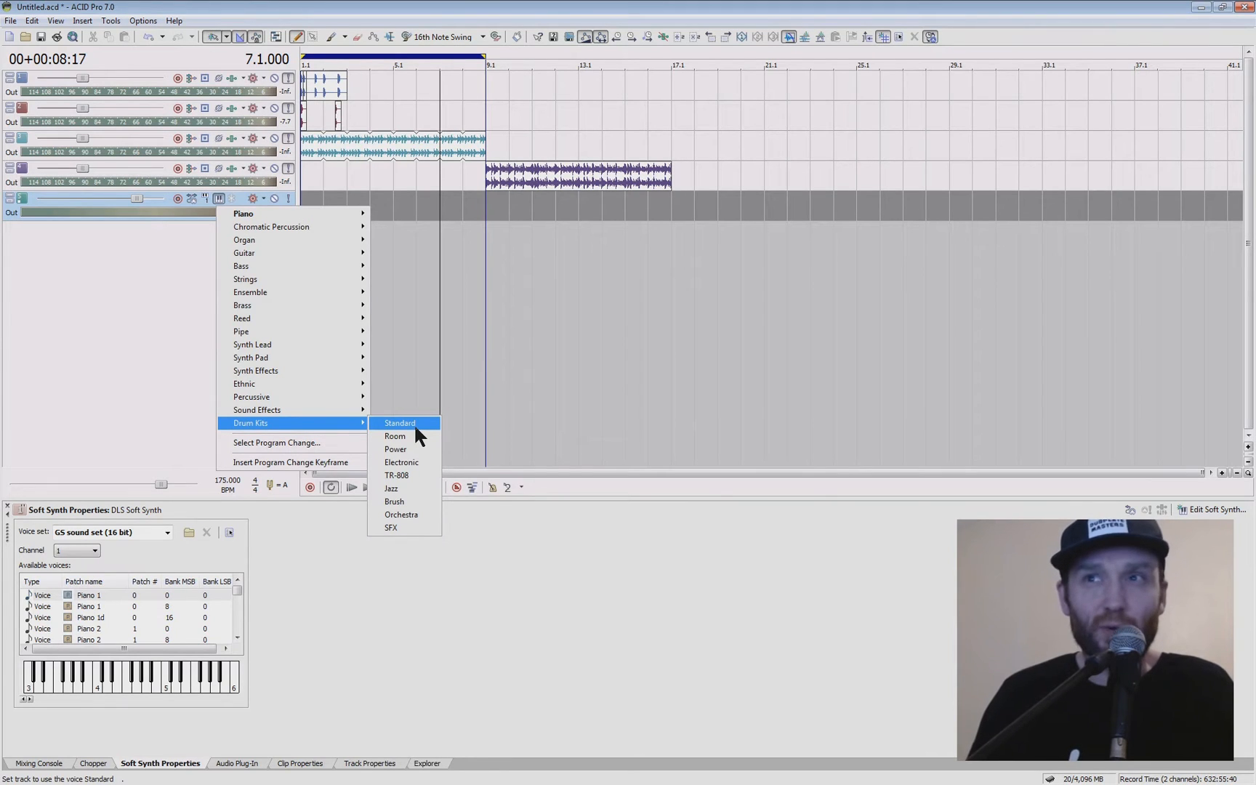
left_click(400, 423)
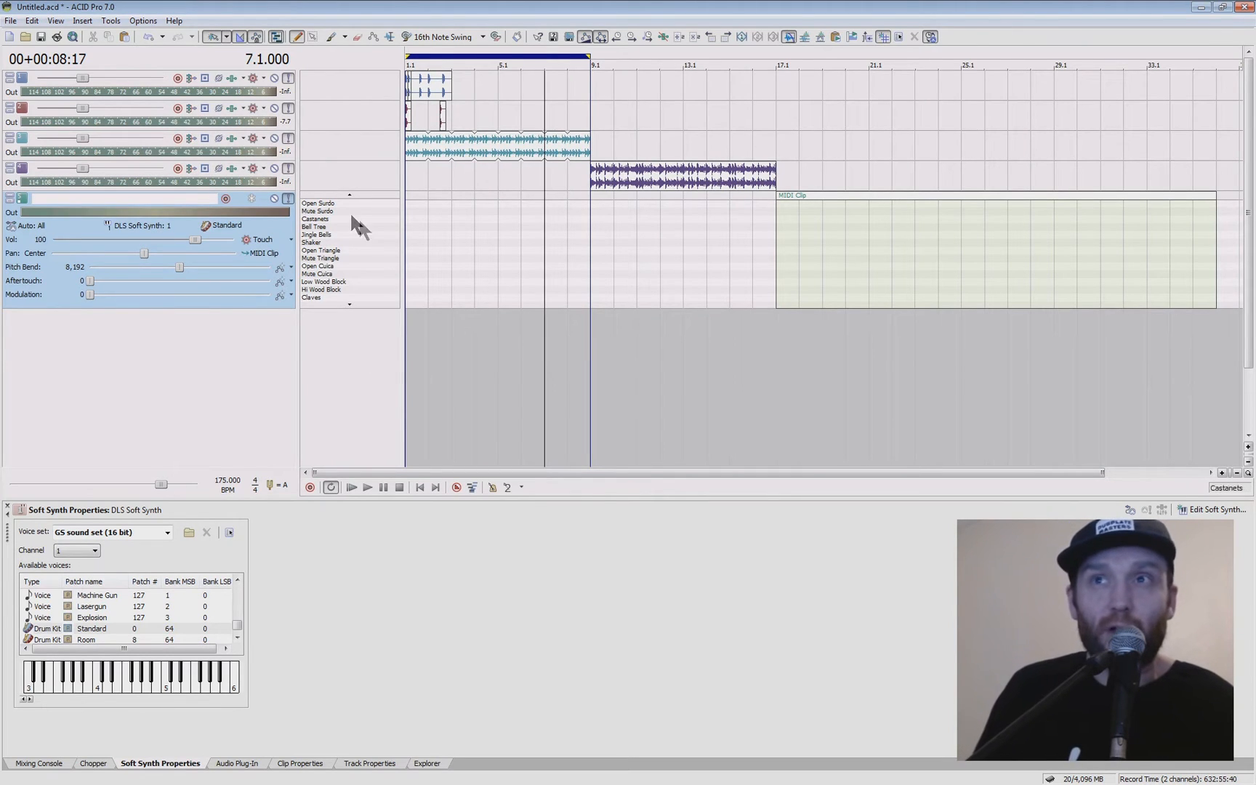
mouse_move(288, 314)
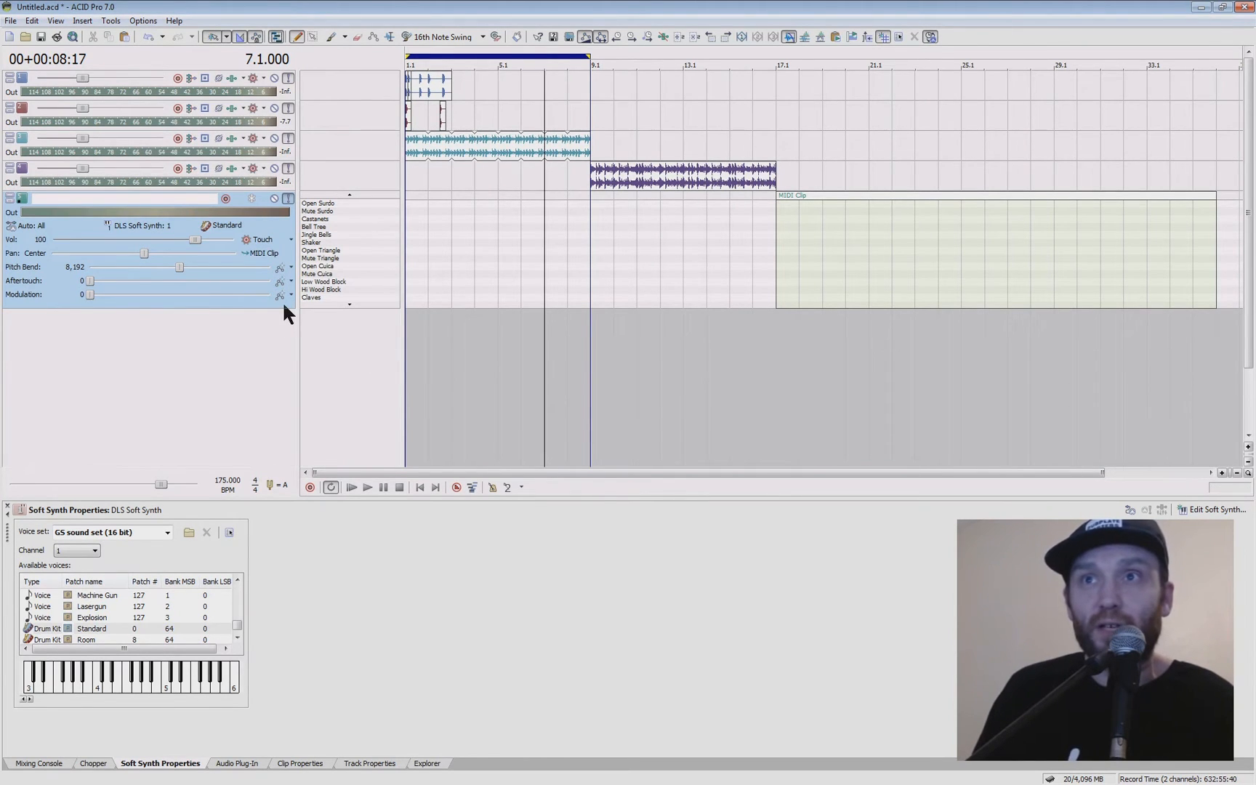
Show the MIDI clip's piano roll and set a loop region over the empty drum clip.
left_click(299, 764)
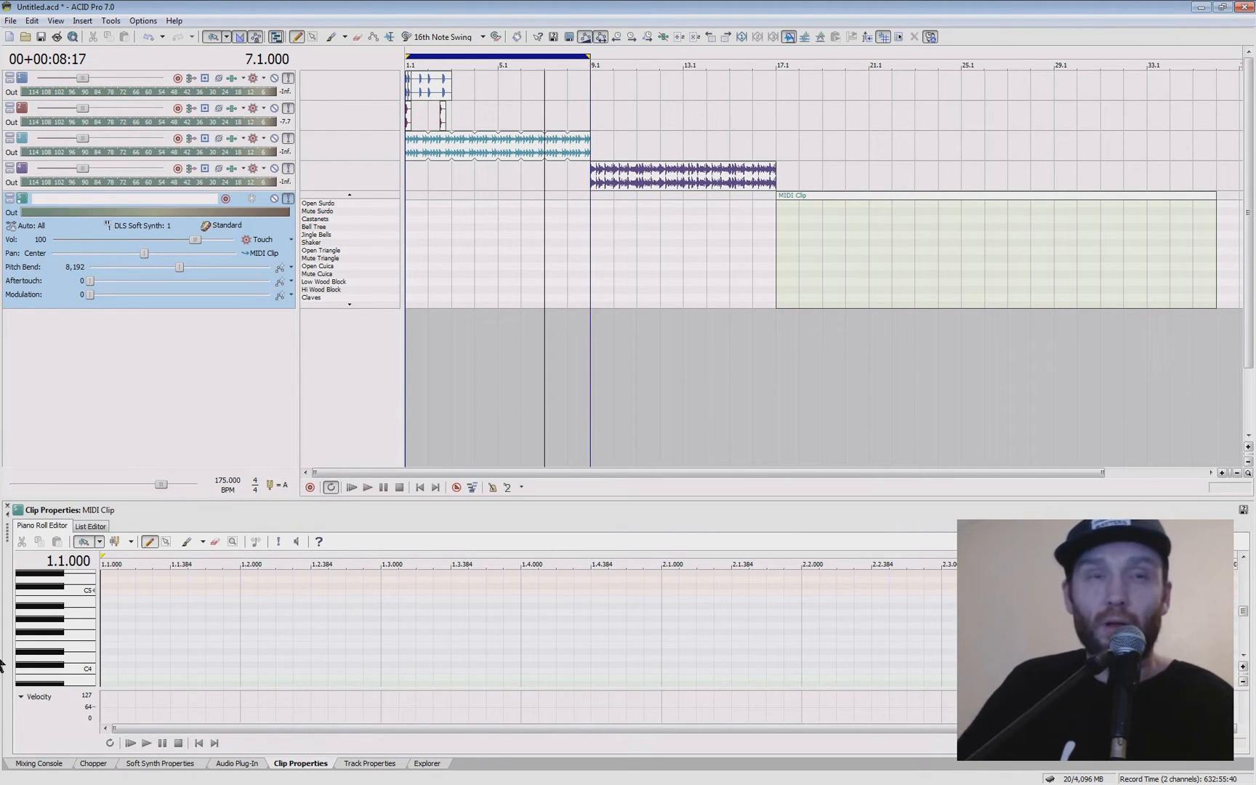
mouse_move(1137, 176)
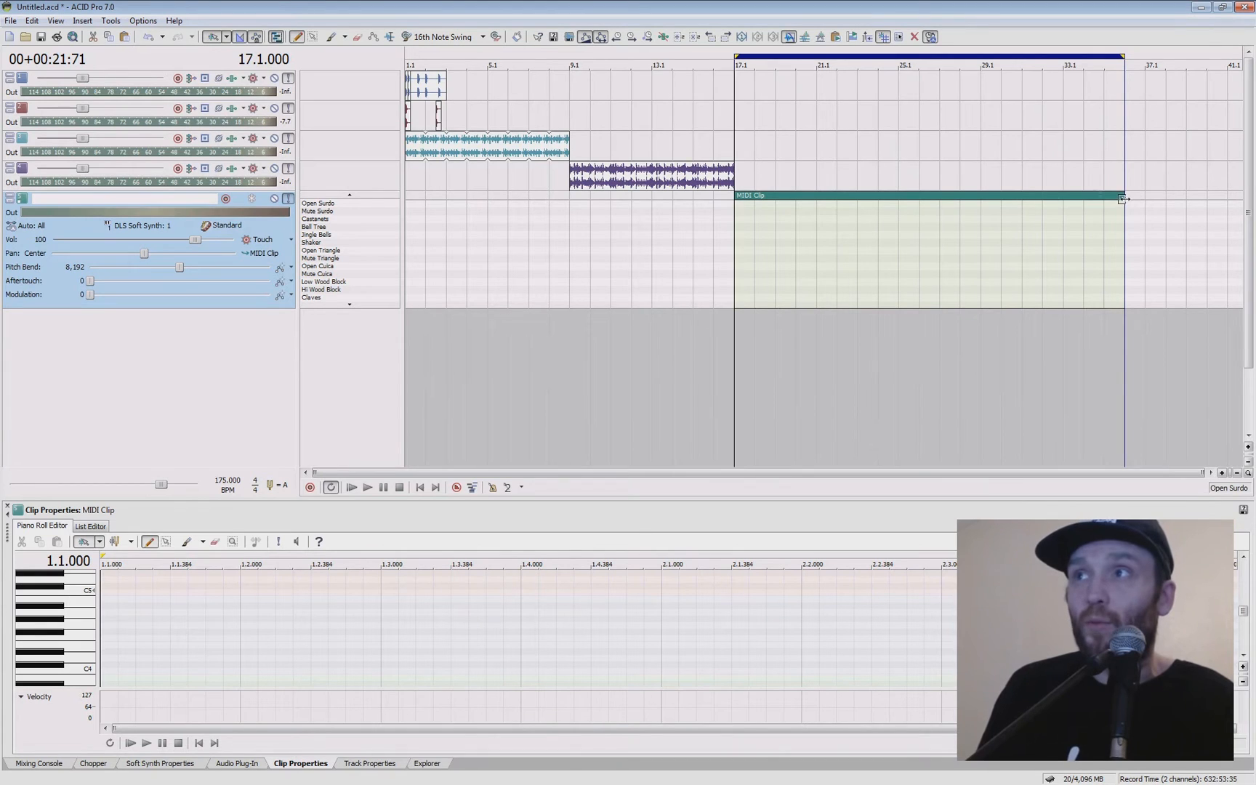
left_click_drag(1121, 198, 1062, 197)
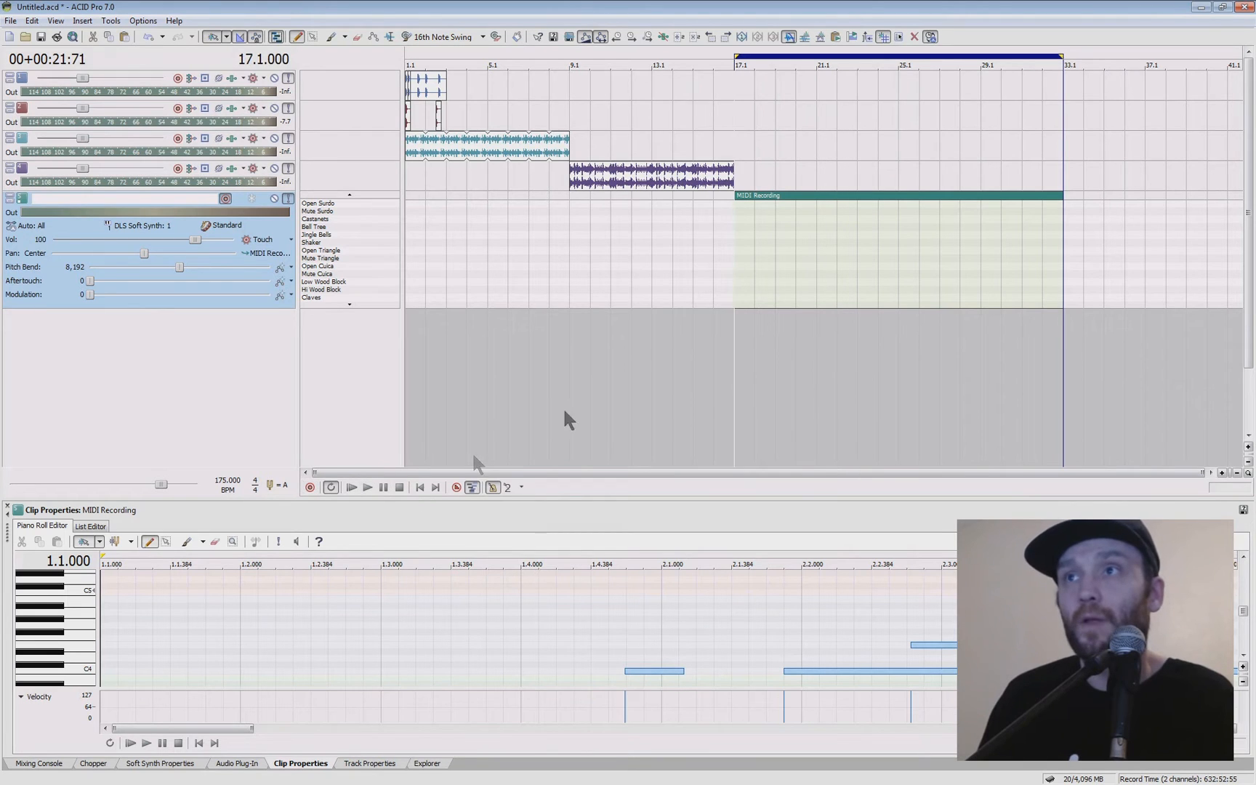
mouse_move(624, 505)
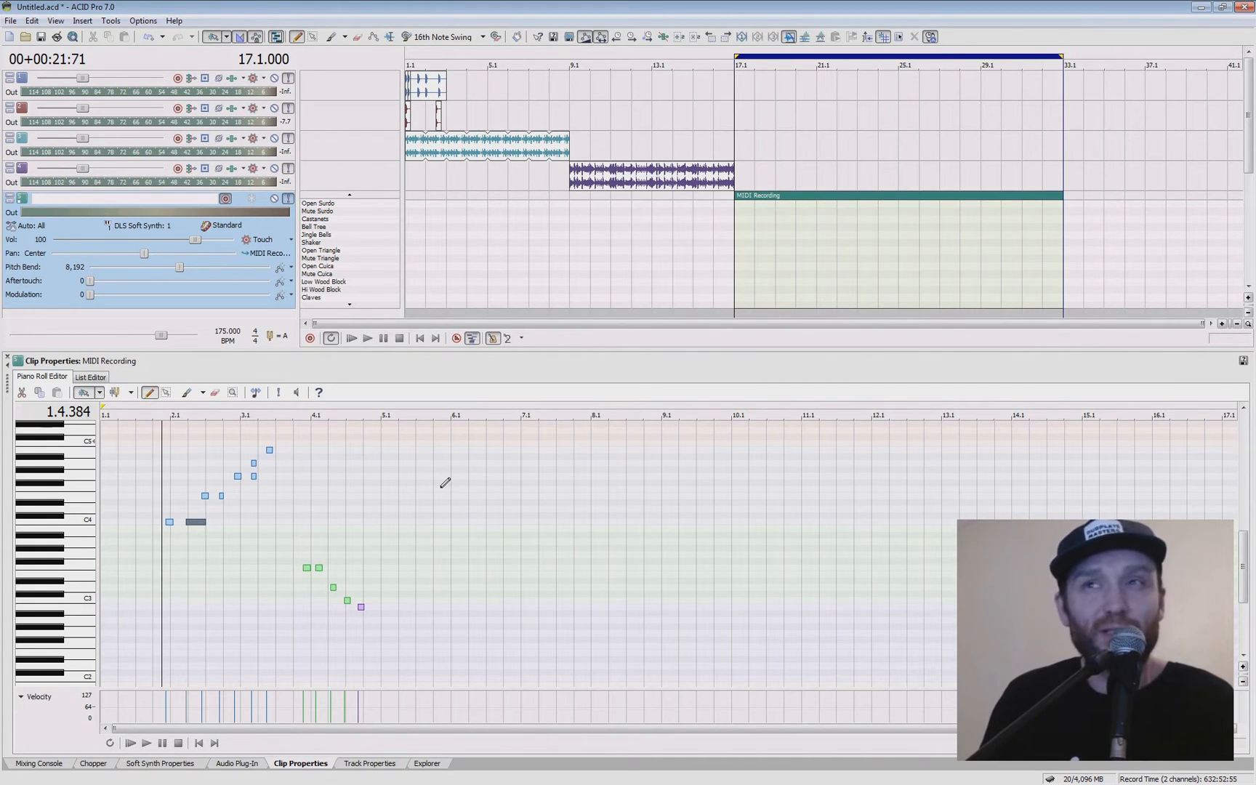
mouse_move(529, 457)
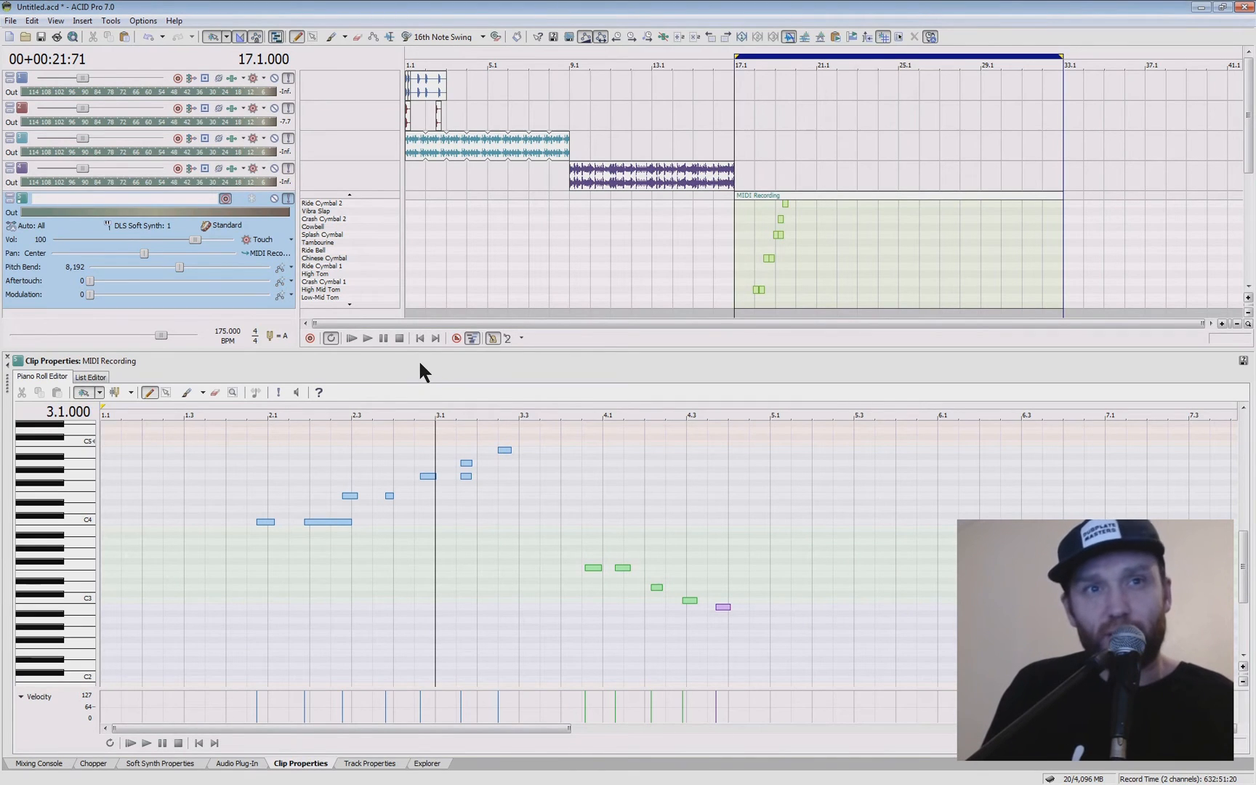
mouse_move(541, 321)
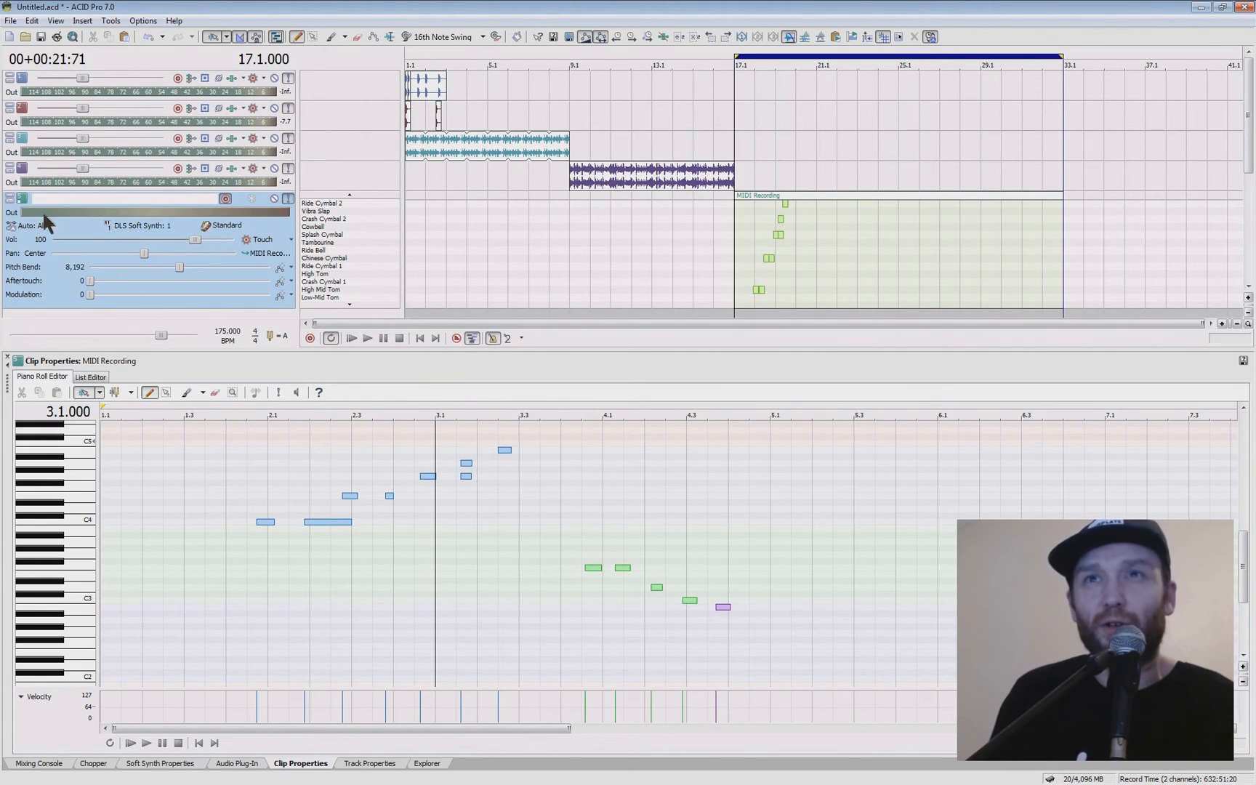
Duplicate the MIDI drum track from its header context menu.
right_click(44, 211)
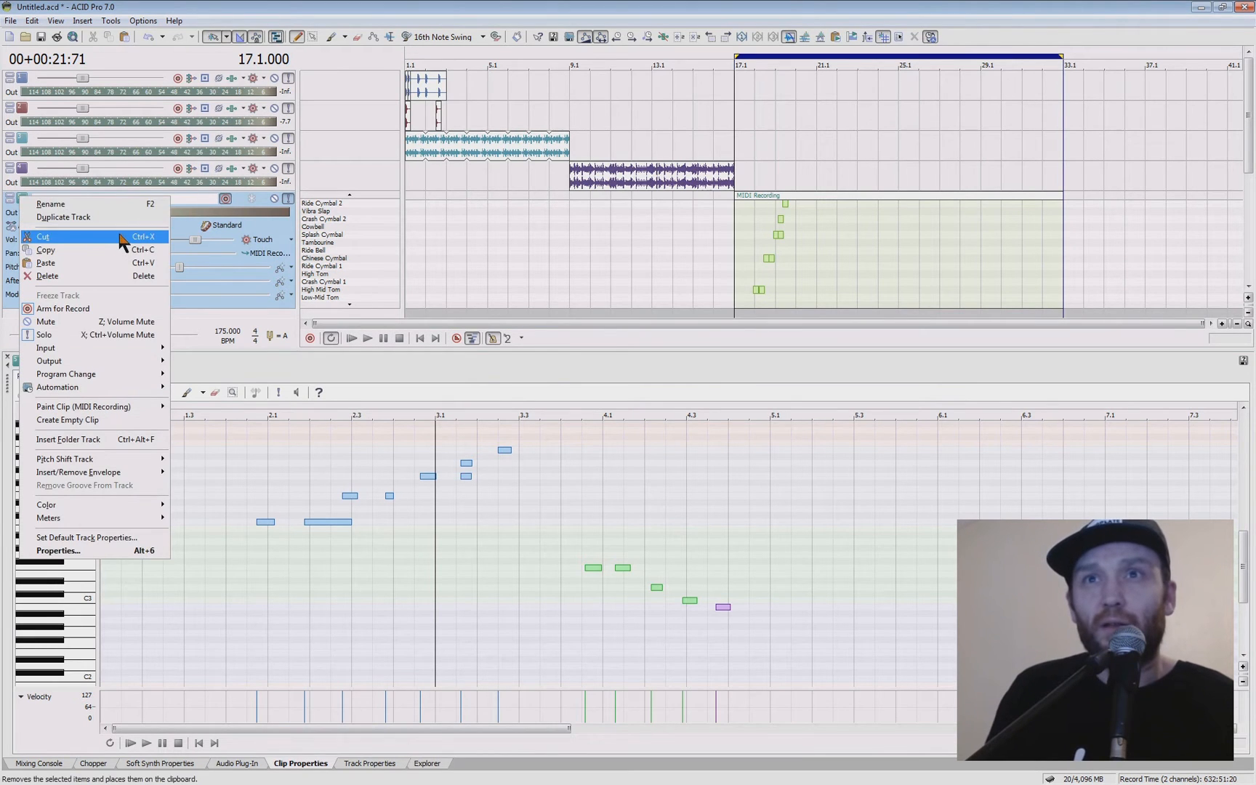
left_click(65, 218)
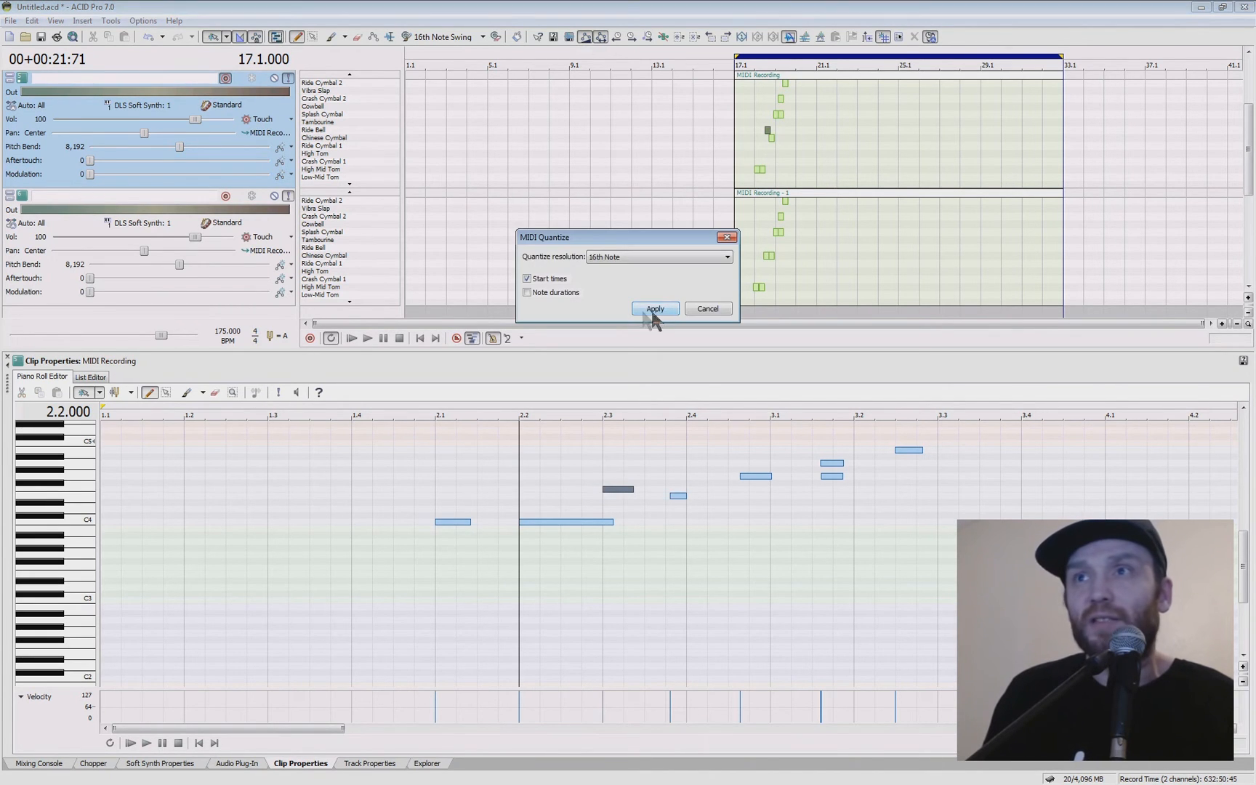
mouse_move(161, 381)
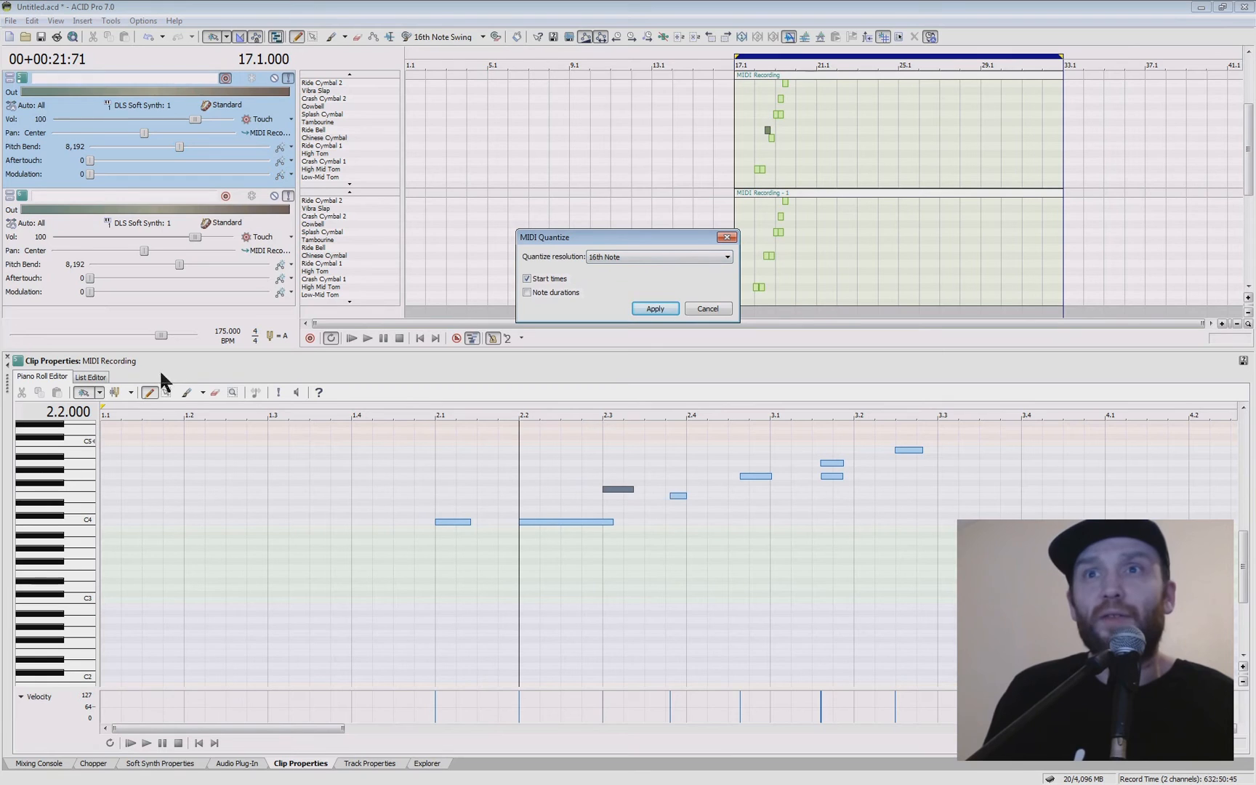
Quantize the drum notes' start times to an 8th-note resolution and apply it.
left_click(726, 258)
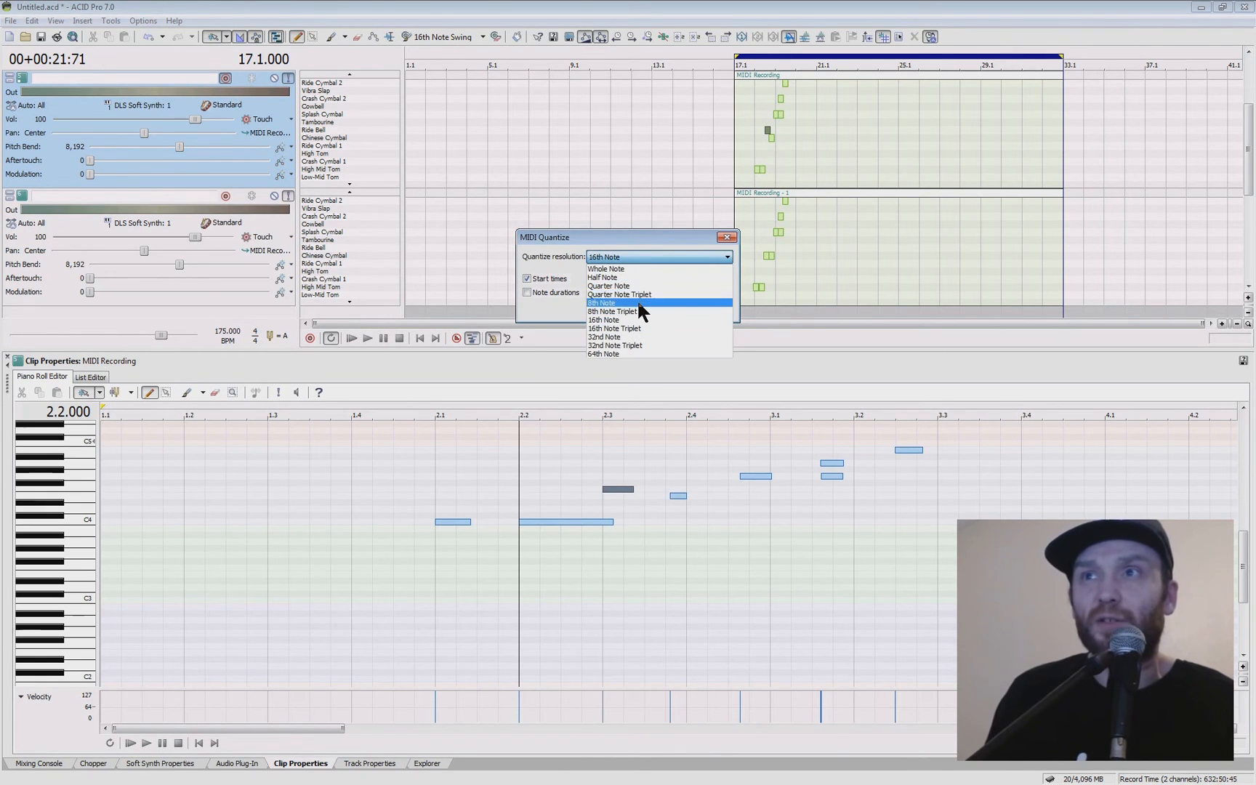
left_click(611, 303)
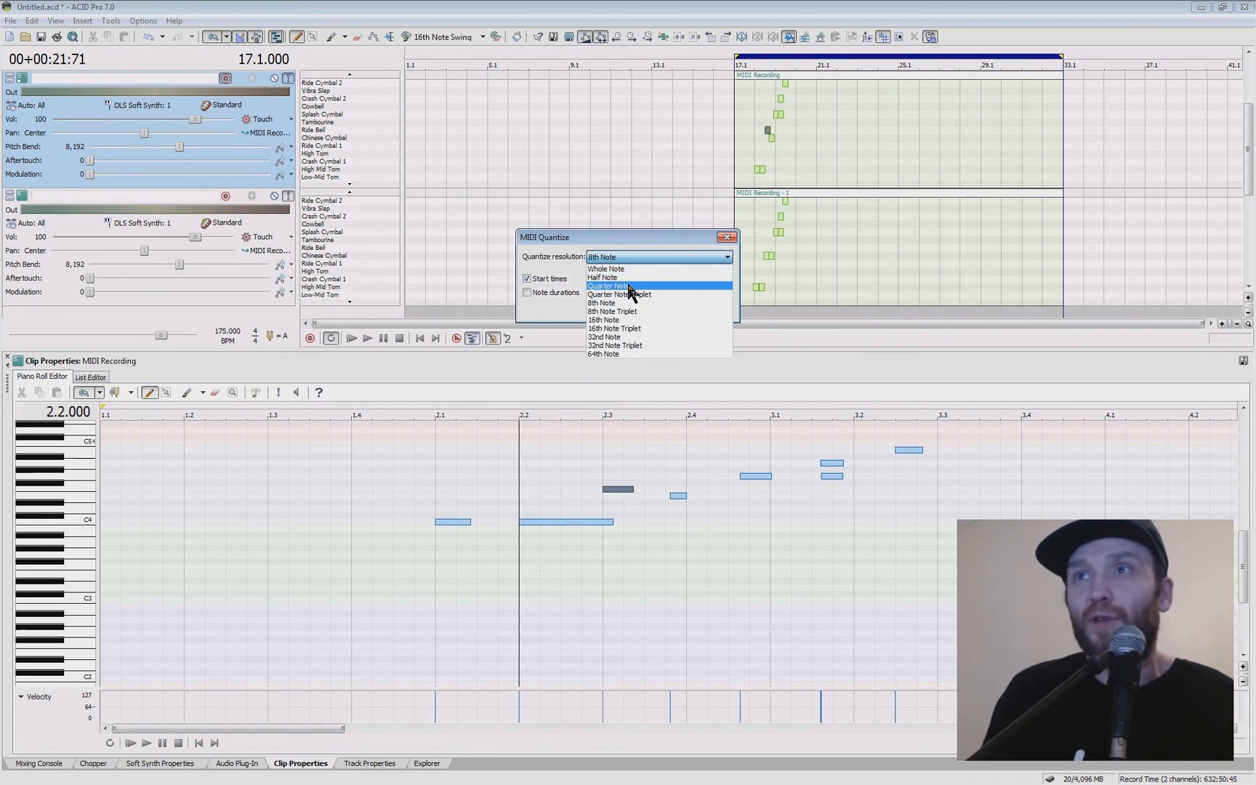
mouse_move(628, 268)
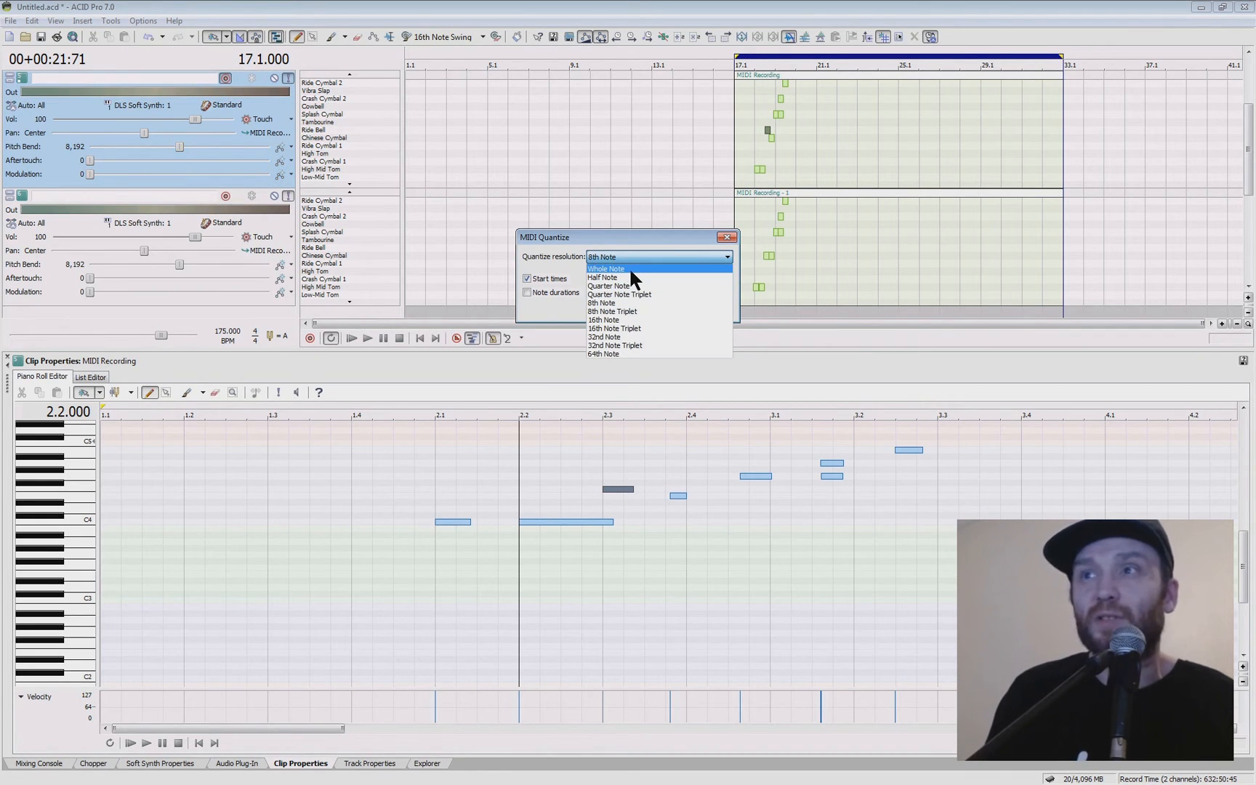
left_click(603, 276)
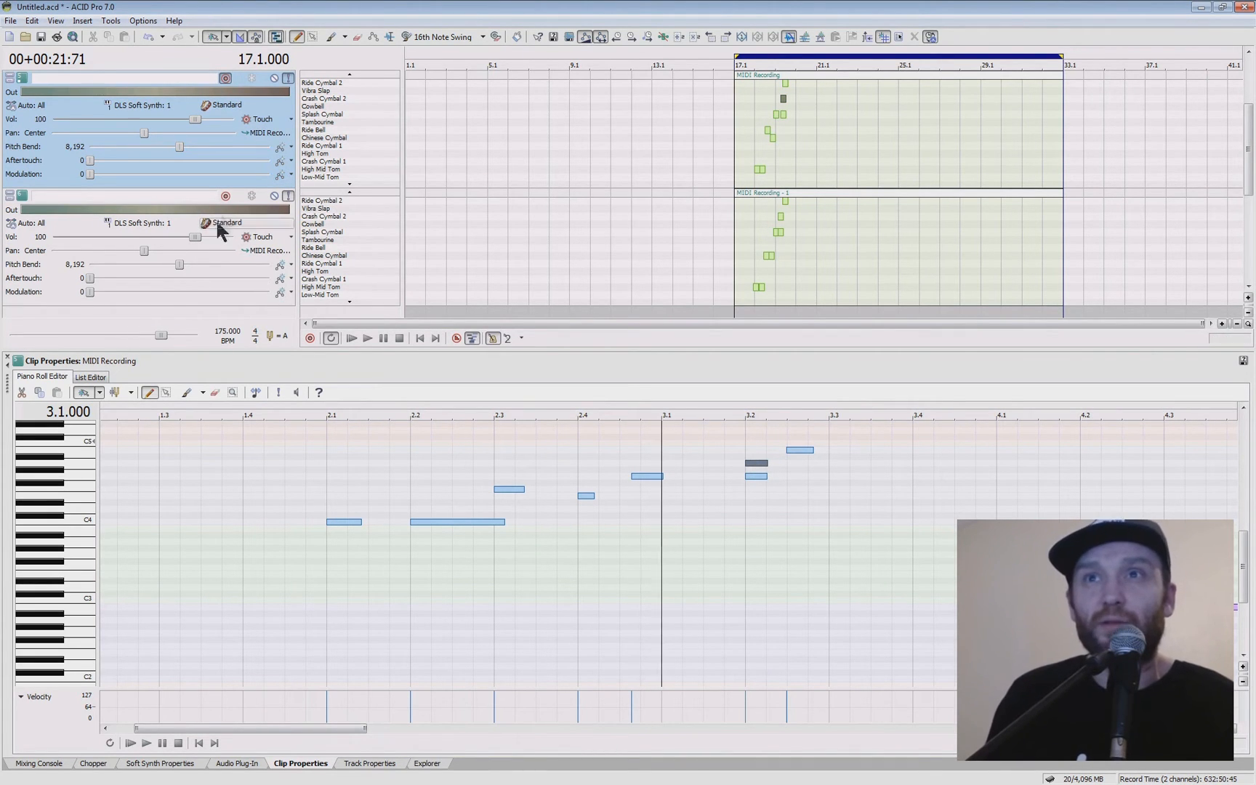
Browse the copied drum track's instrument sounds, reviewing Drum Kits and keeping Standard.
left_click(225, 223)
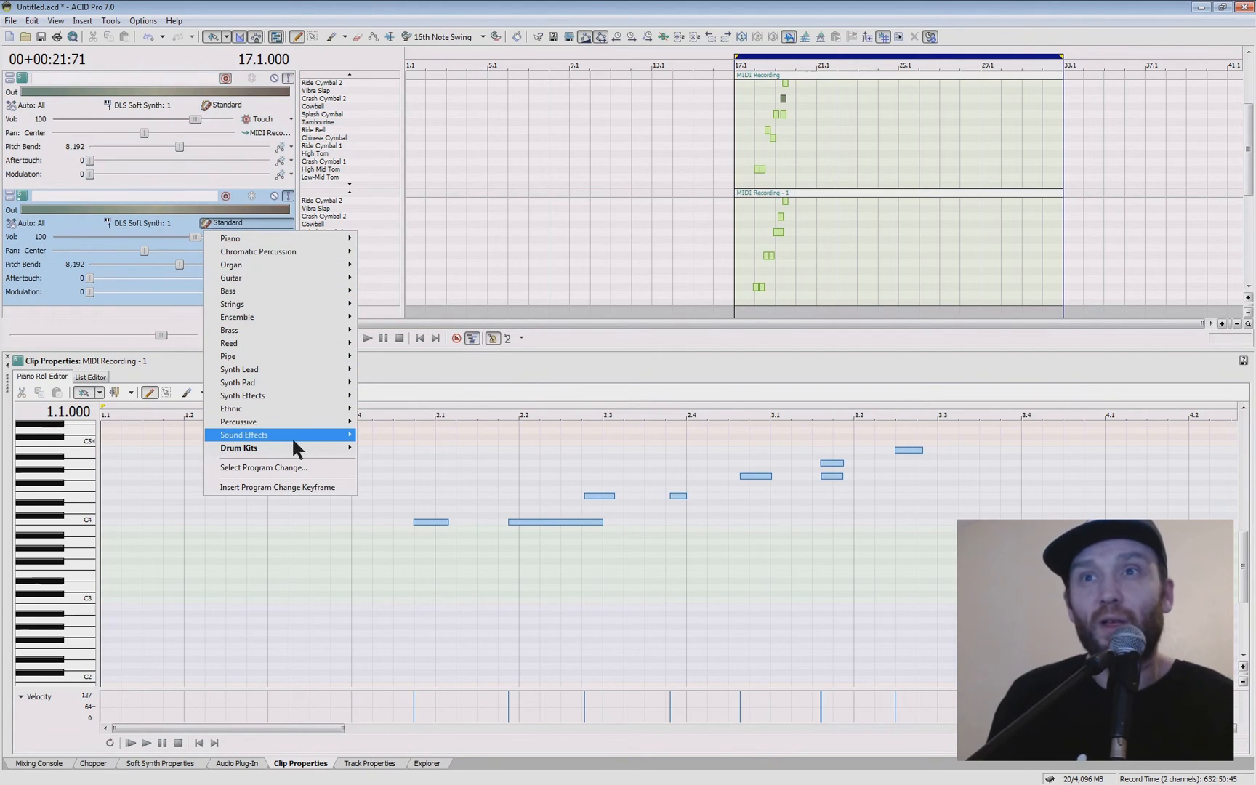
mouse_move(239, 447)
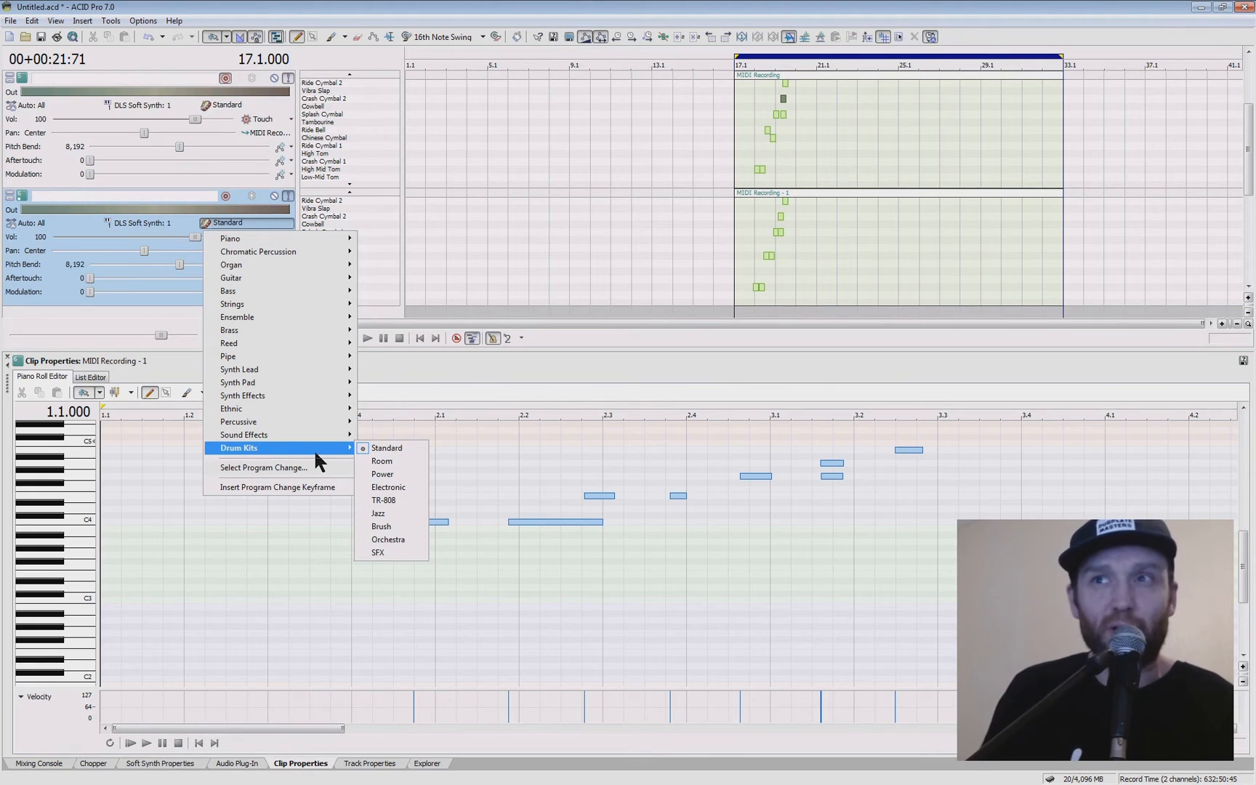
mouse_move(264, 469)
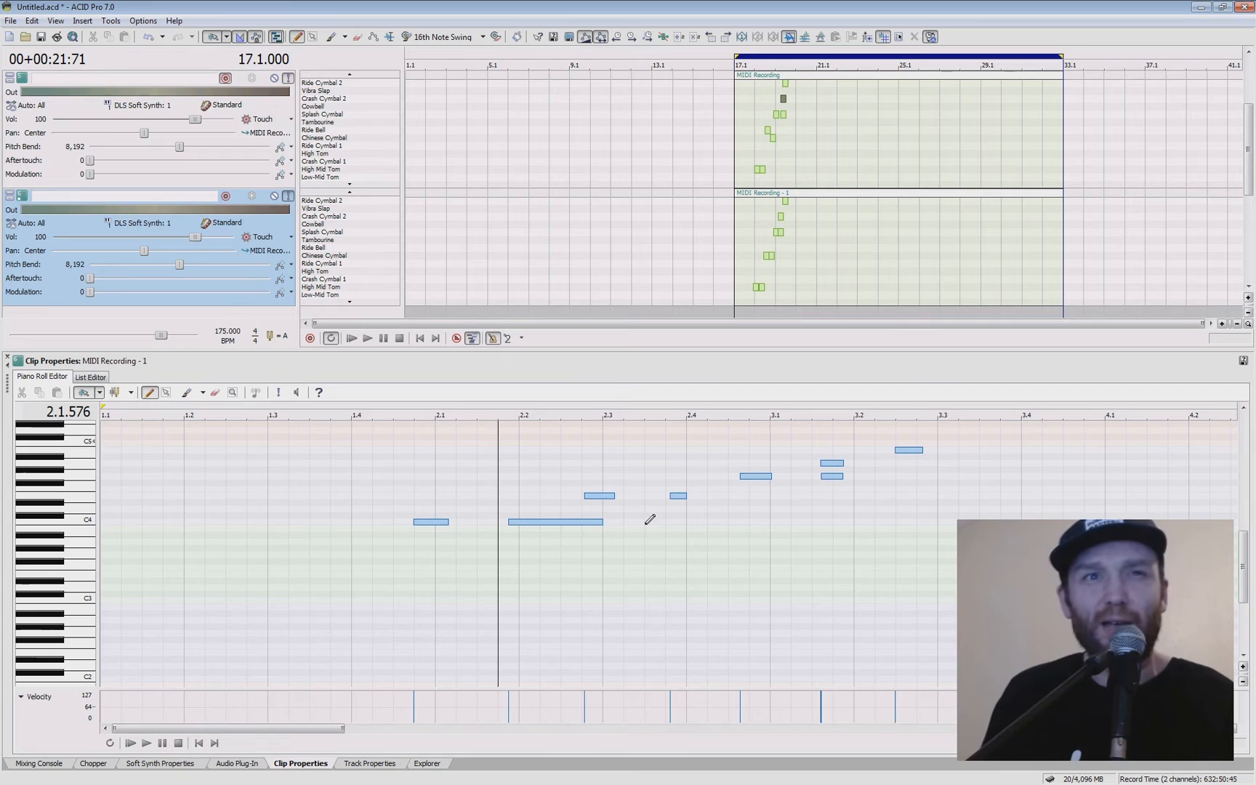
mouse_move(642, 501)
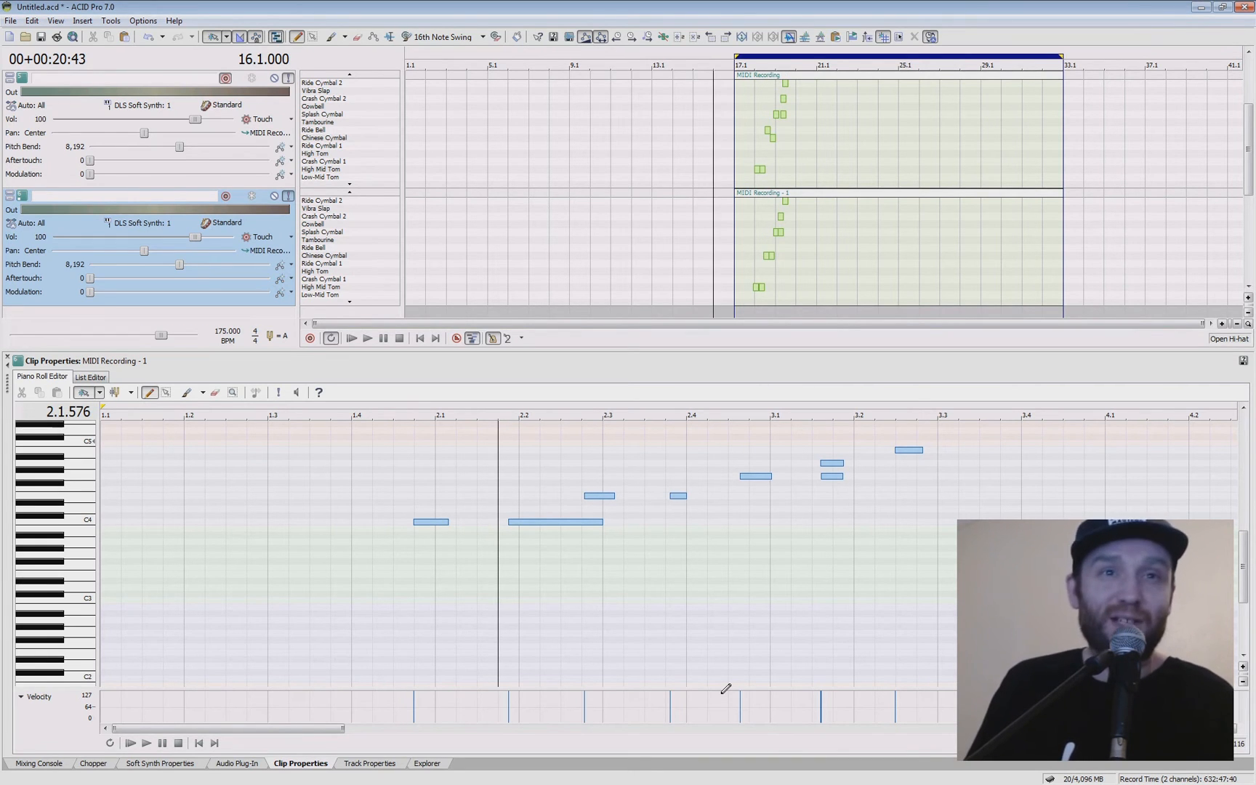
mouse_move(734, 680)
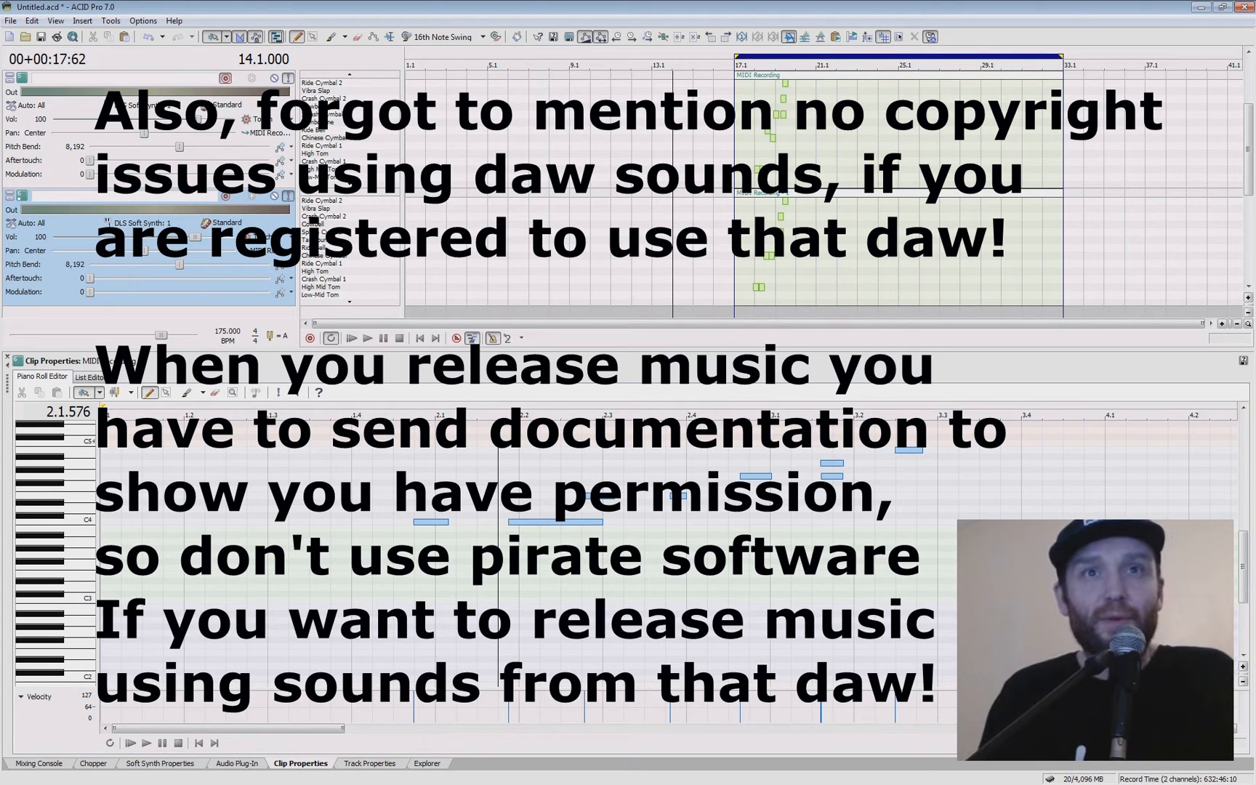
Show the Explorer sample browser at the DM DRUM KICKS folder.
left_click(427, 763)
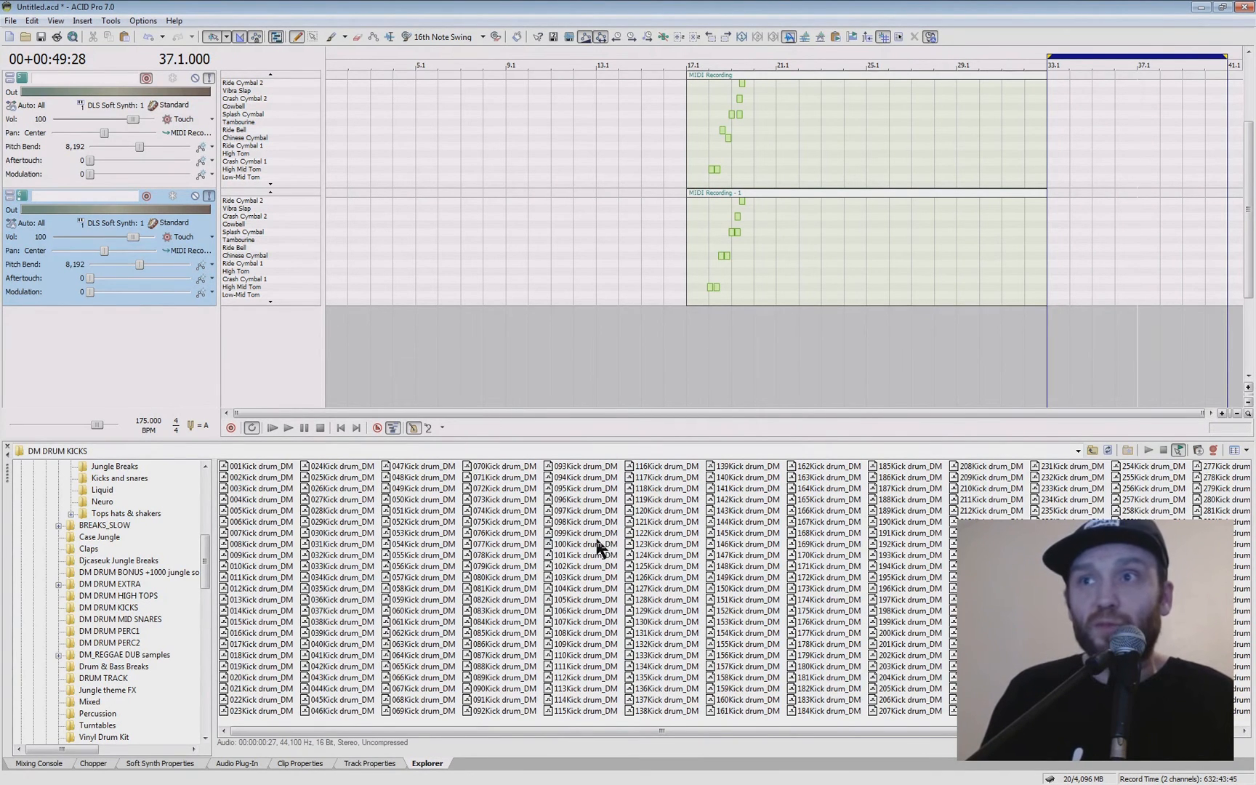
Audition kick one-shots and pick the one to use for the break.
left_click(584, 521)
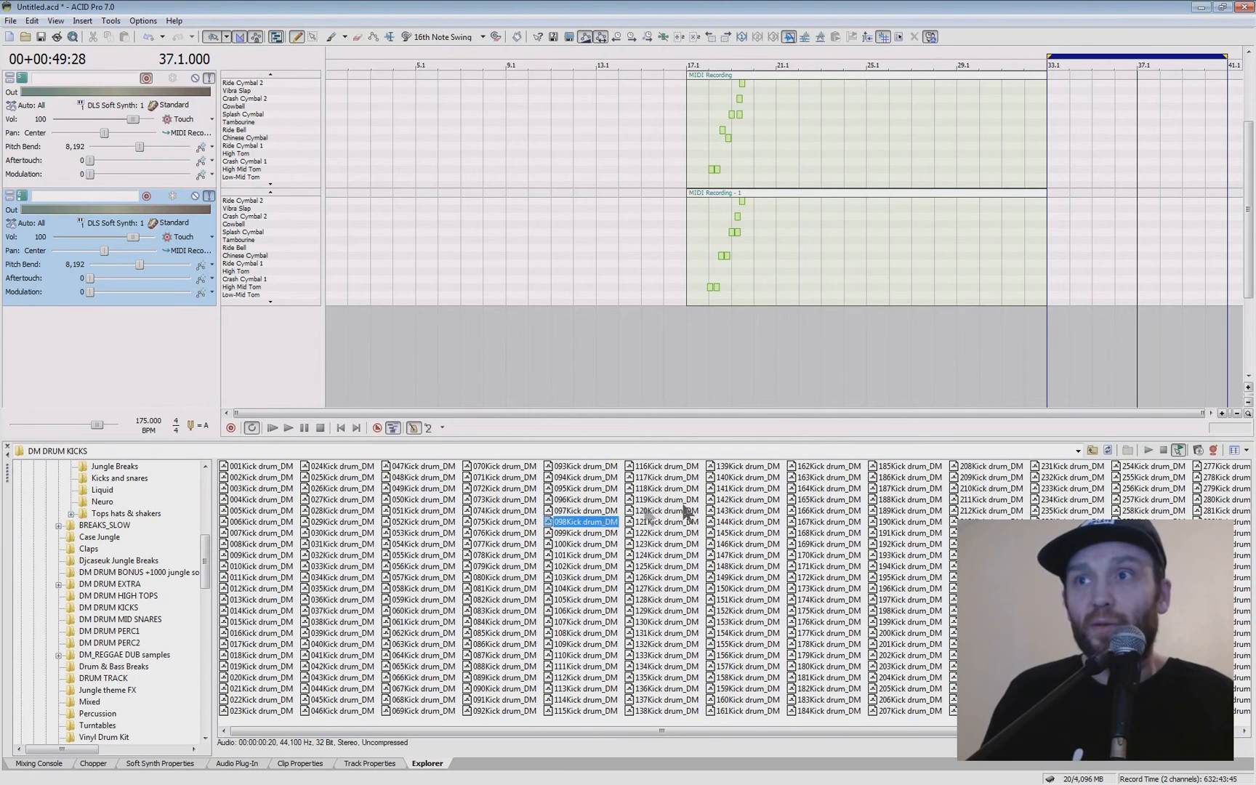
left_click(666, 588)
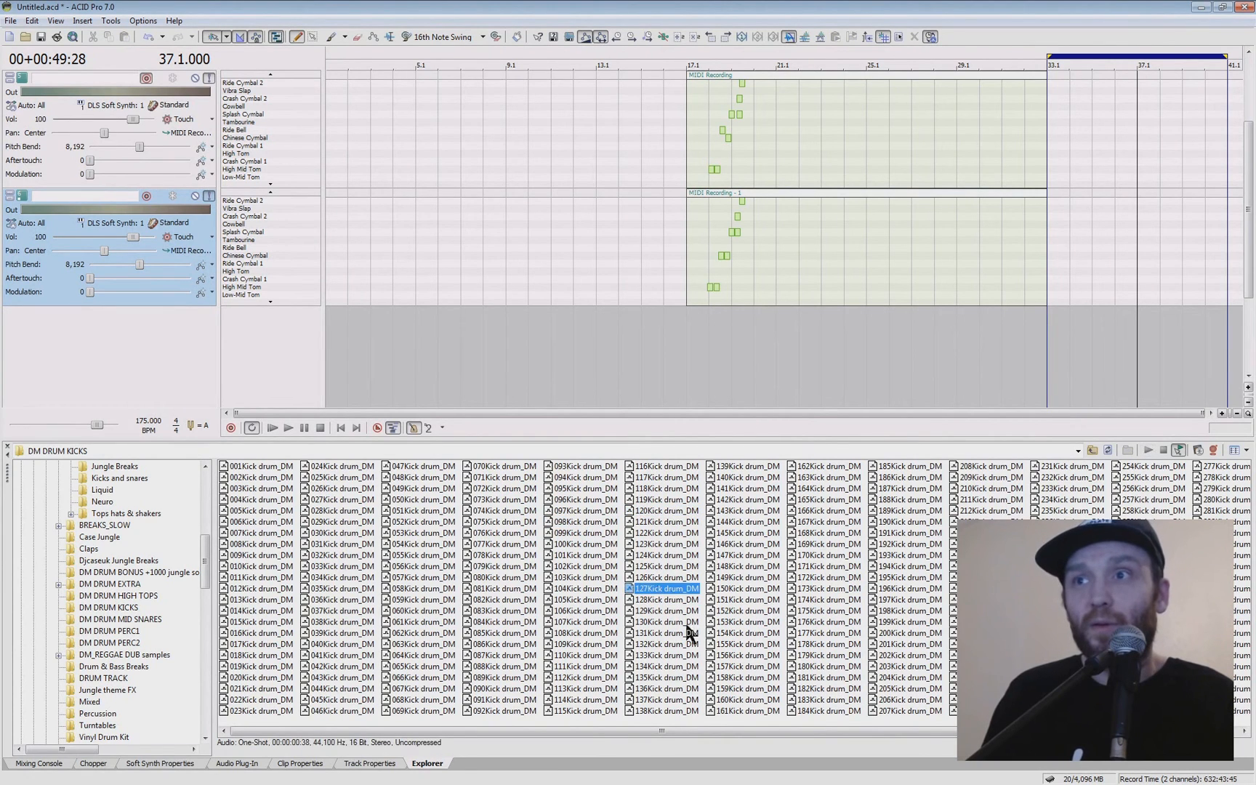
left_click(666, 634)
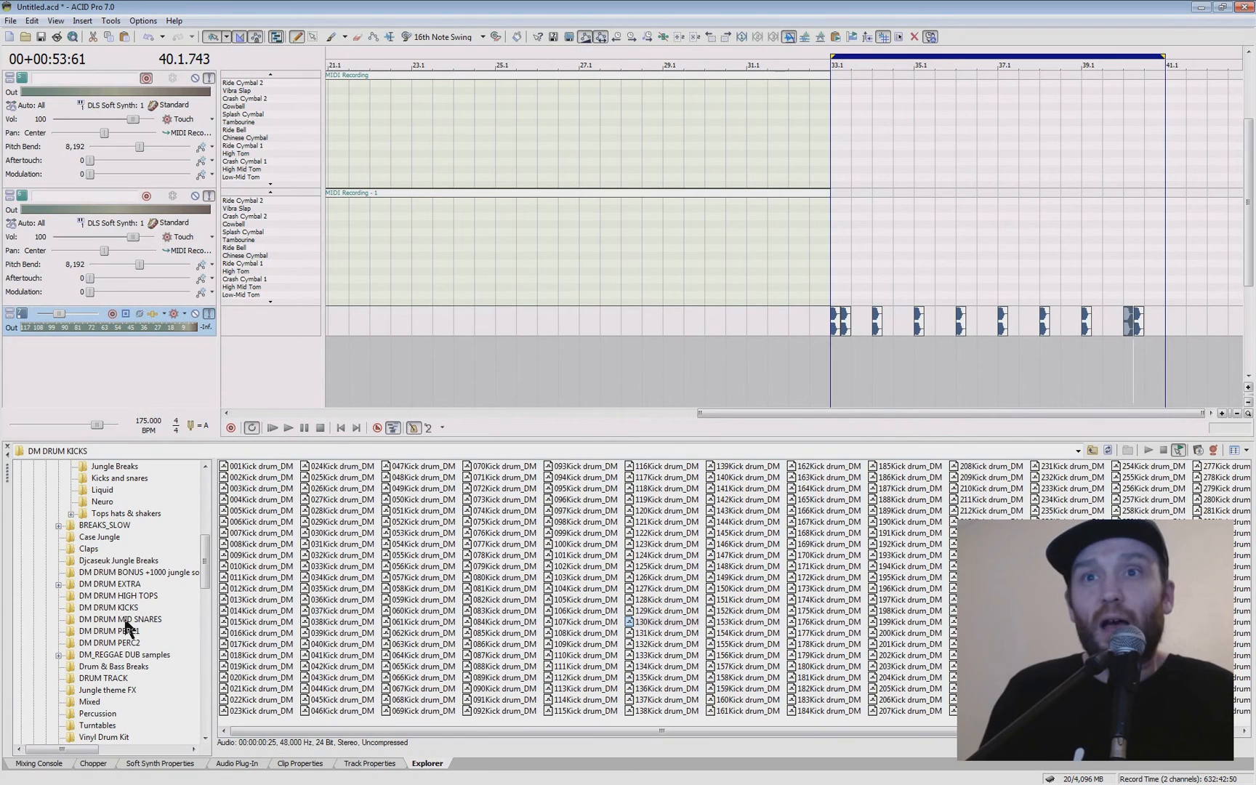
Browse the DM DRUM MID SNARES folder and the neighbouring hi-top sample folder.
left_click(119, 619)
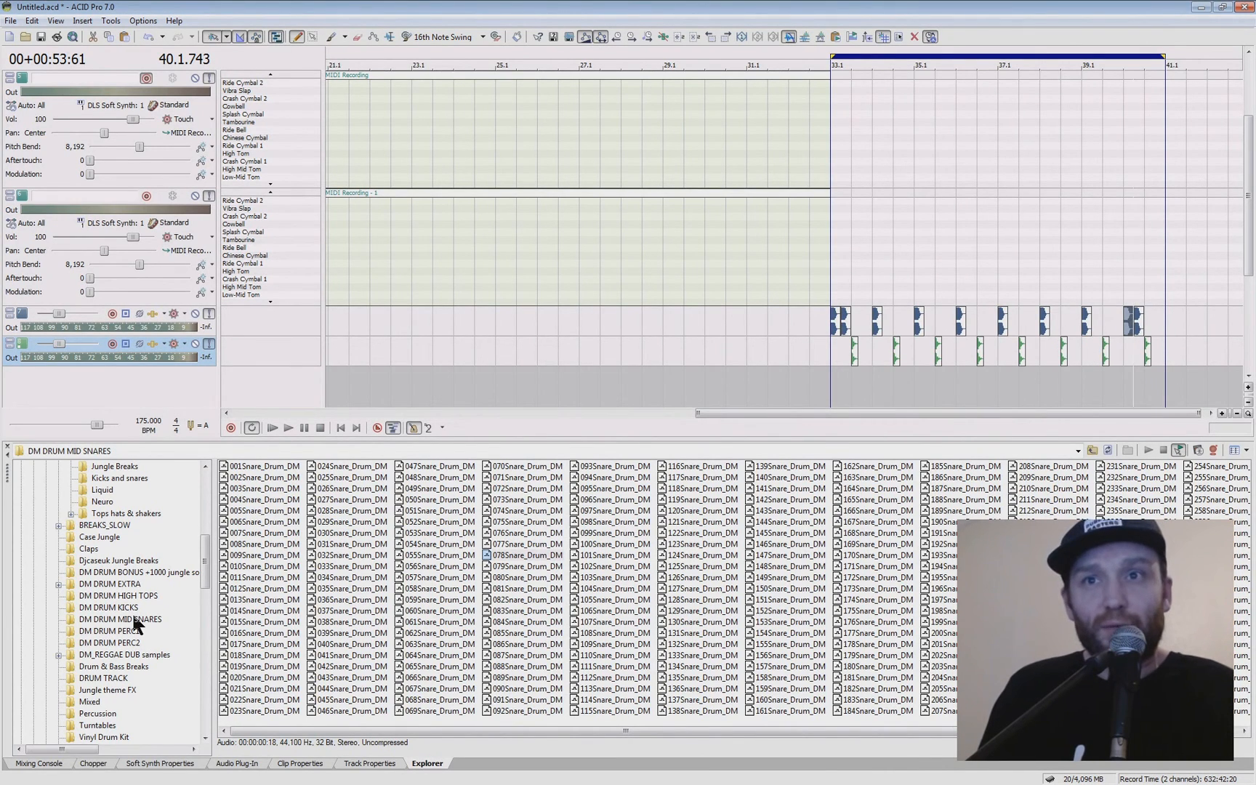
left_click(120, 596)
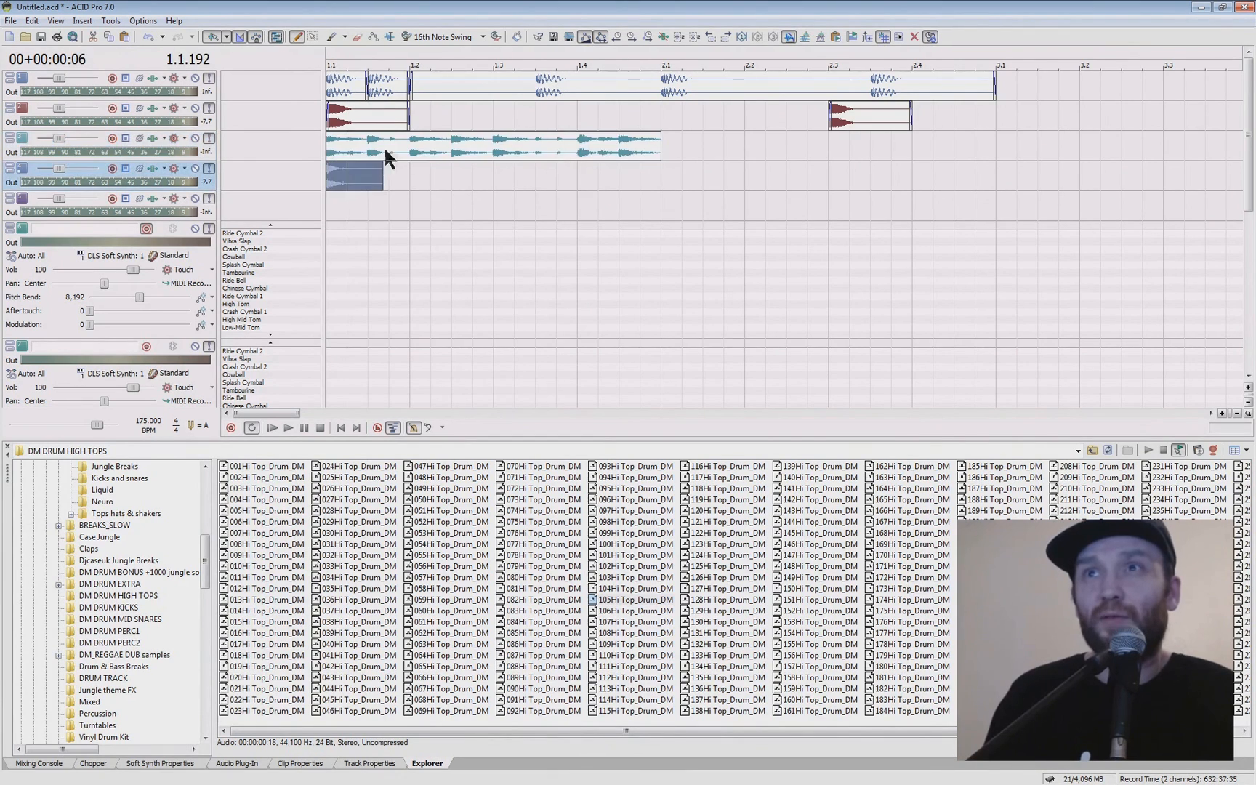
left_click(509, 144)
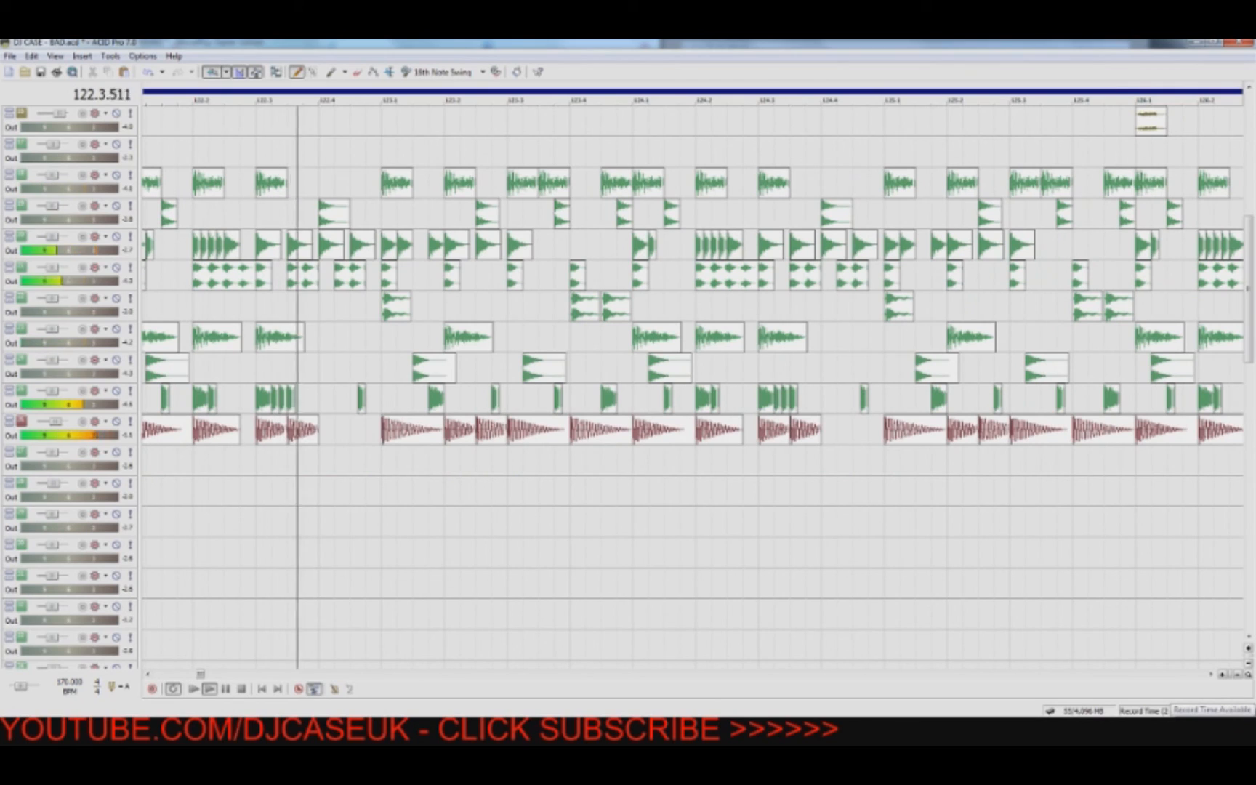
left_click(192, 689)
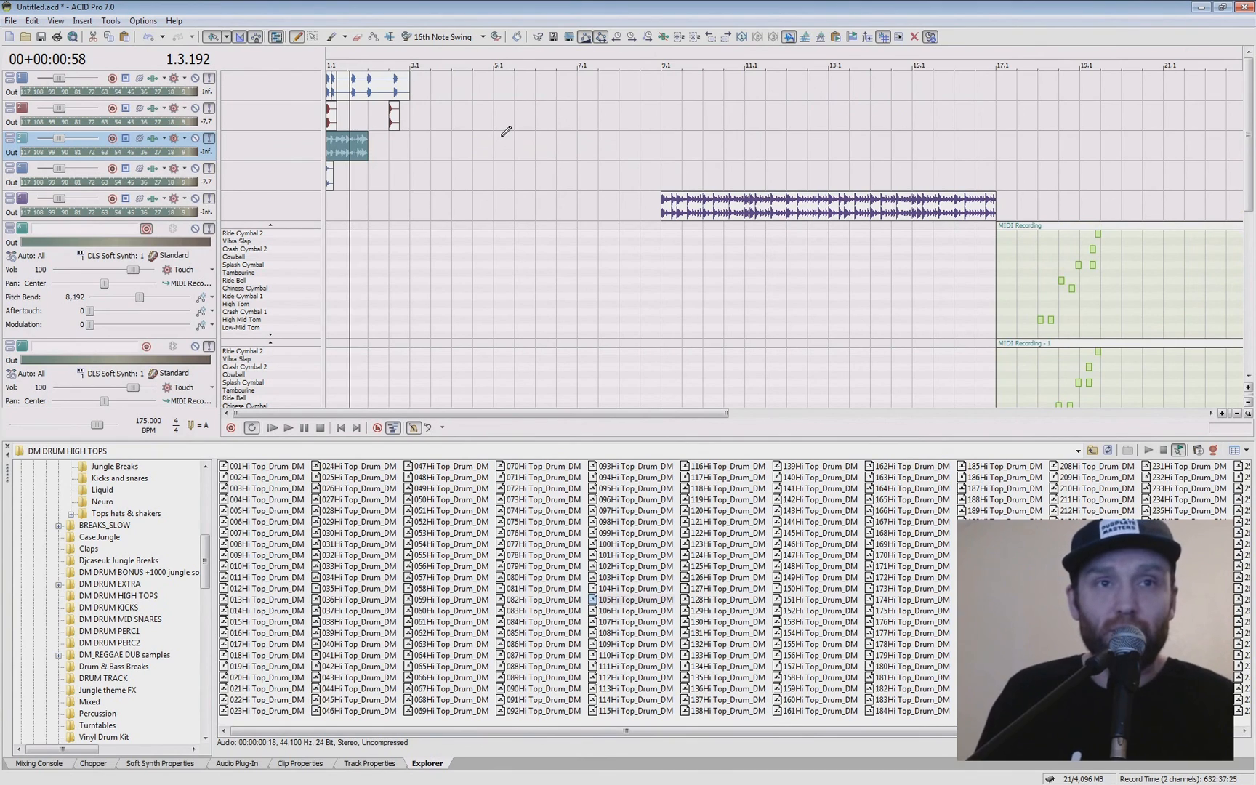
mouse_move(580, 179)
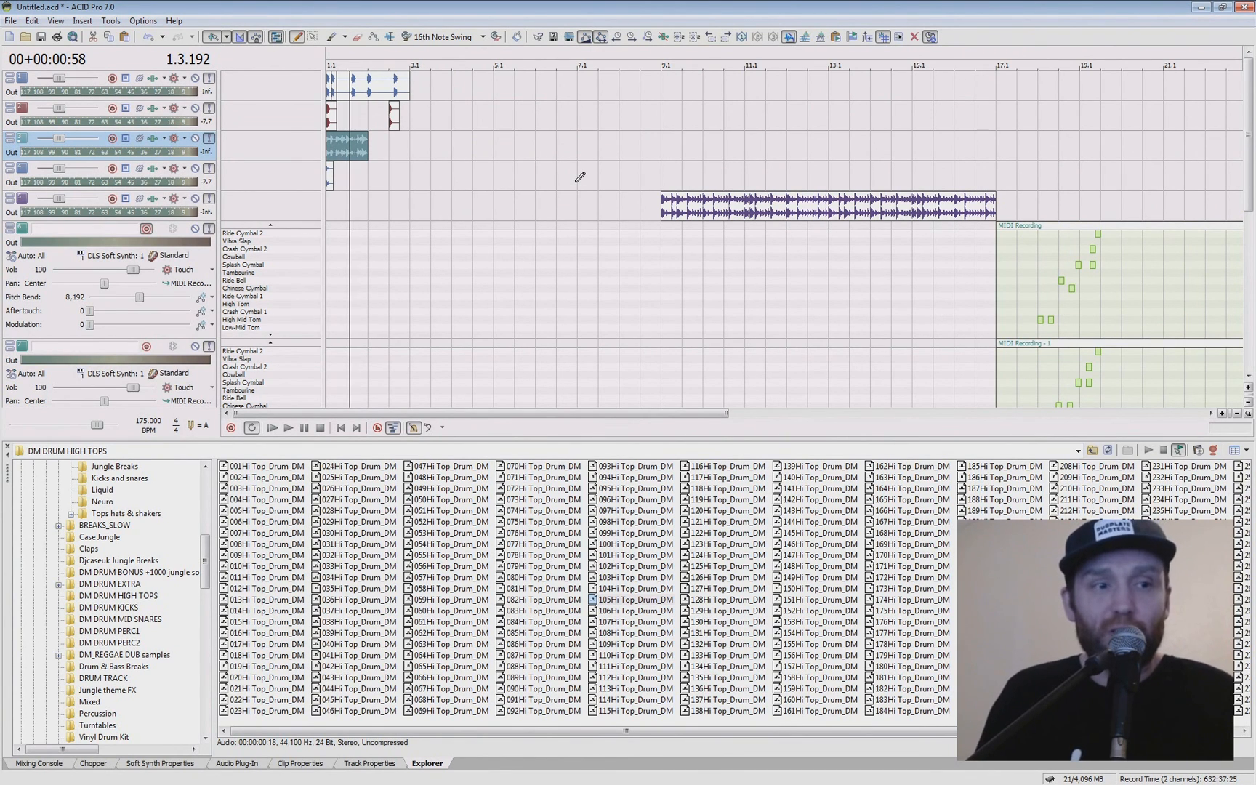